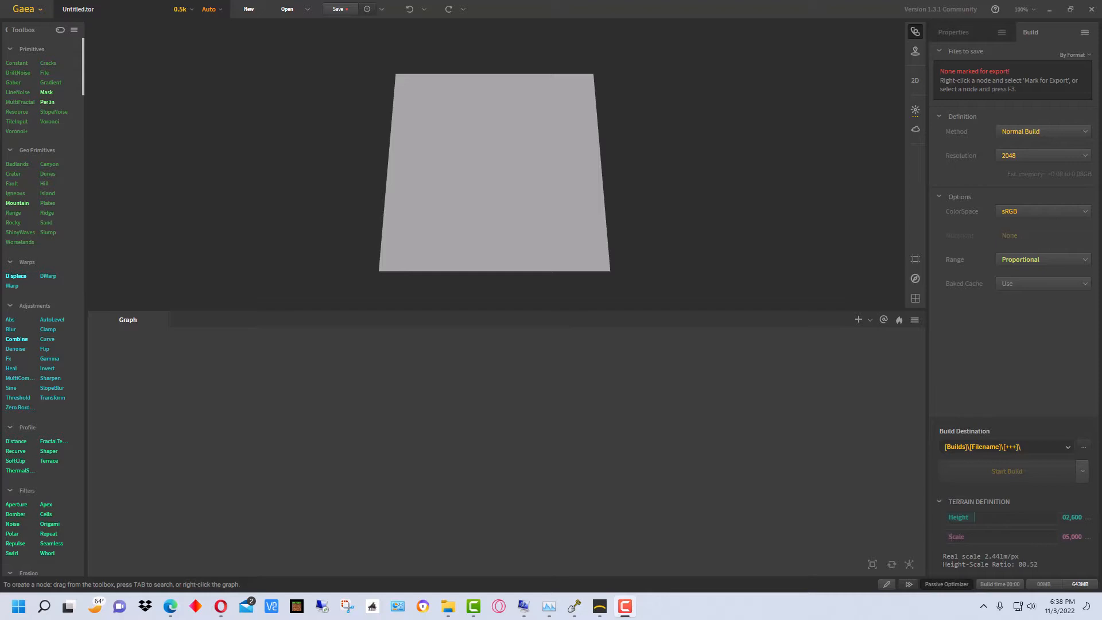
mouse_move(764, 199)
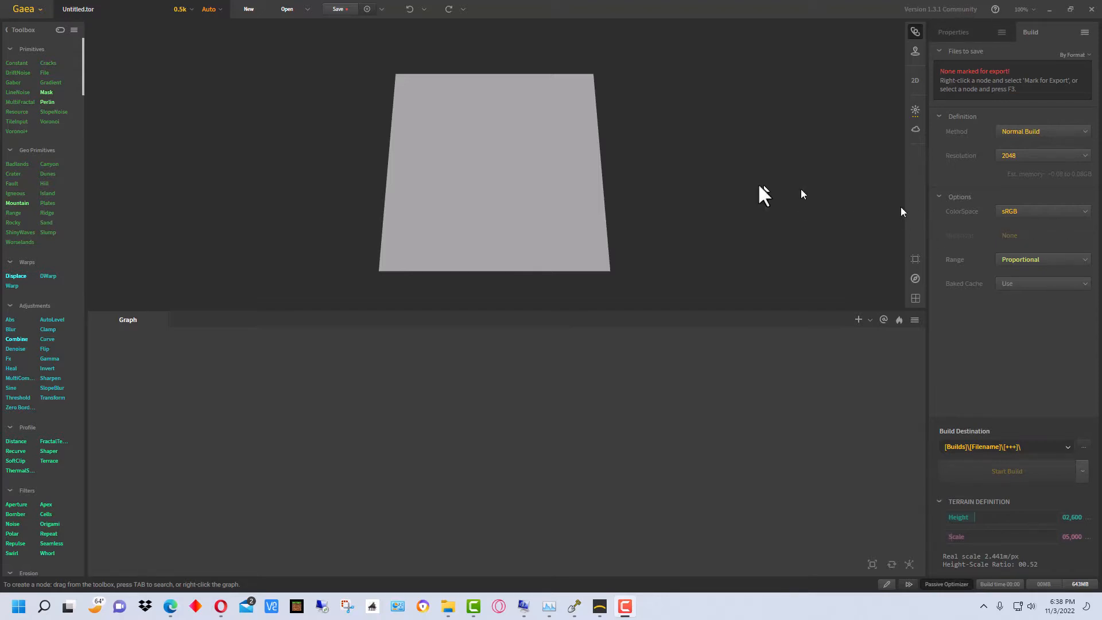
- Choose New from the Gaea menu to bring up the template chooser
click(25, 9)
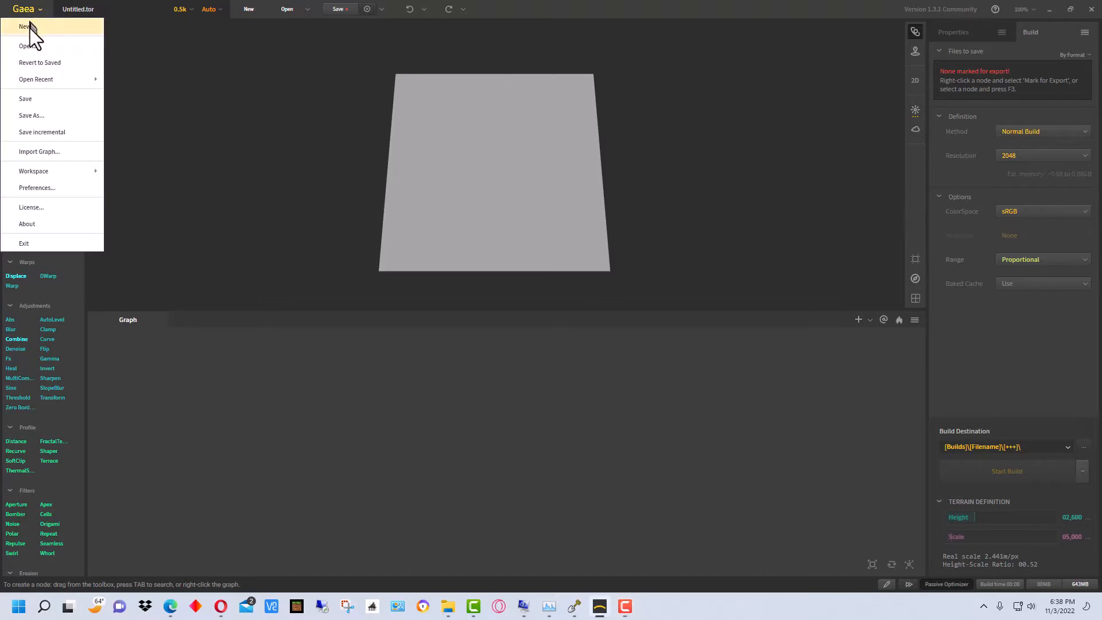
click(25, 26)
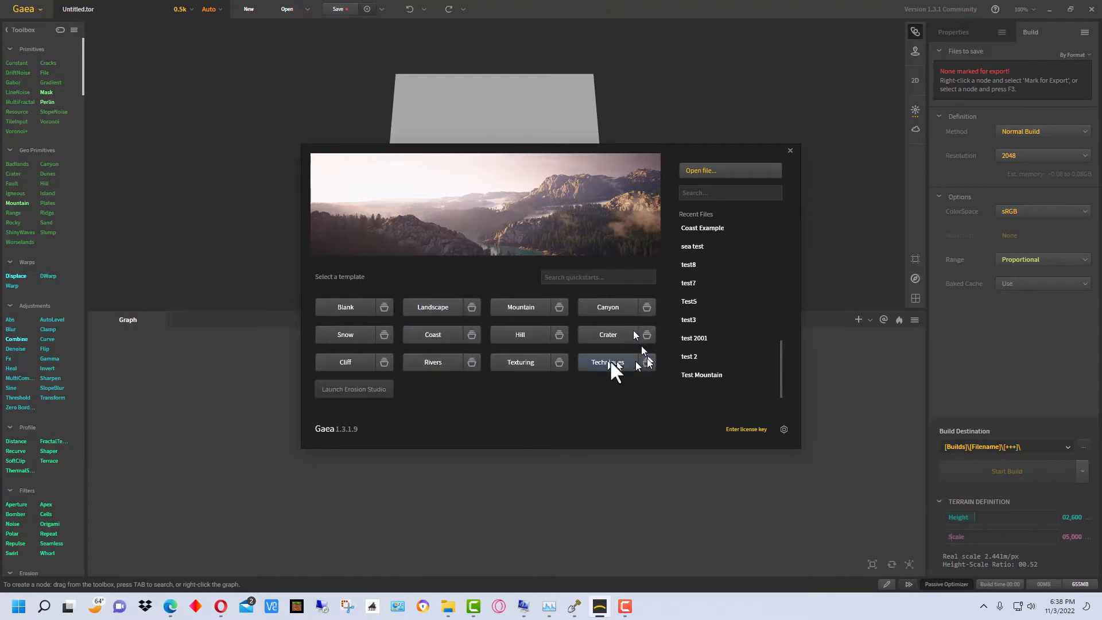
mouse_move(587, 394)
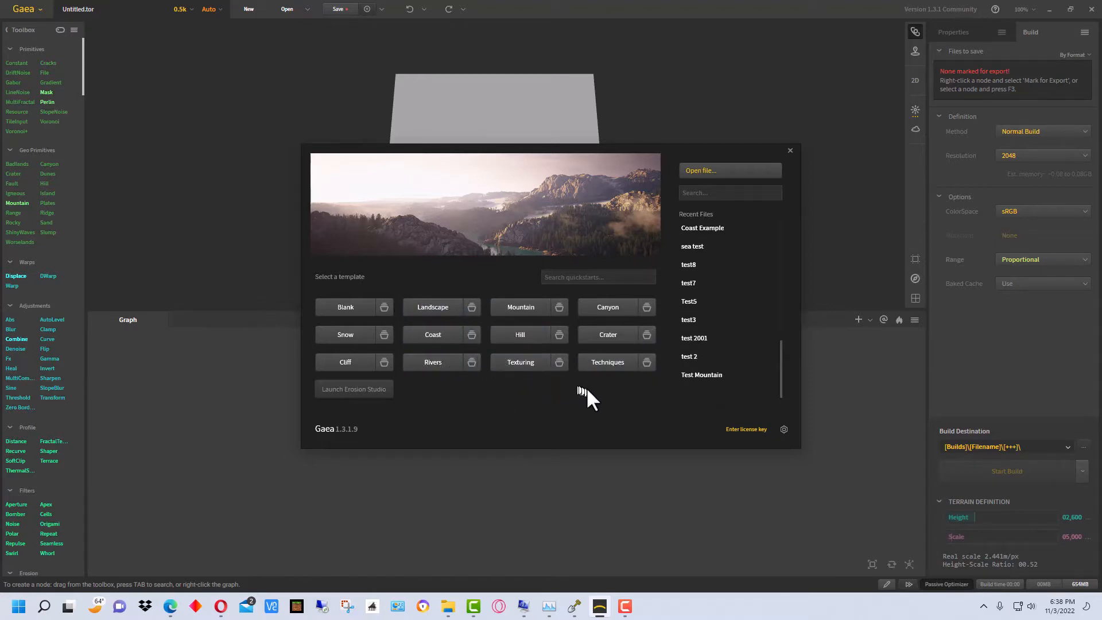
mouse_move(338, 475)
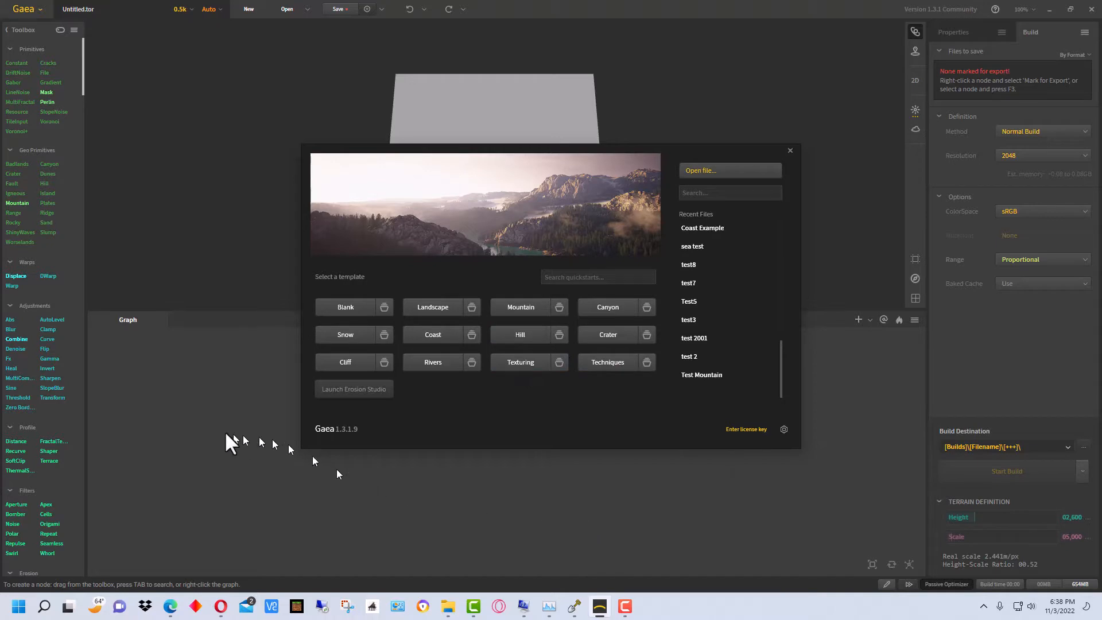
mouse_move(673, 307)
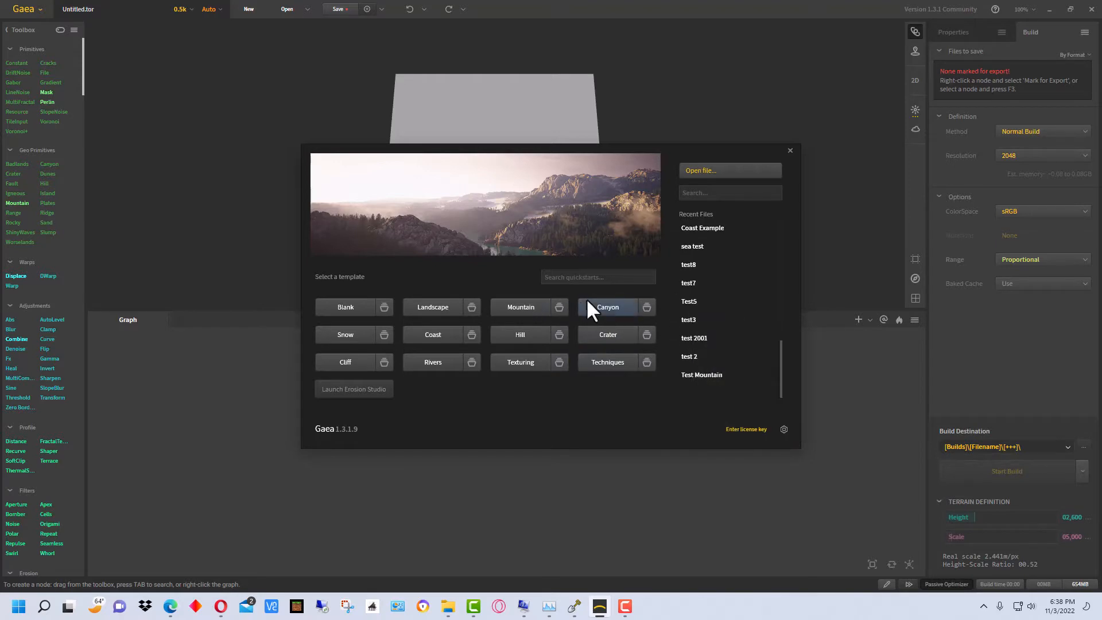
mouse_move(520, 307)
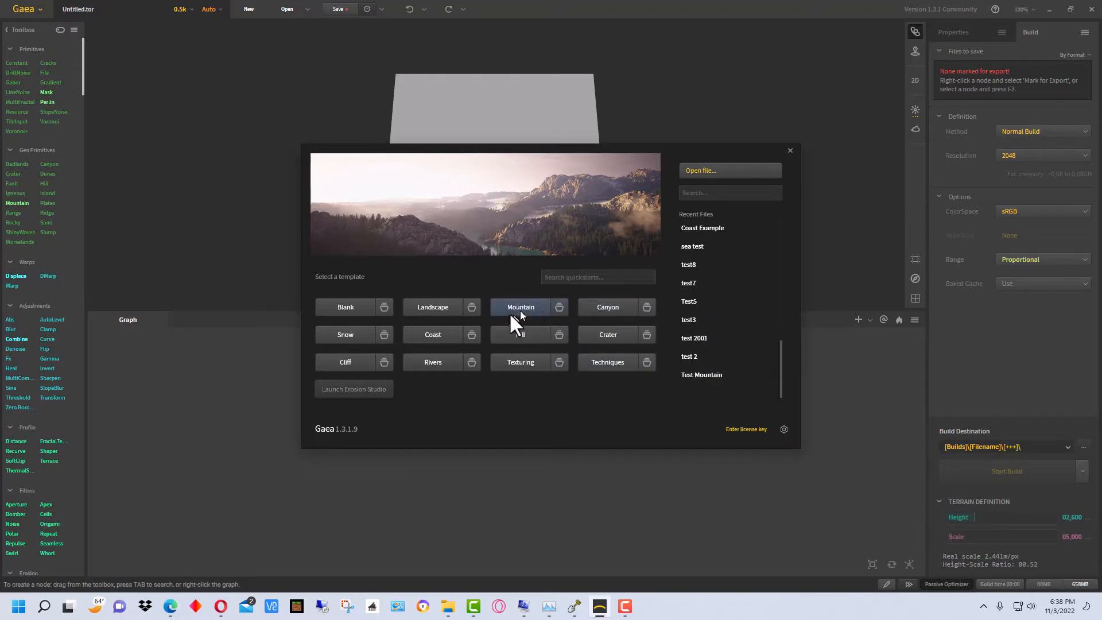
mouse_move(432, 307)
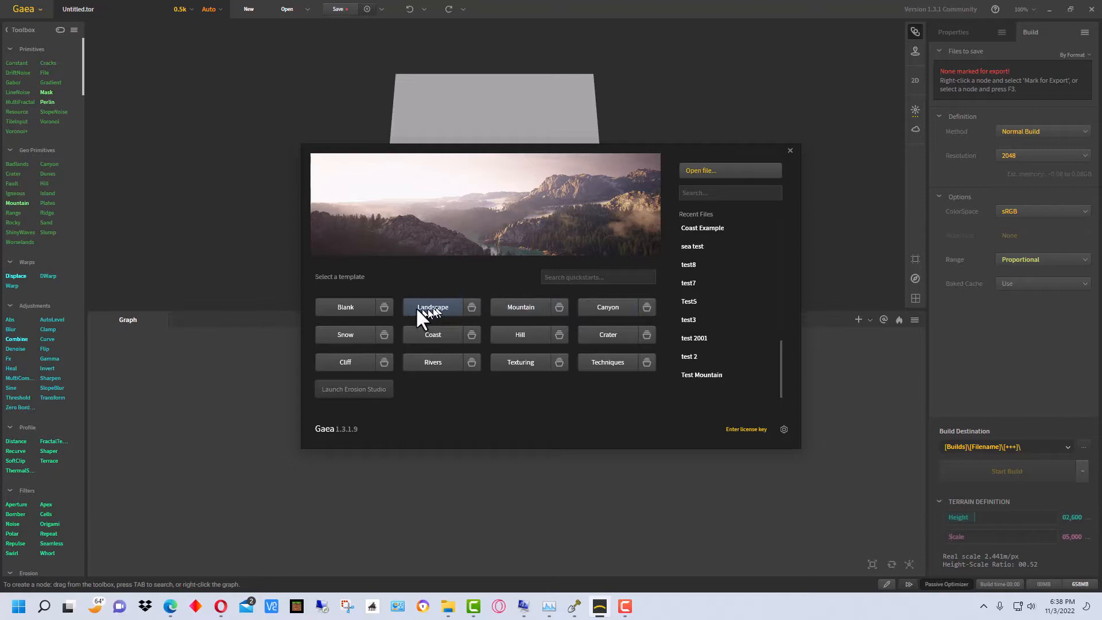
mouse_move(588, 363)
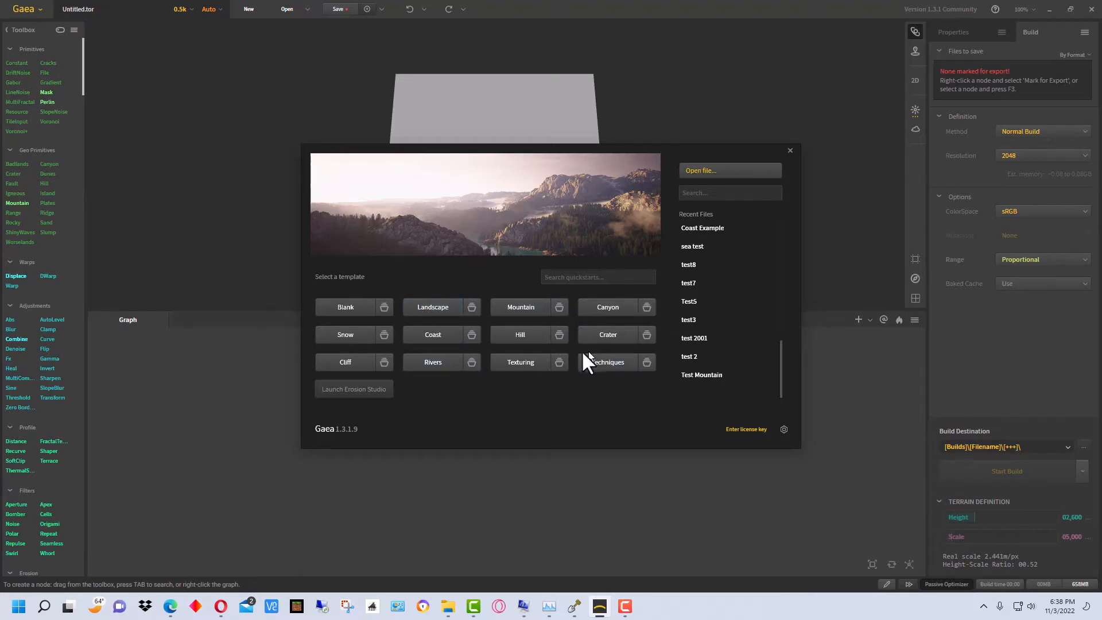
- Create Coast.tor from the Coast template in the start window
click(702, 228)
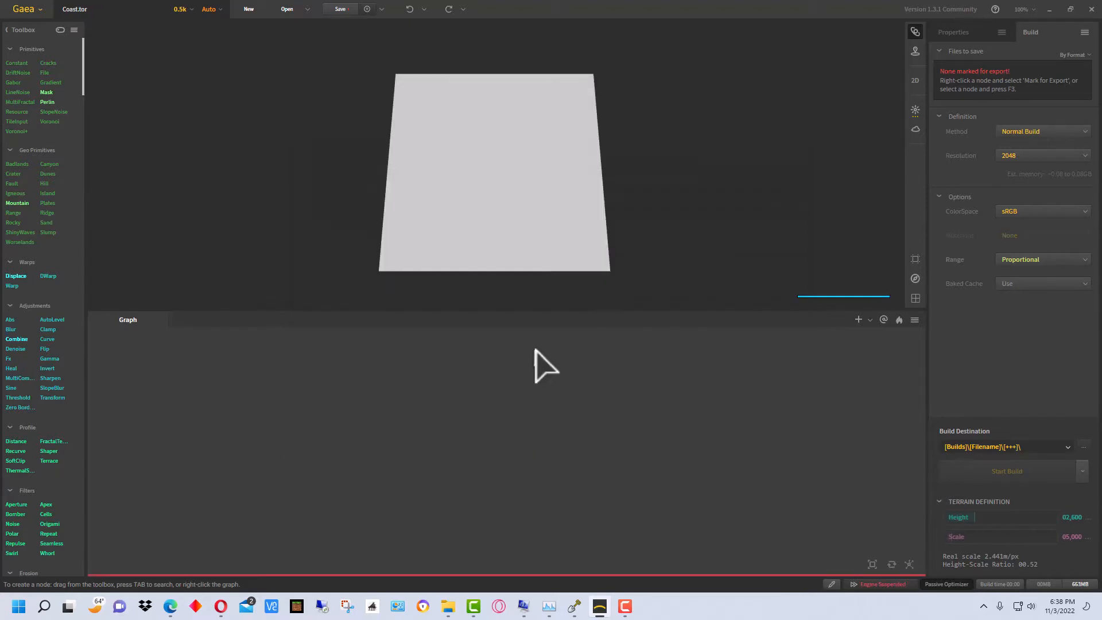
click(665, 480)
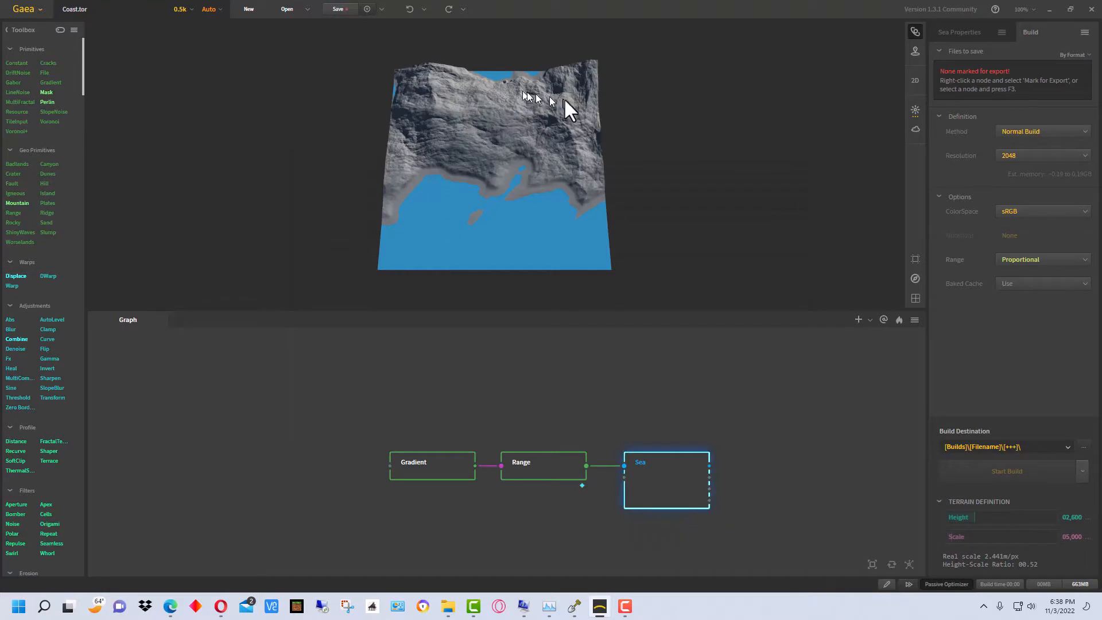
mouse_move(517, 236)
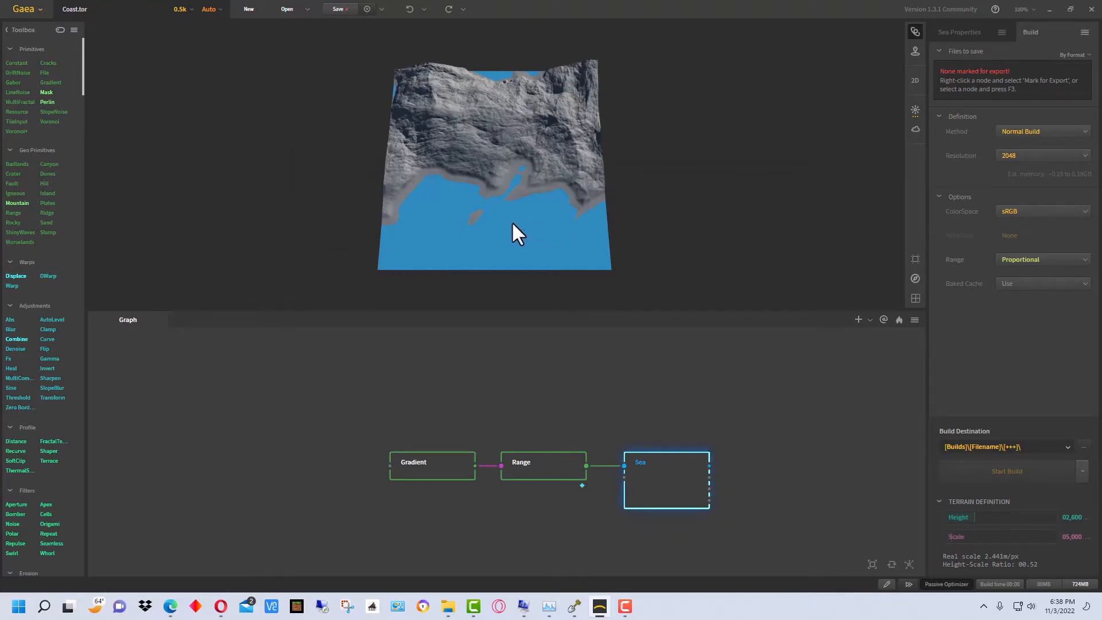
mouse_move(502, 232)
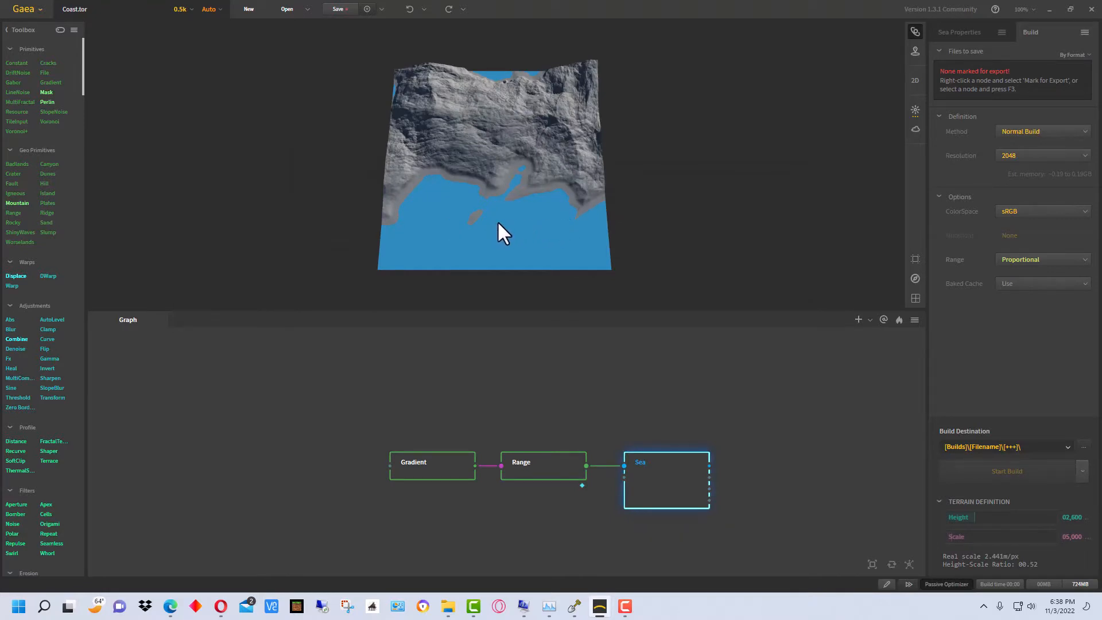
mouse_move(568, 225)
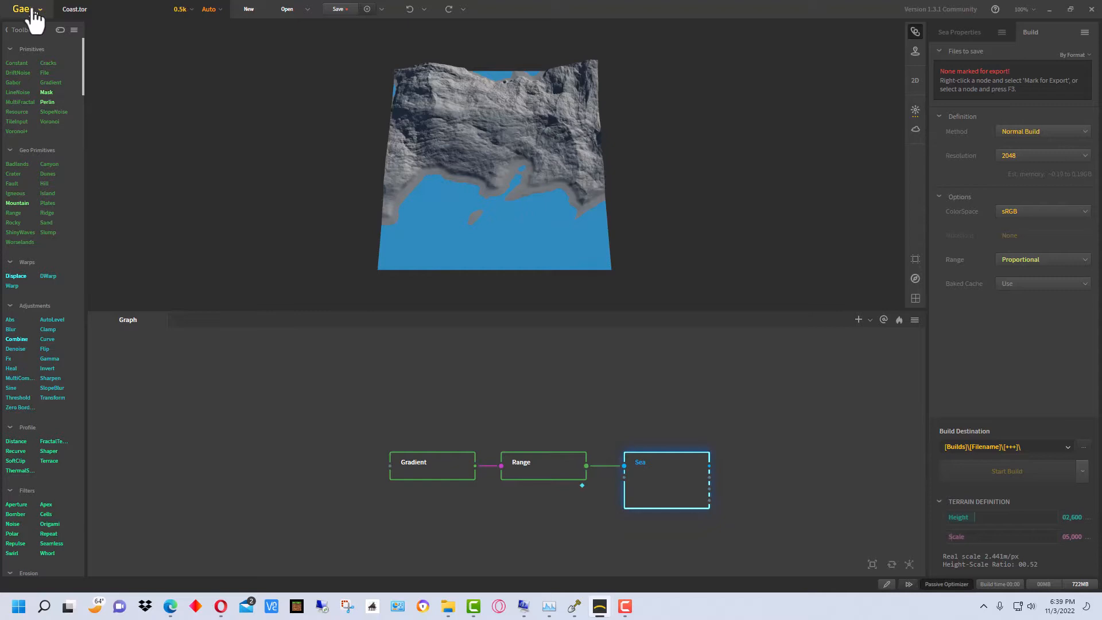
- Discard the unsaved coast terrain and start a fresh one from the Coast template
click(23, 8)
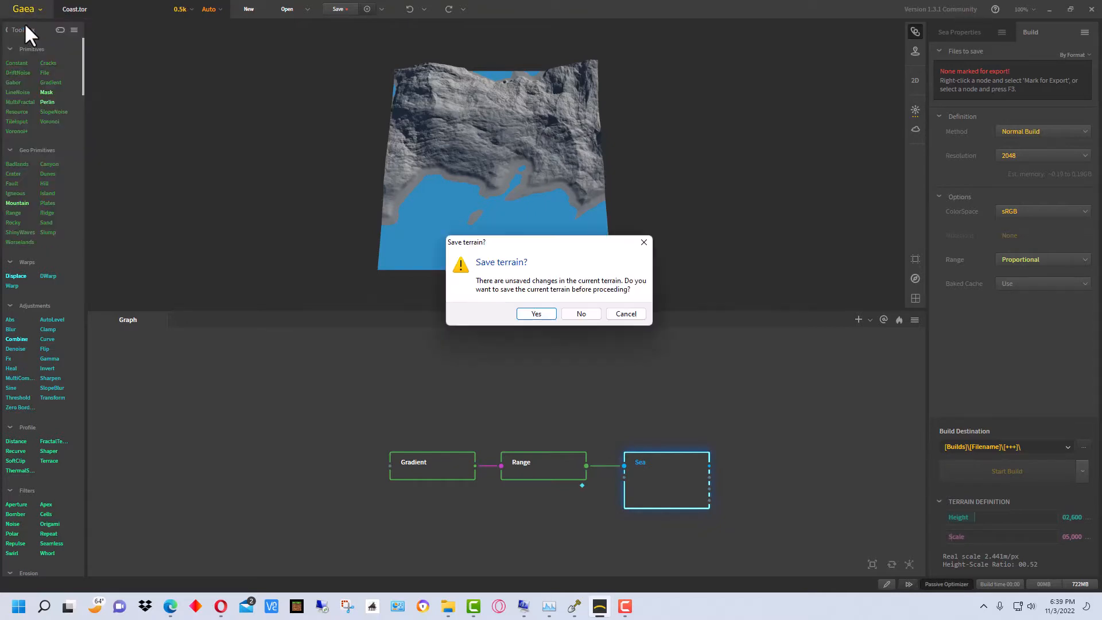
click(580, 313)
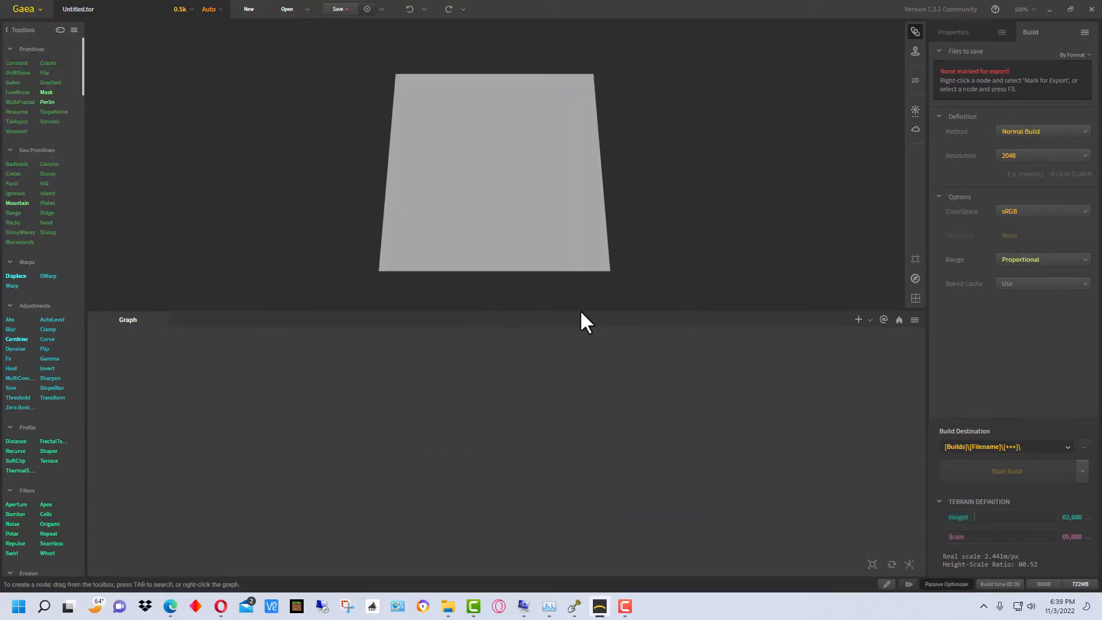
click(248, 9)
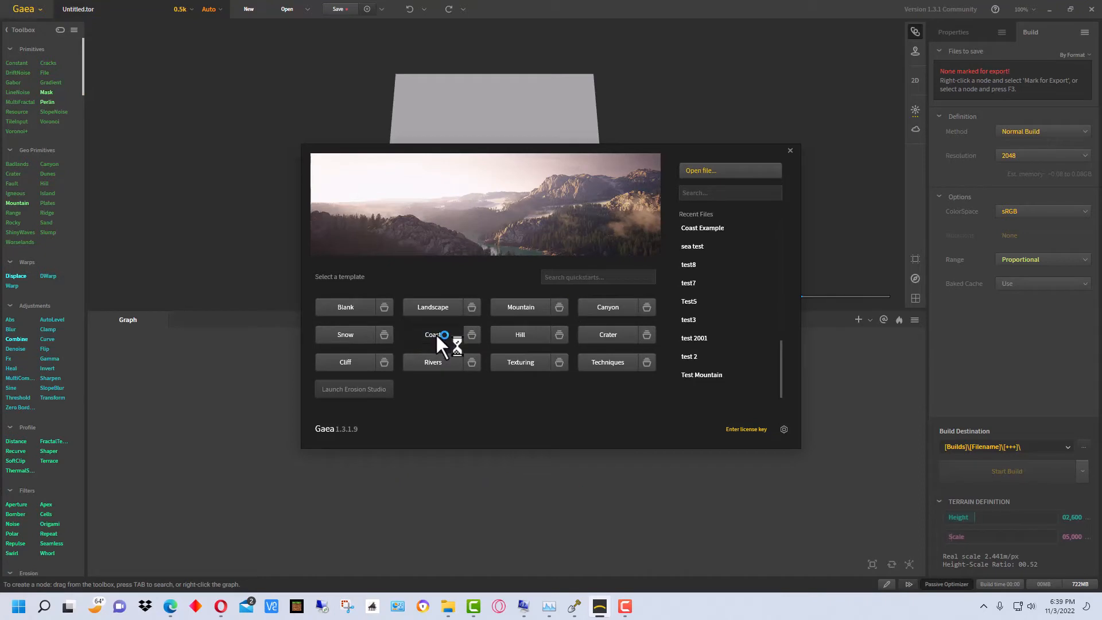
click(434, 335)
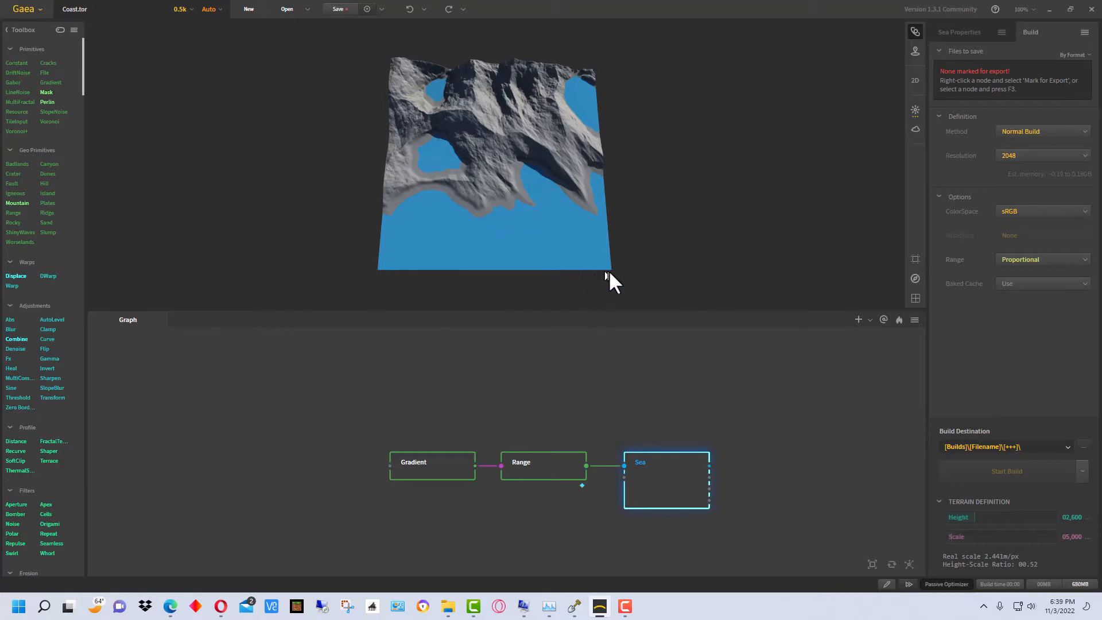
mouse_move(675, 489)
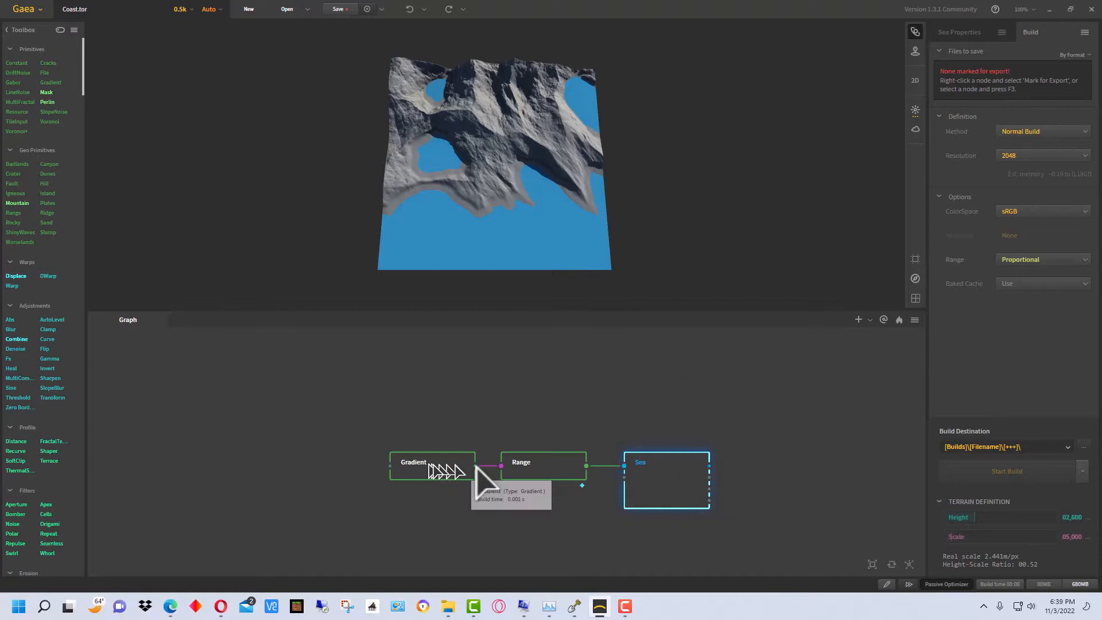
mouse_move(689, 478)
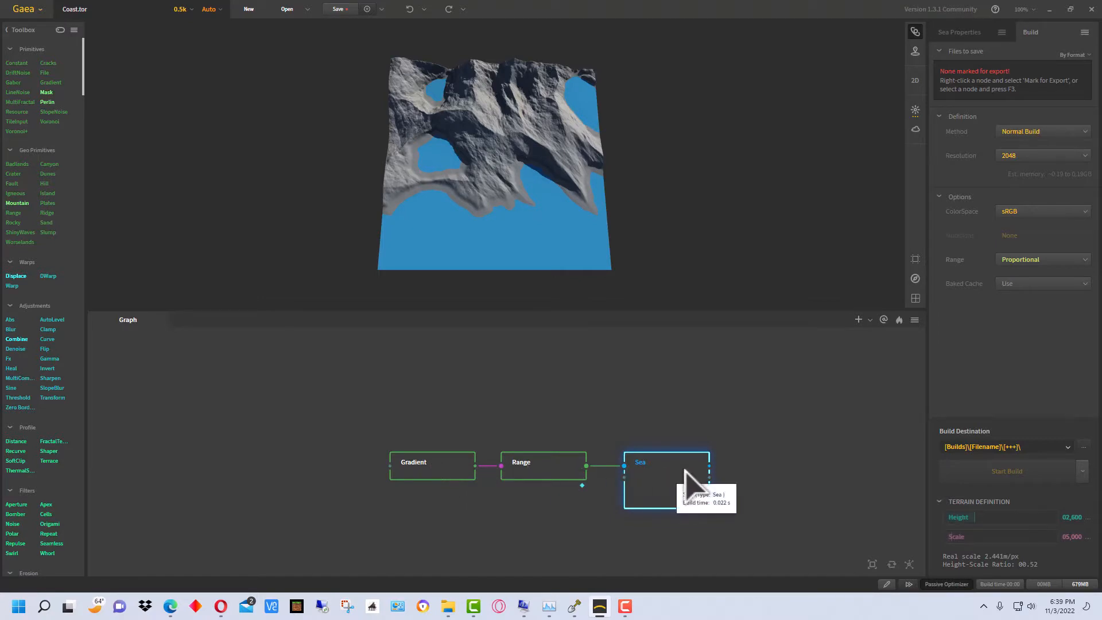
mouse_move(730, 485)
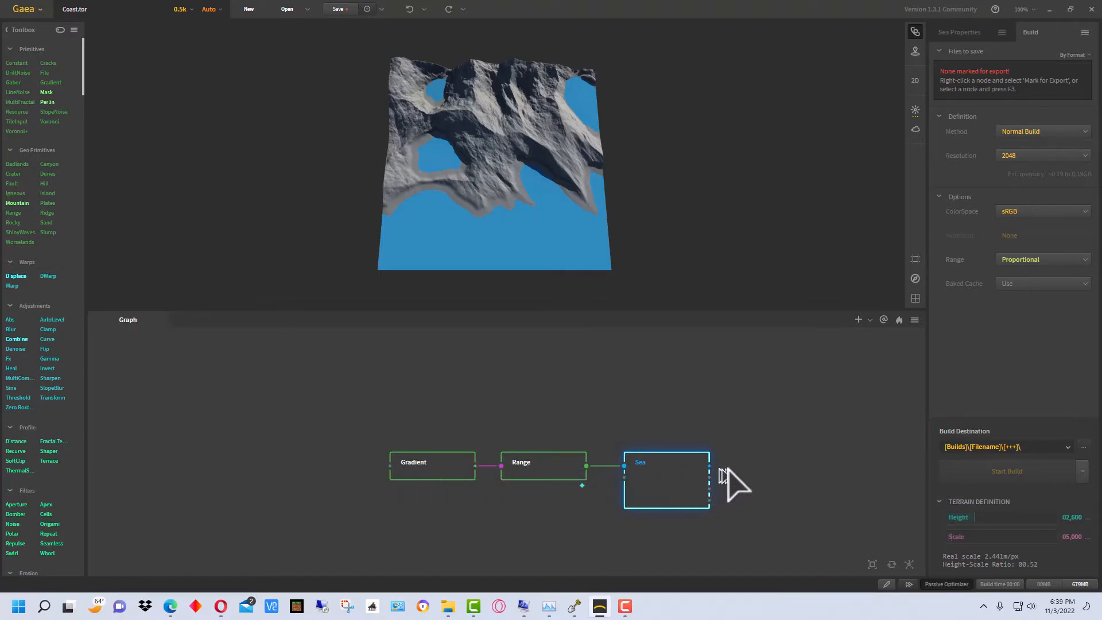
mouse_move(689, 488)
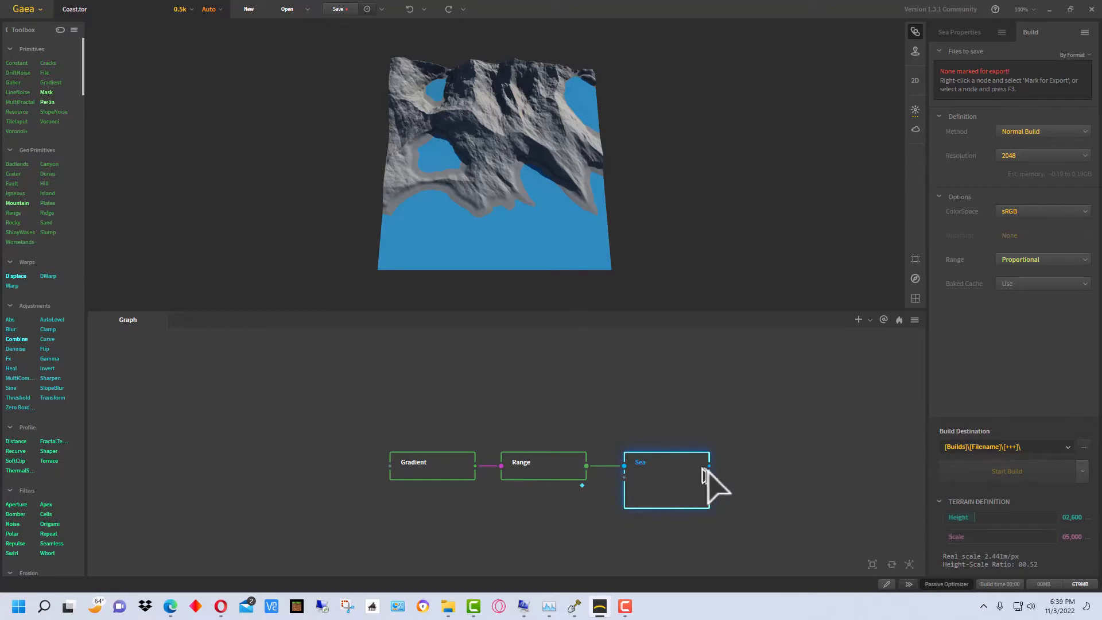
mouse_move(1090, 112)
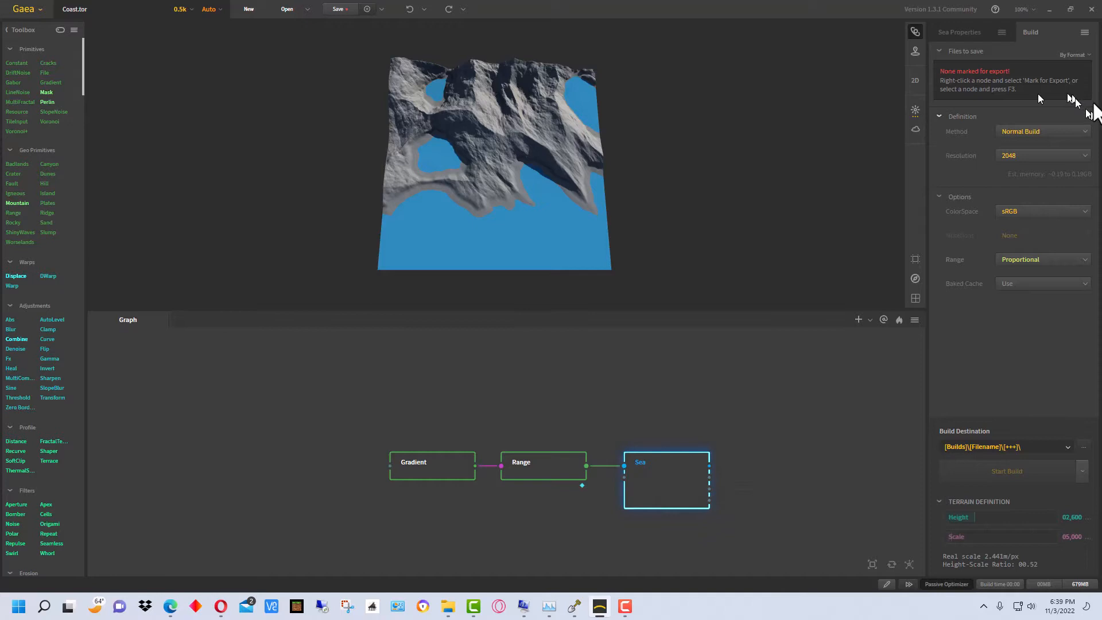
- Inspect the reloaded Coast graph's Gradient, Range and Sea nodes
click(1073, 55)
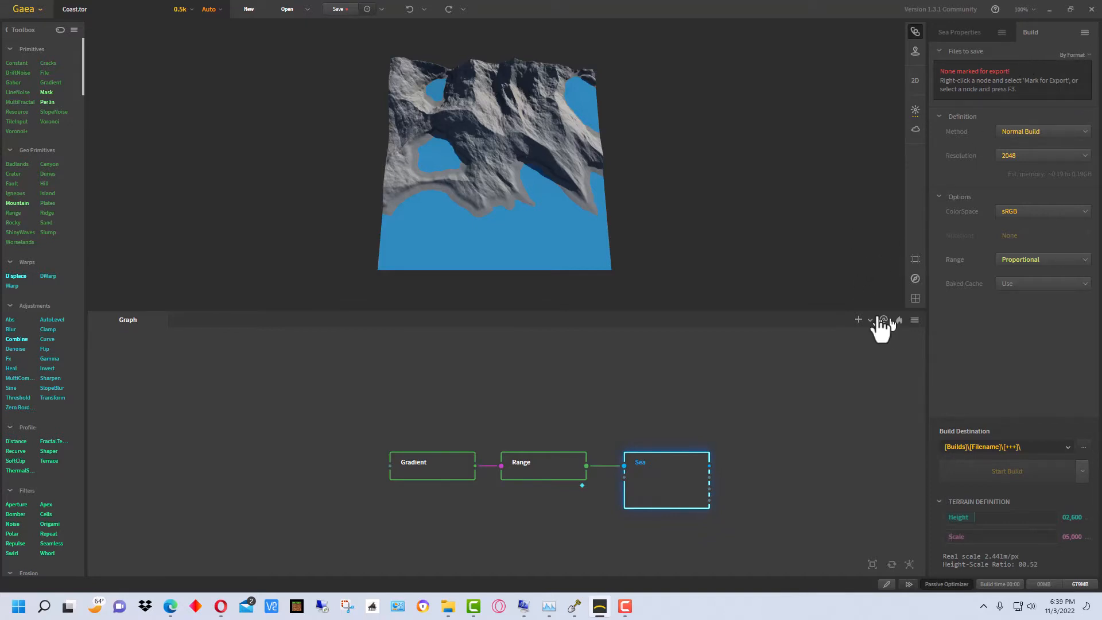
mouse_move(889, 373)
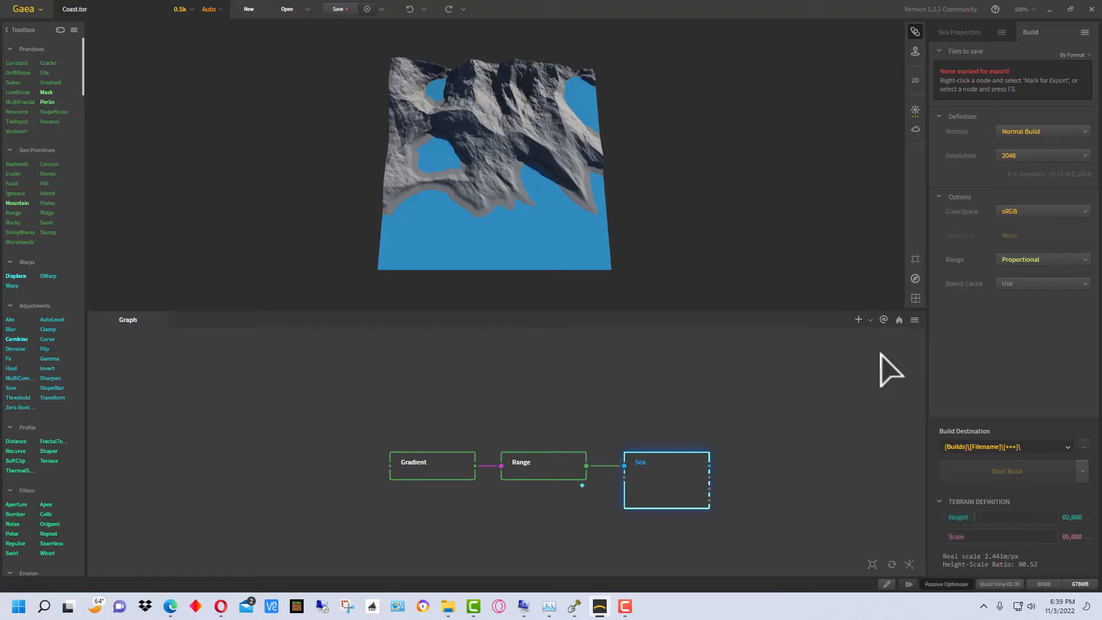
mouse_move(779, 464)
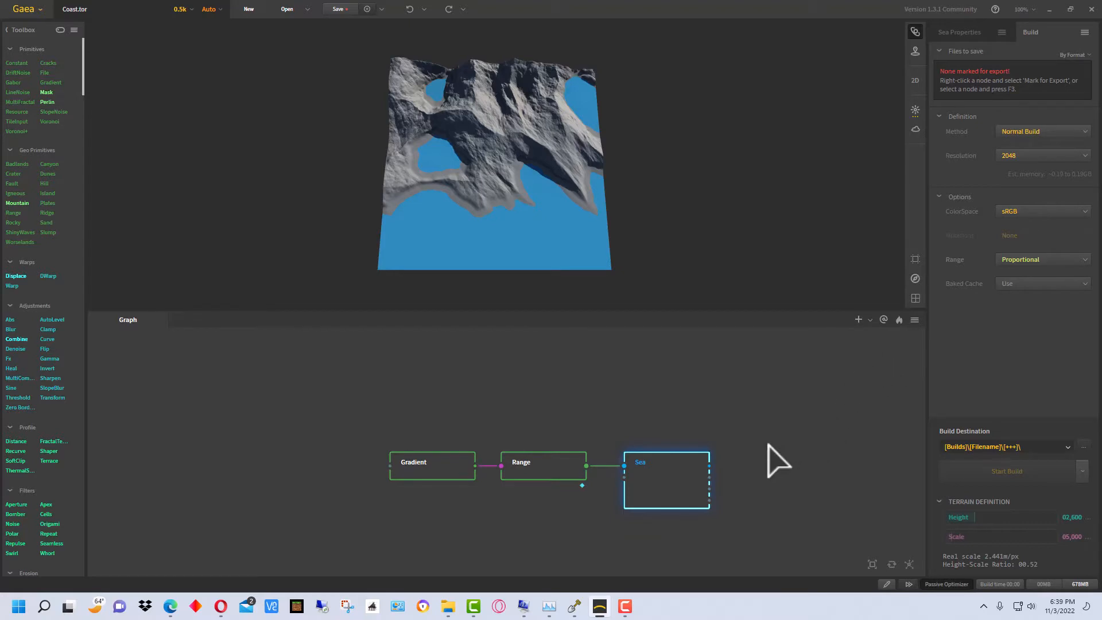
mouse_move(692, 482)
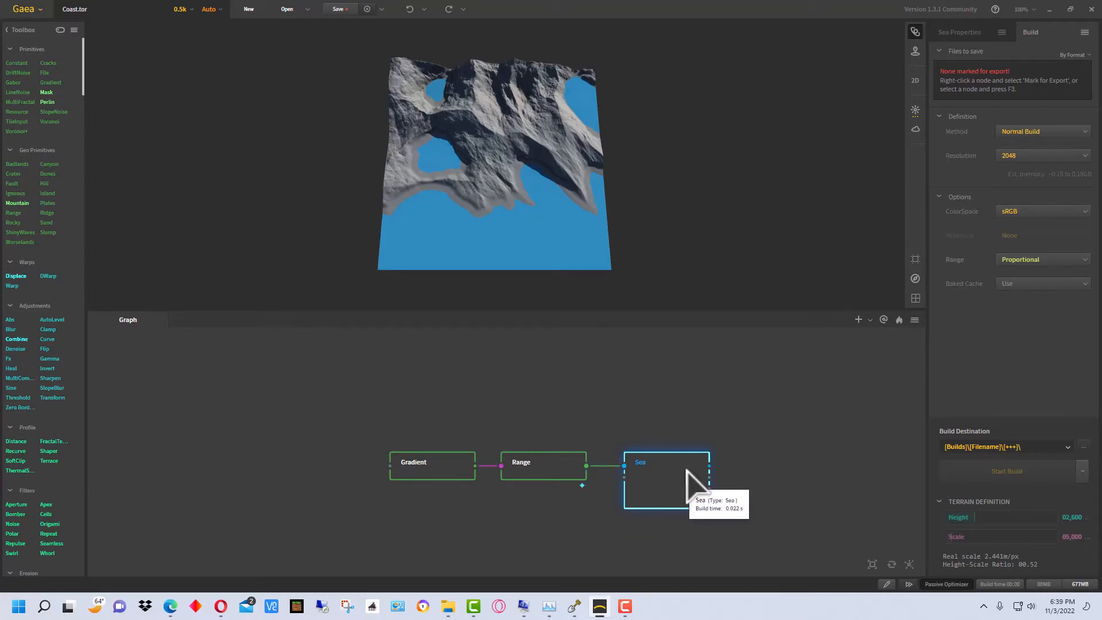
mouse_move(741, 184)
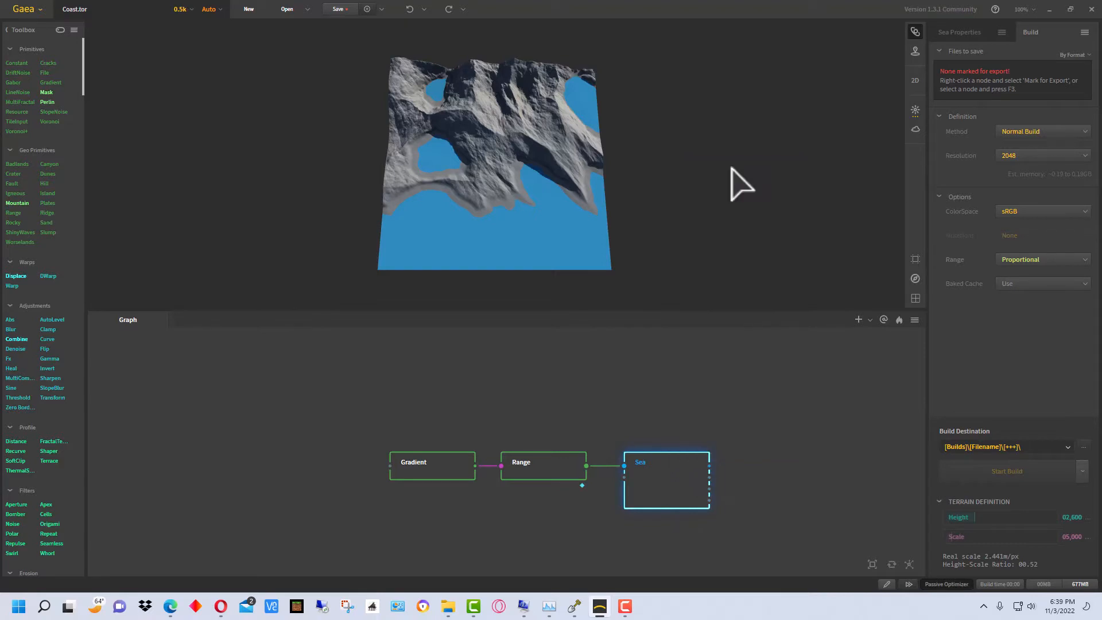
- Rename the Sea node from 'Sea' to 'Coast Example'
double_click(665, 462)
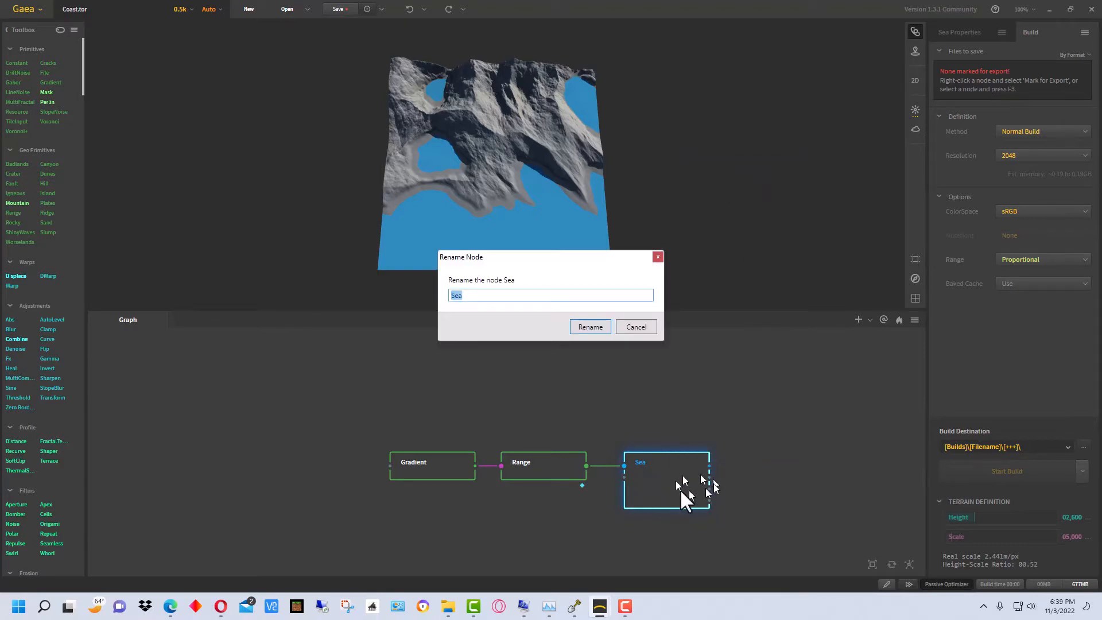
mouse_move(411, 470)
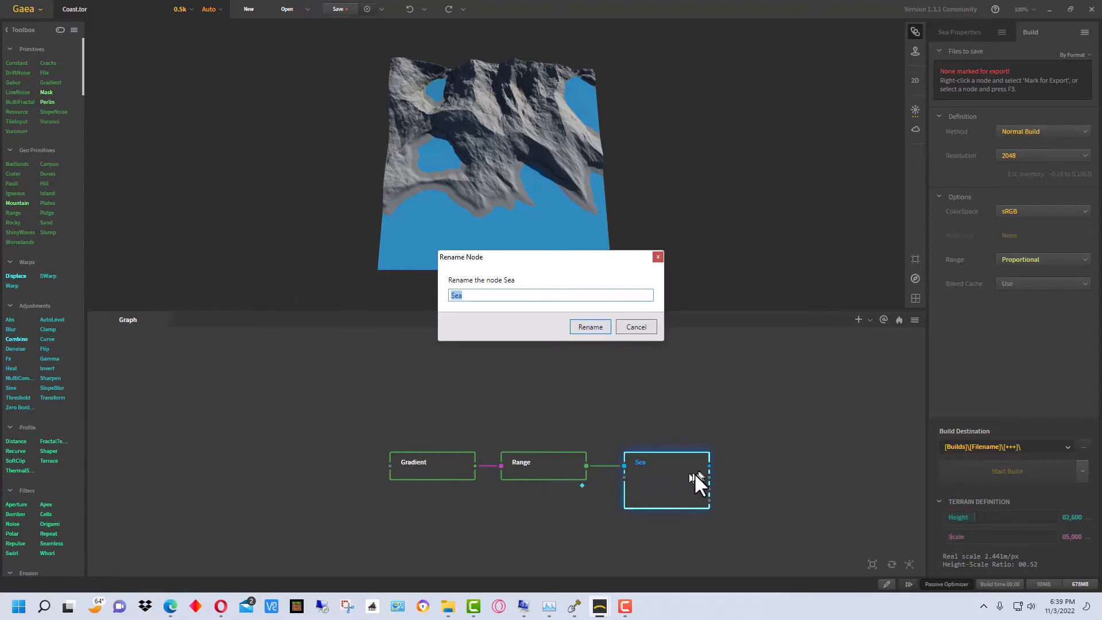
mouse_move(424, 300)
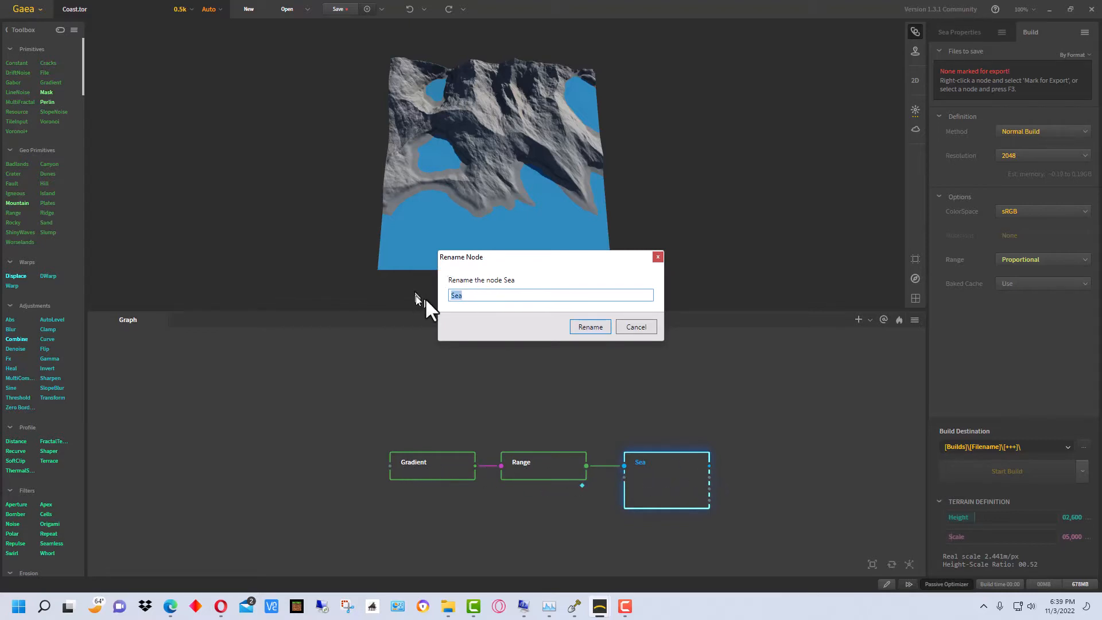
text(Coast e)
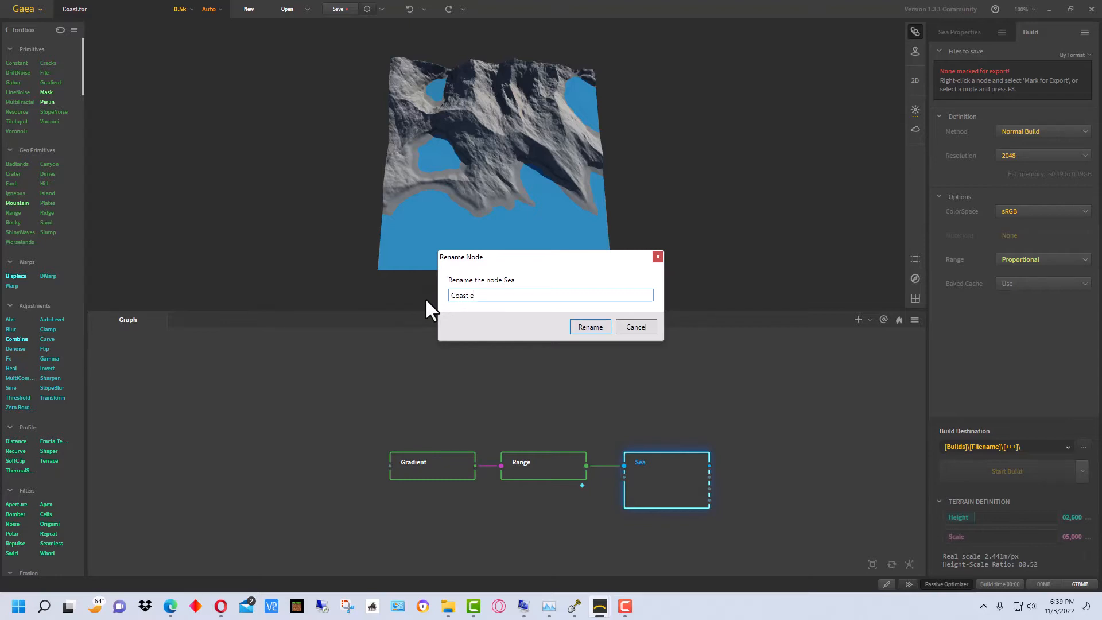
text(xampl)
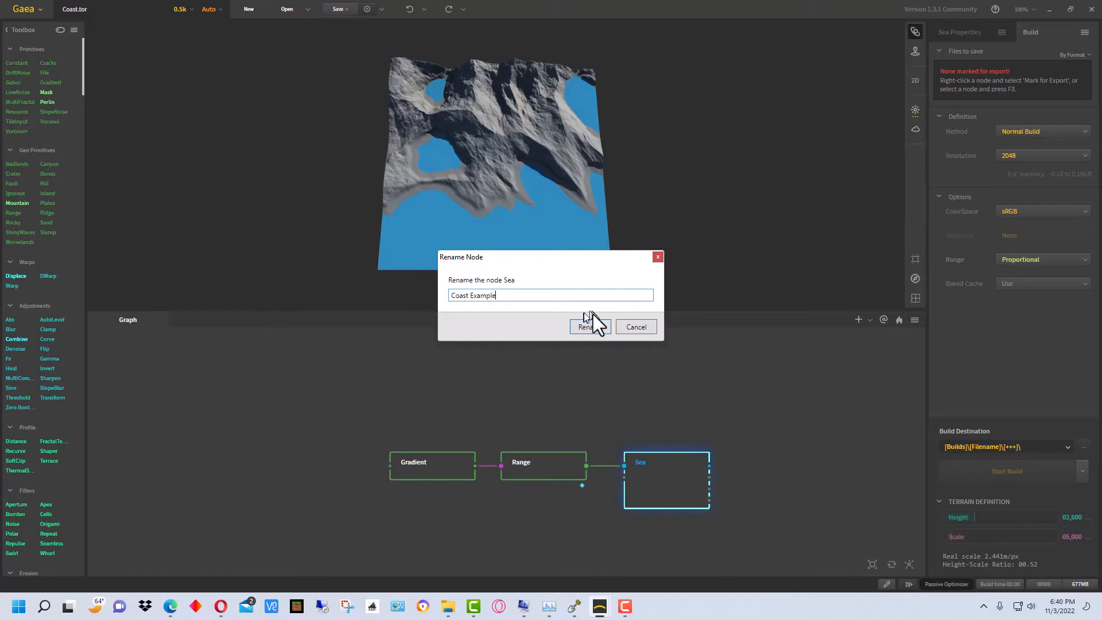
click(588, 326)
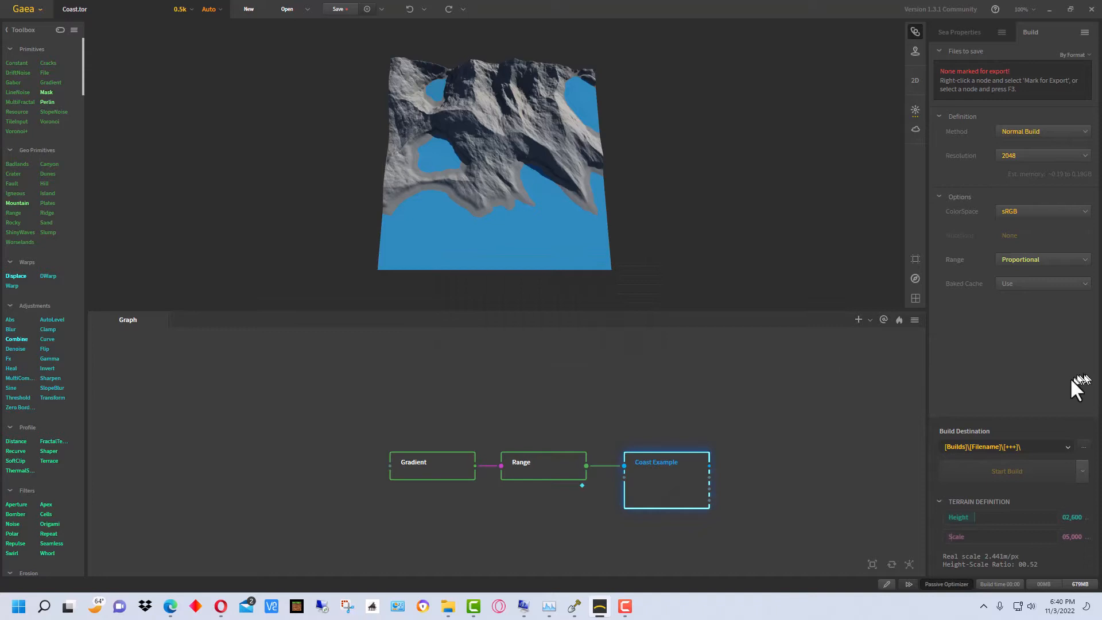
mouse_move(1077, 116)
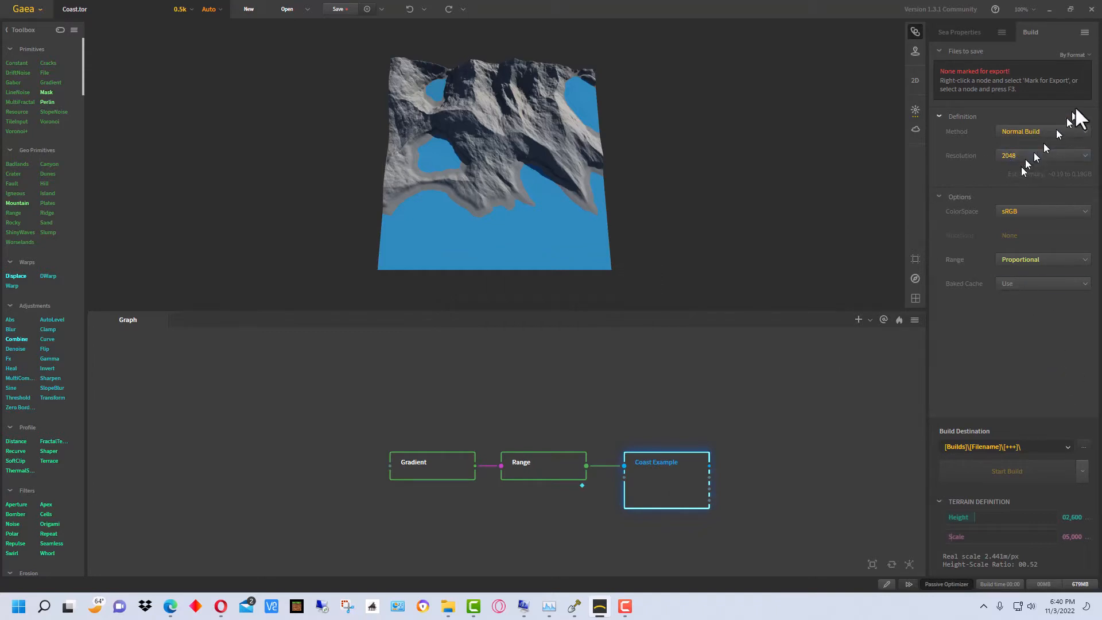
mouse_move(946, 119)
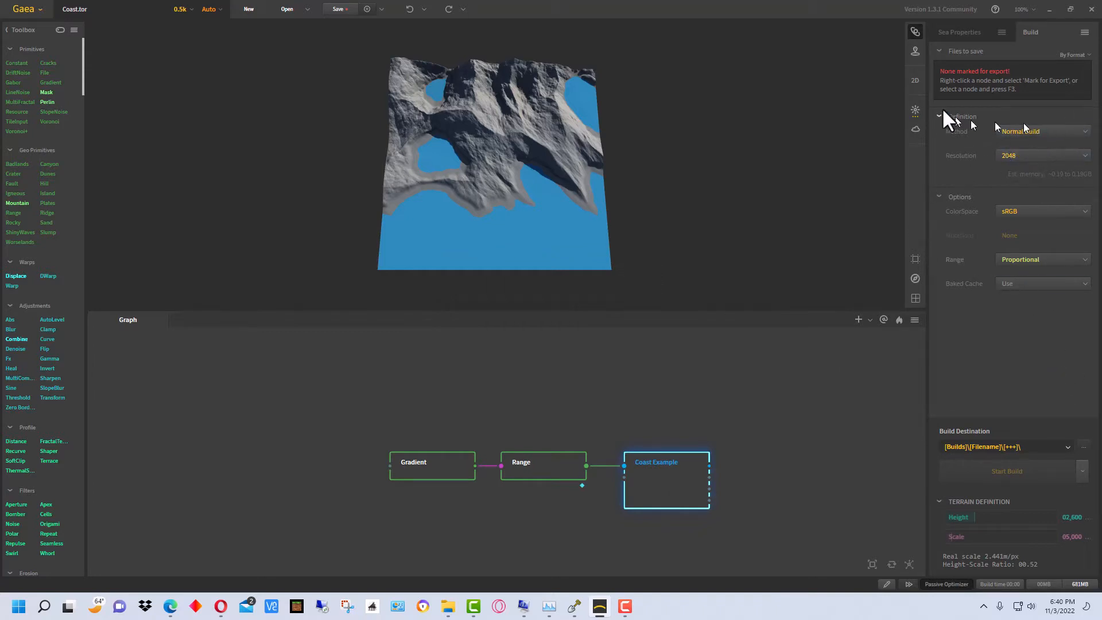
- In the Build tab, set Resolution to 1024 and Range to Raw
click(959, 31)
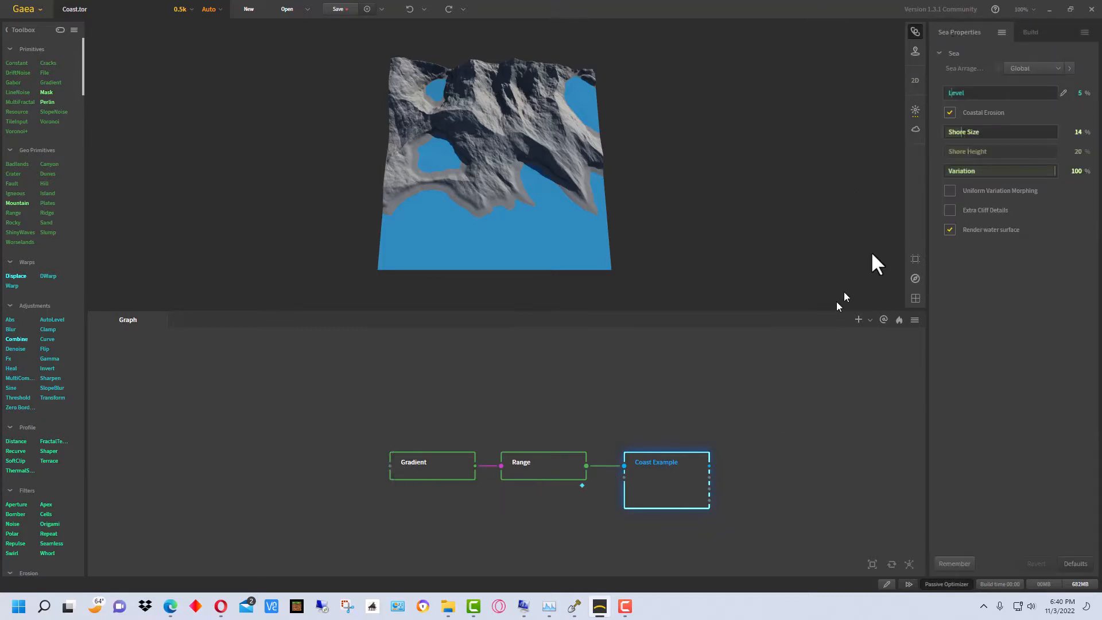
click(1031, 31)
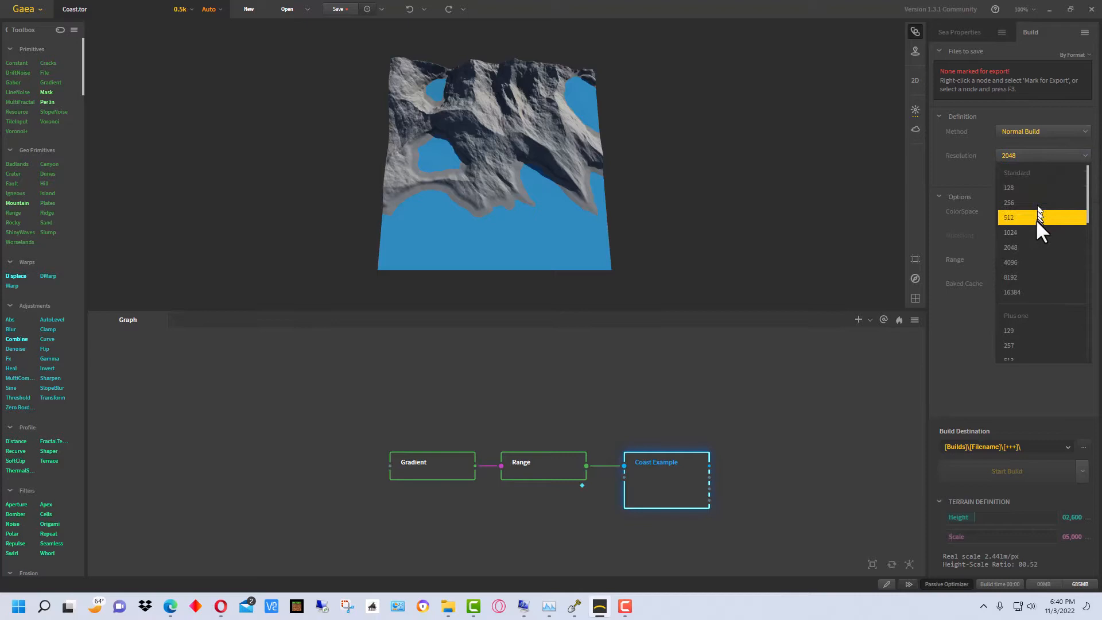
click(1011, 233)
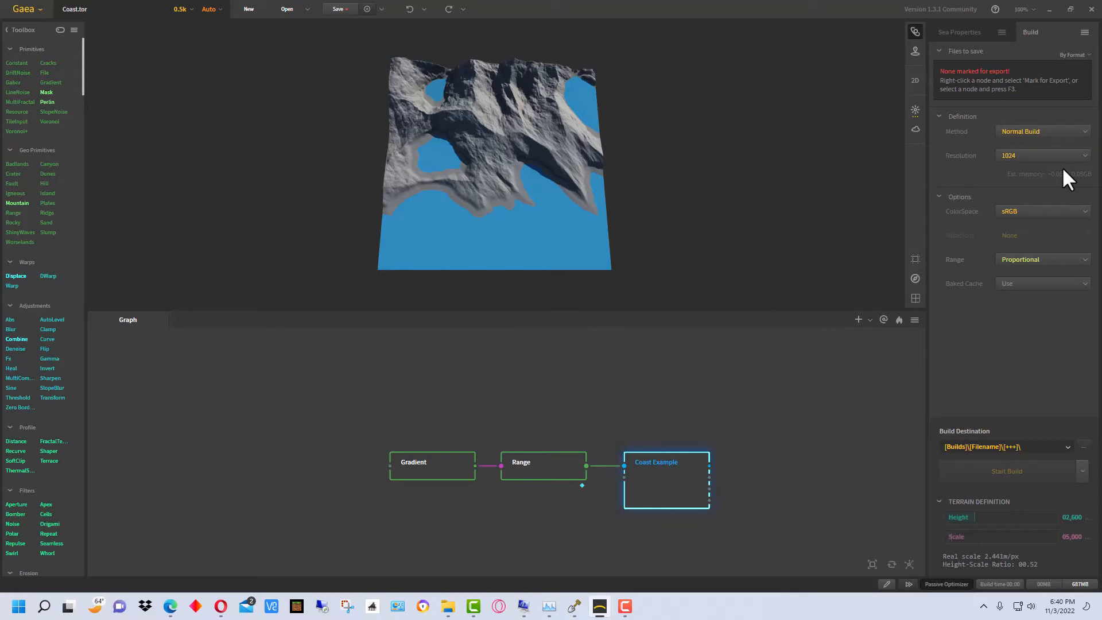
mouse_move(1043, 211)
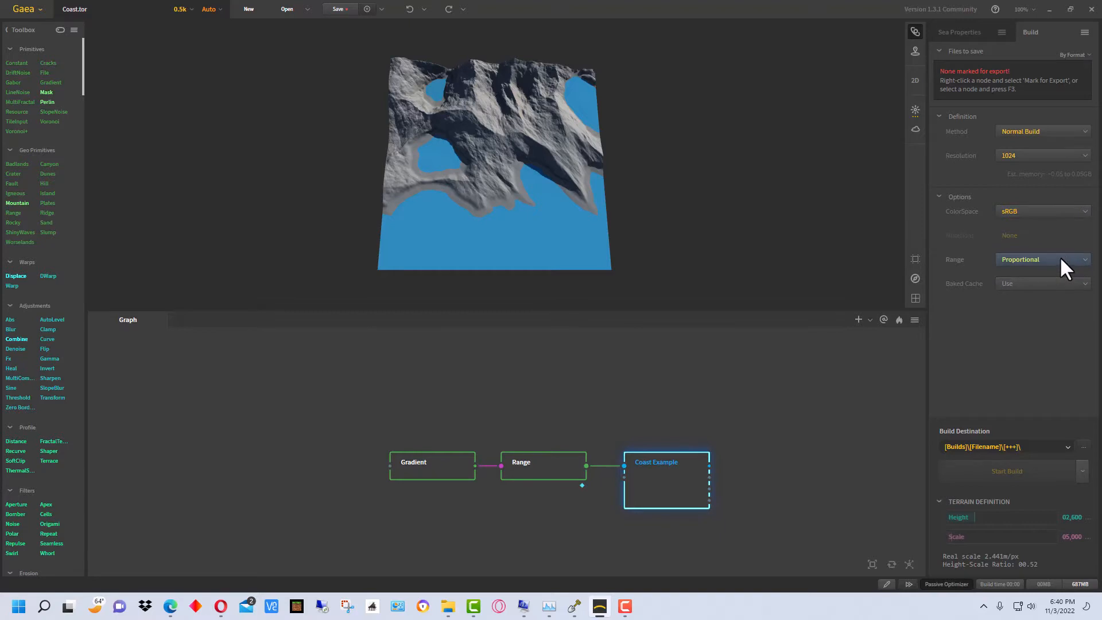
mouse_move(1064, 263)
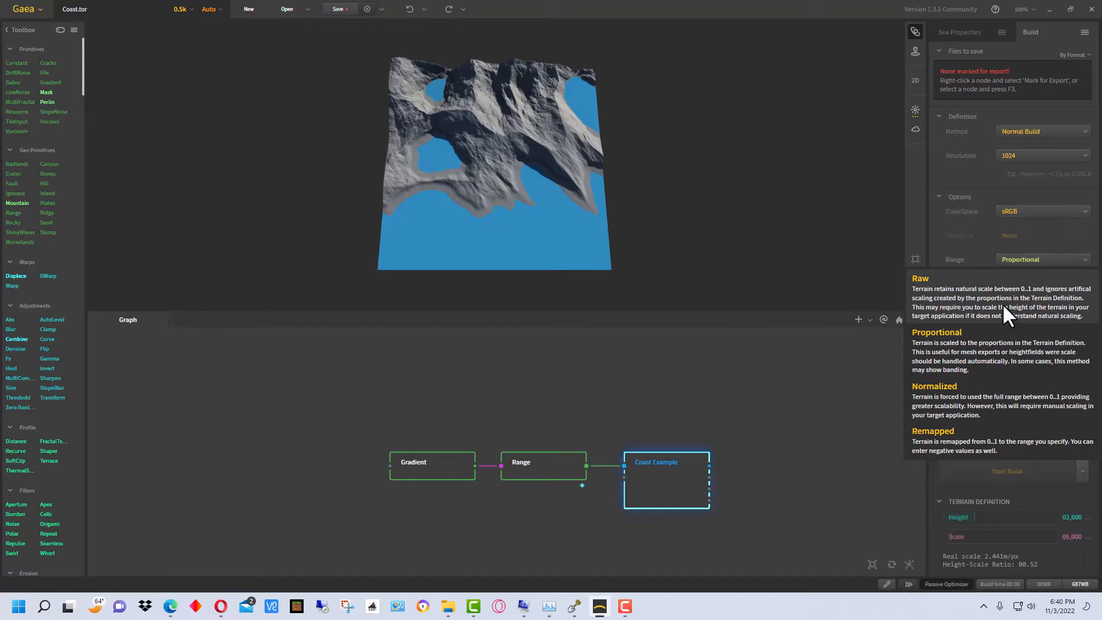
click(1043, 260)
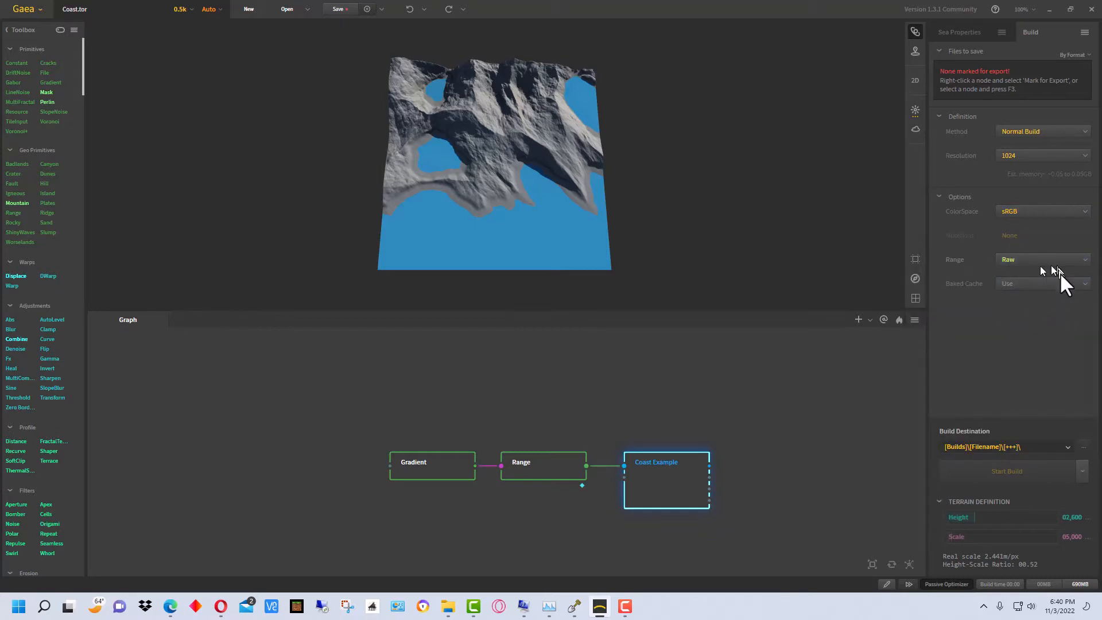
mouse_move(1061, 317)
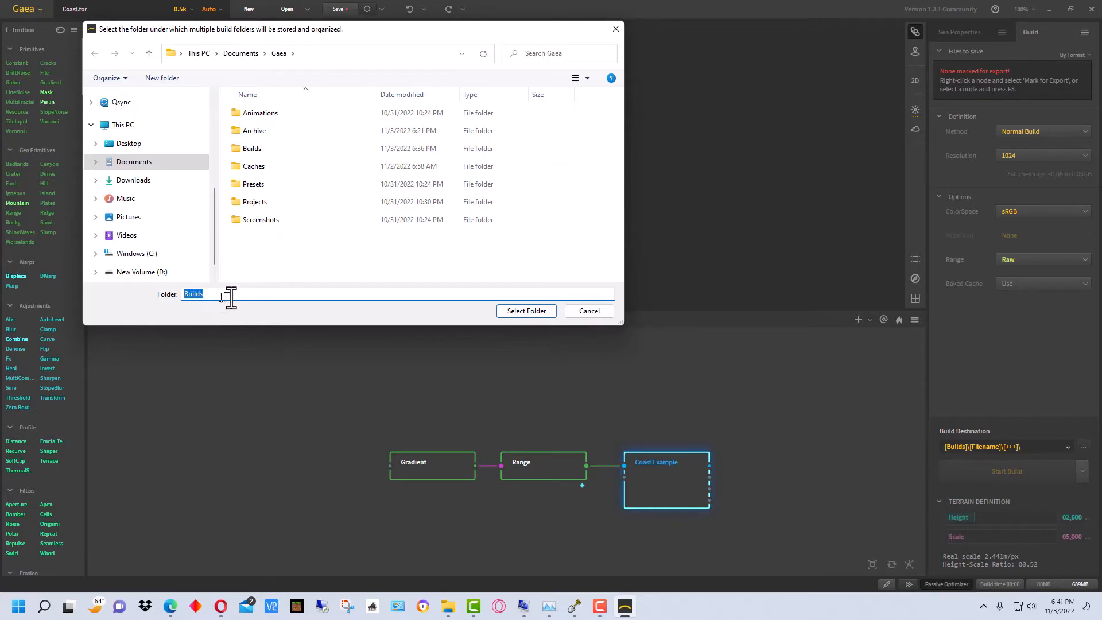
- Select Documents\Gaea\Builds as the build destination folder
click(526, 311)
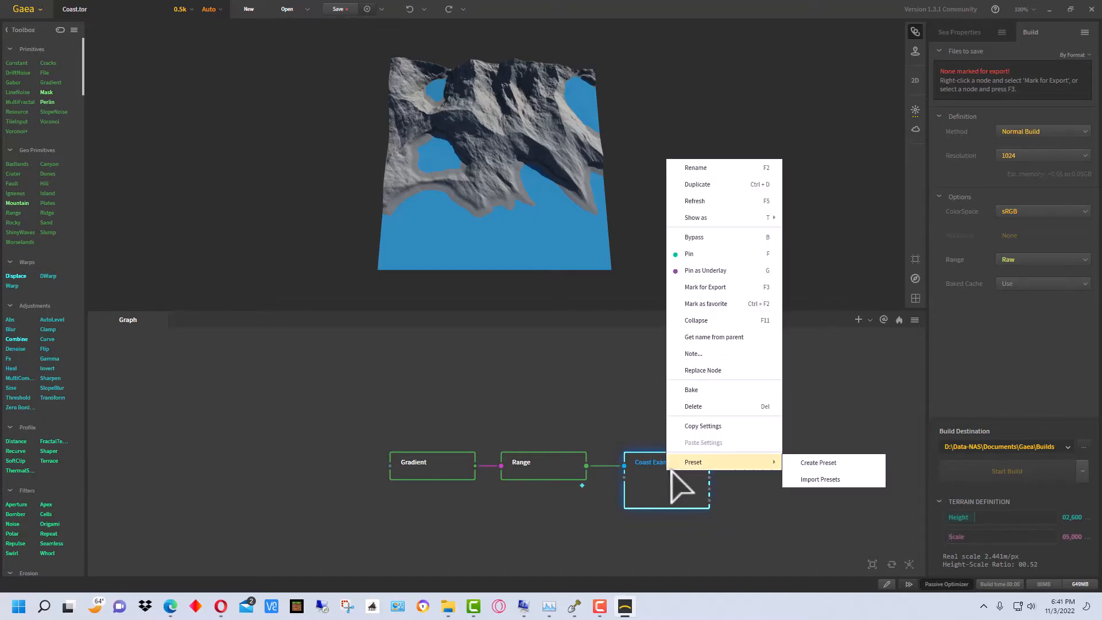
mouse_move(716, 445)
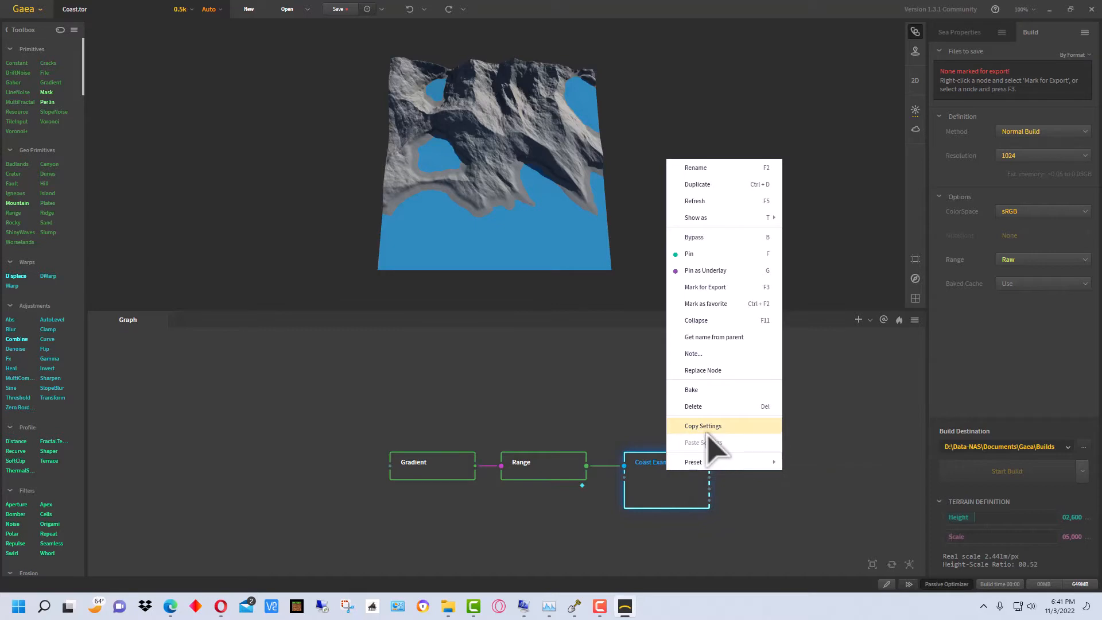
- Mark the Coast Example node for export and change its format from .tif to .png
click(704, 287)
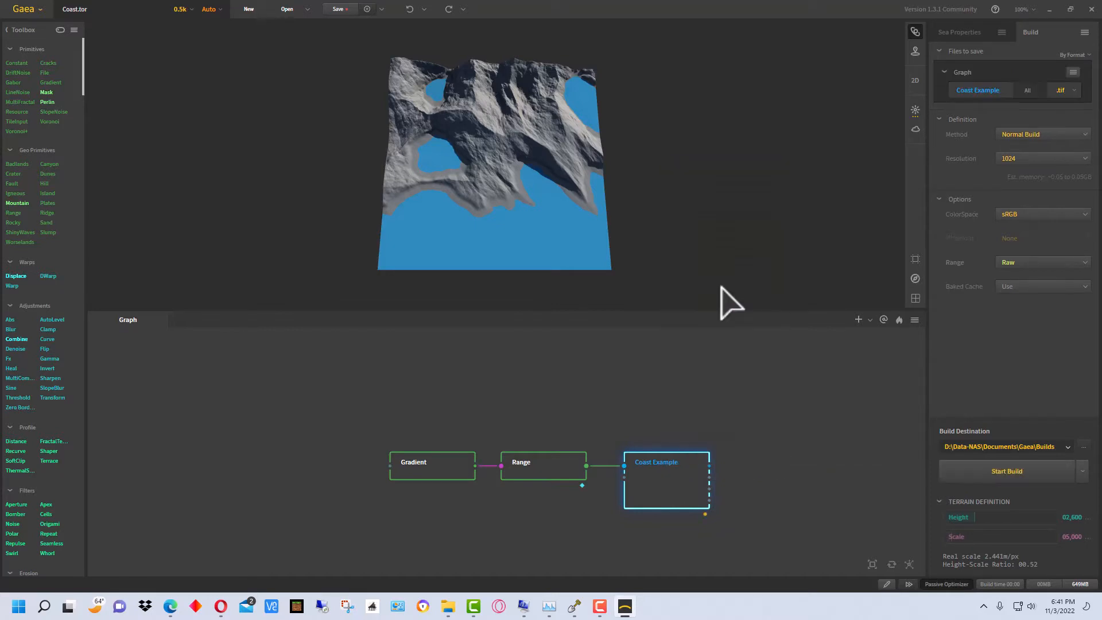
mouse_move(745, 502)
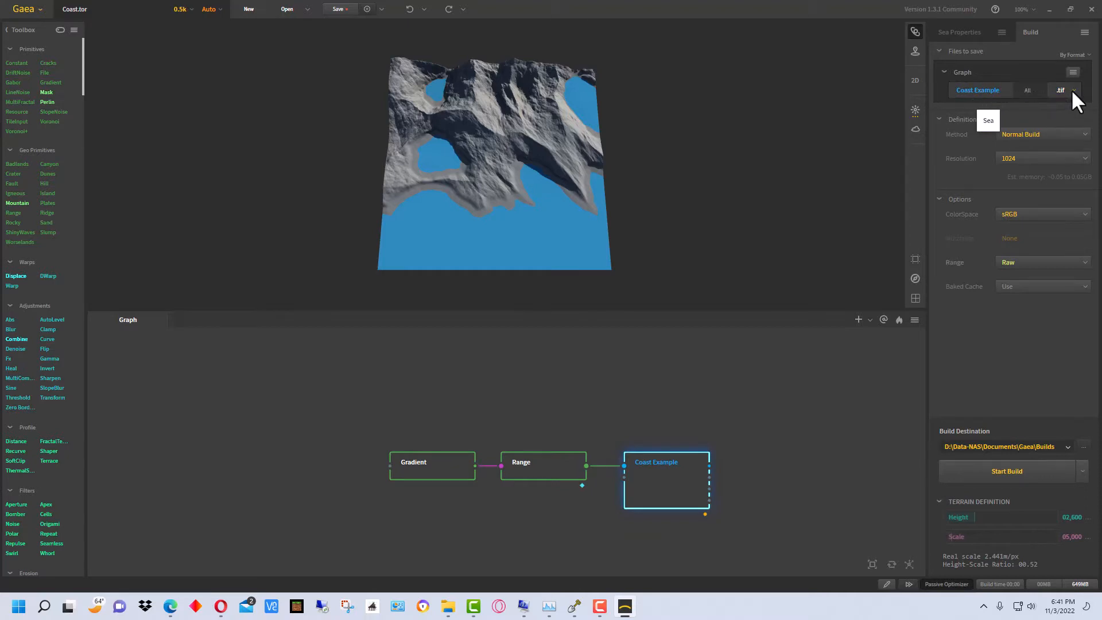
click(1061, 90)
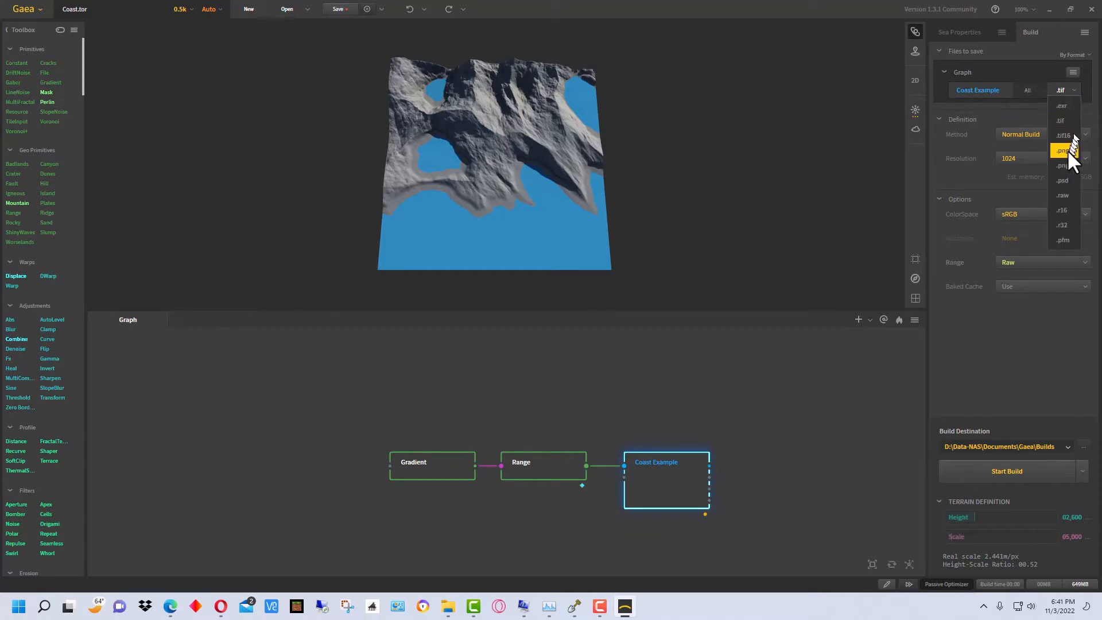
click(1062, 150)
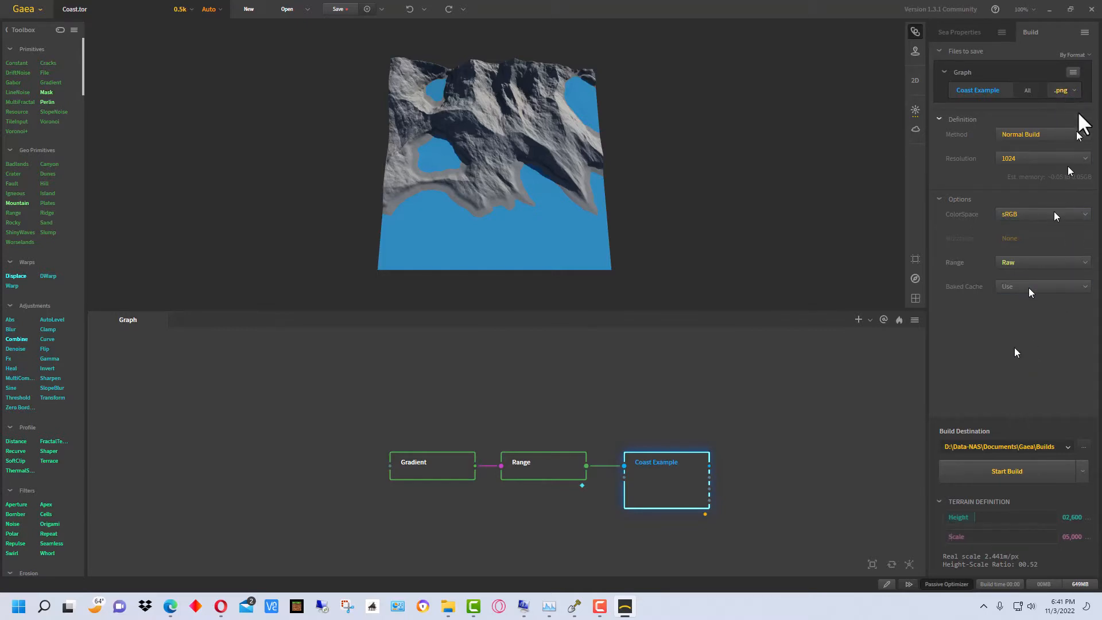
mouse_move(1021, 494)
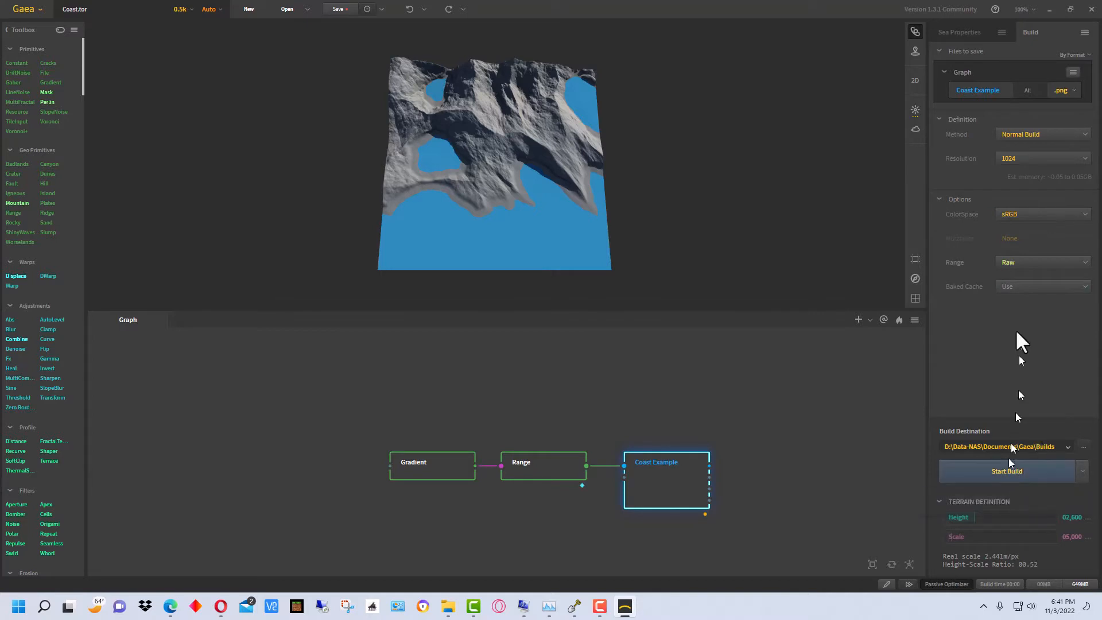
- Save the Gaea terrain as 'Coast Main' in the Gaea documents folder
click(338, 8)
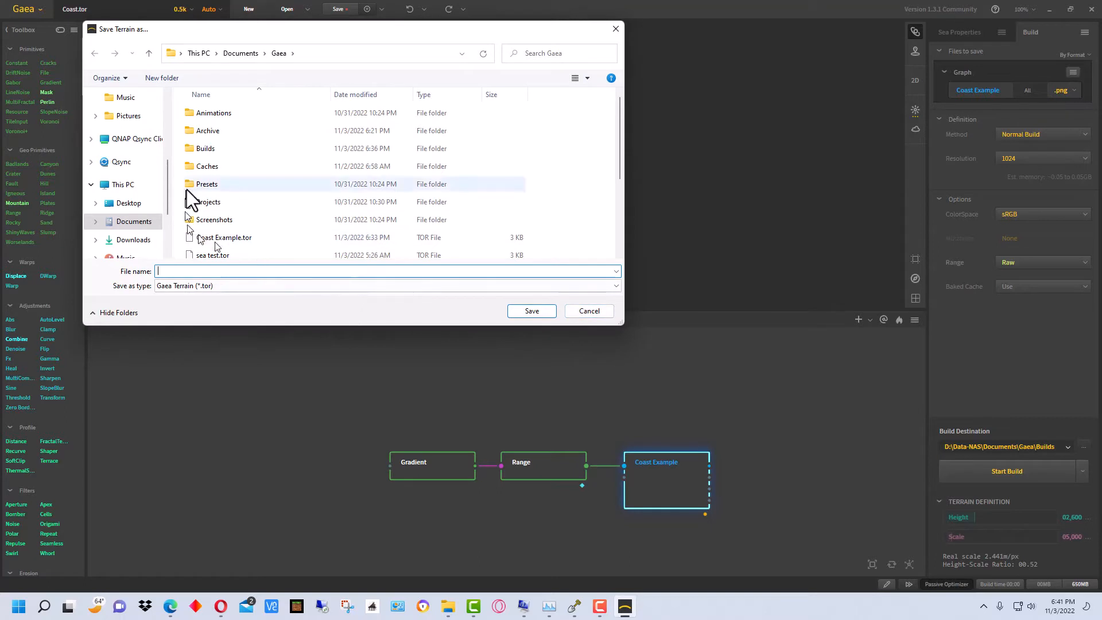
mouse_move(582, 407)
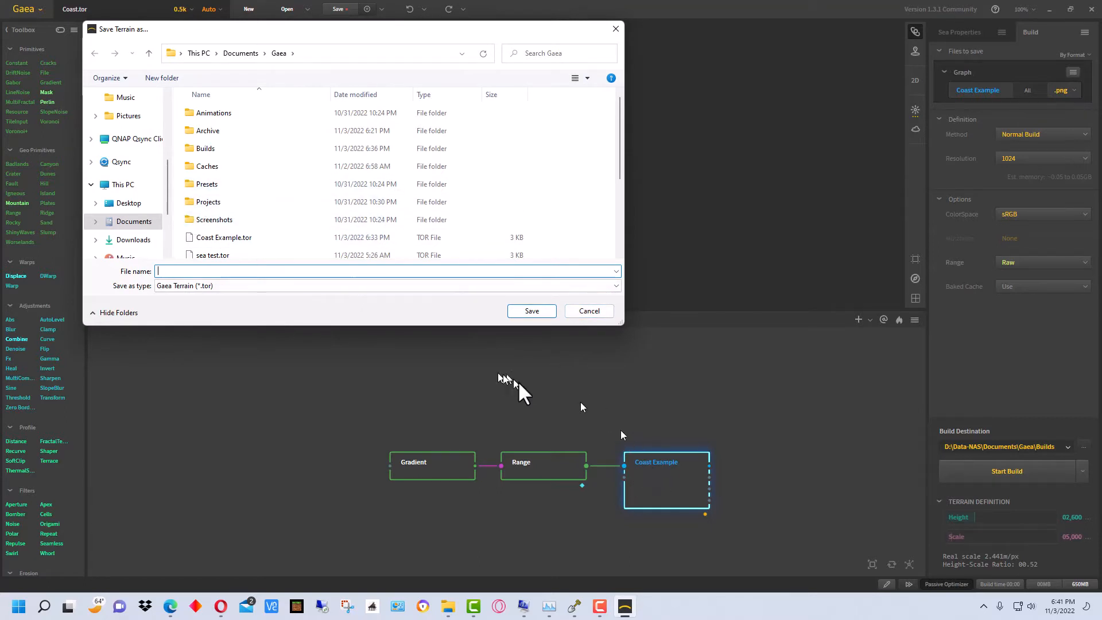
mouse_move(733, 471)
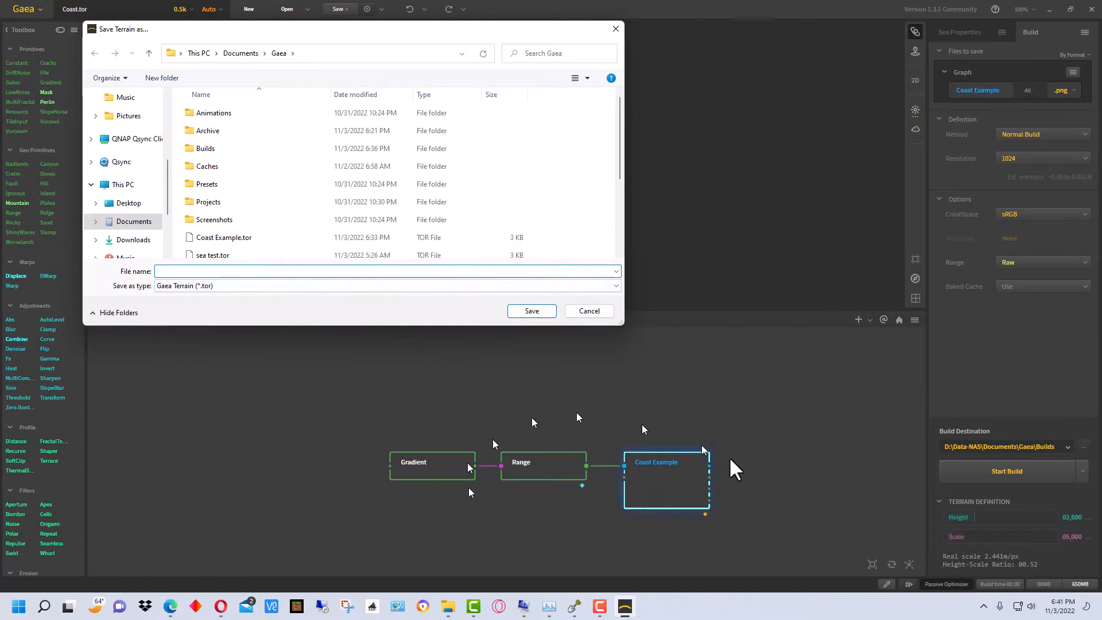
mouse_move(720, 443)
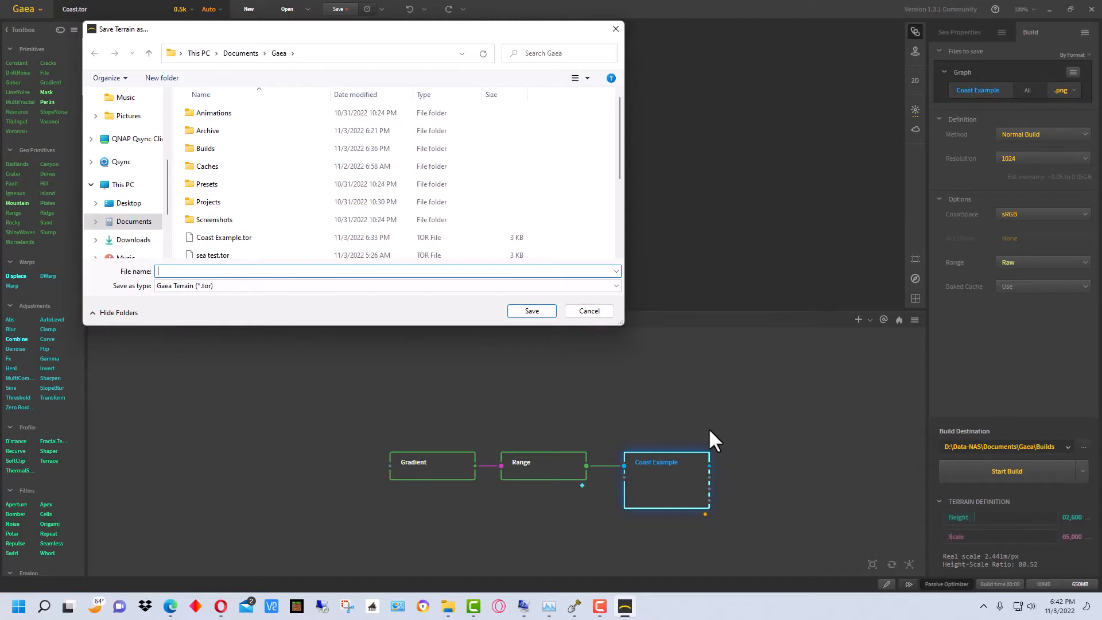
mouse_move(705, 434)
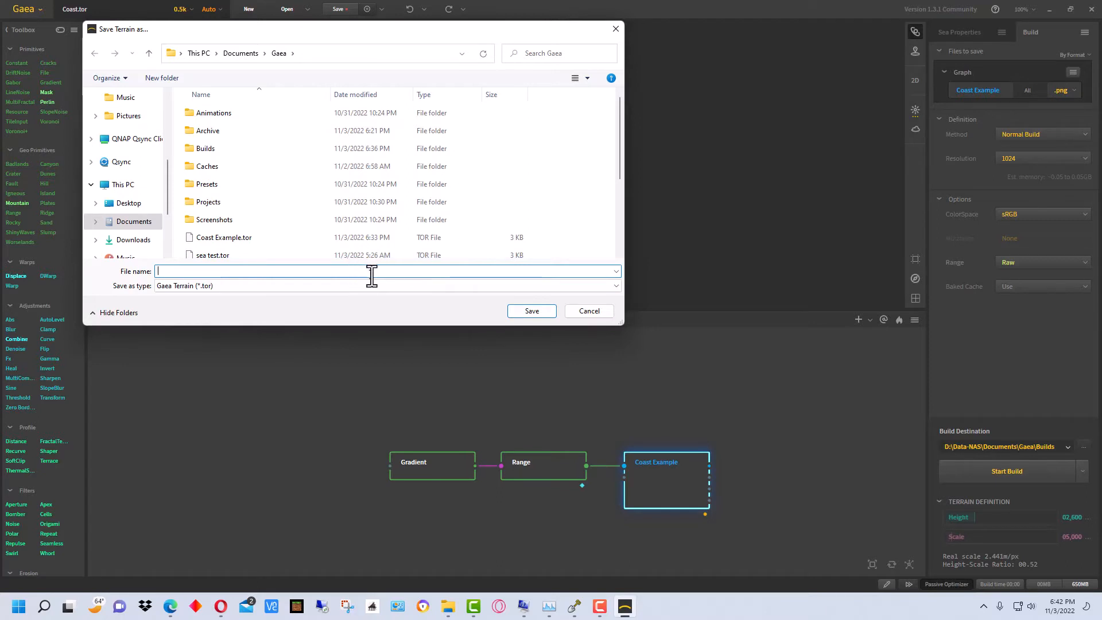
mouse_move(362, 273)
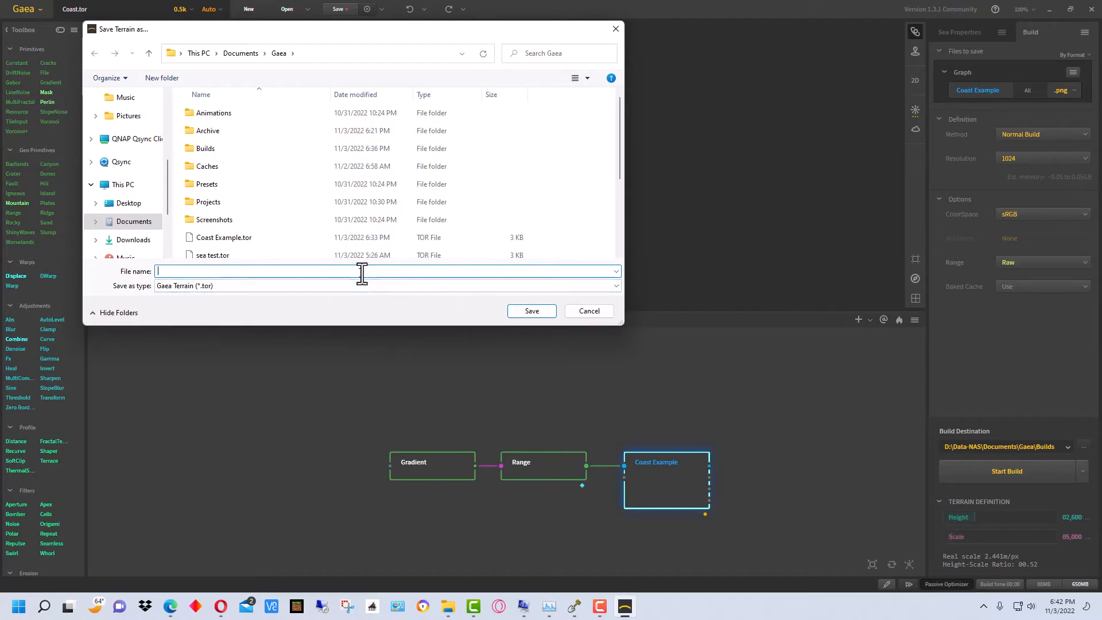
text(C)
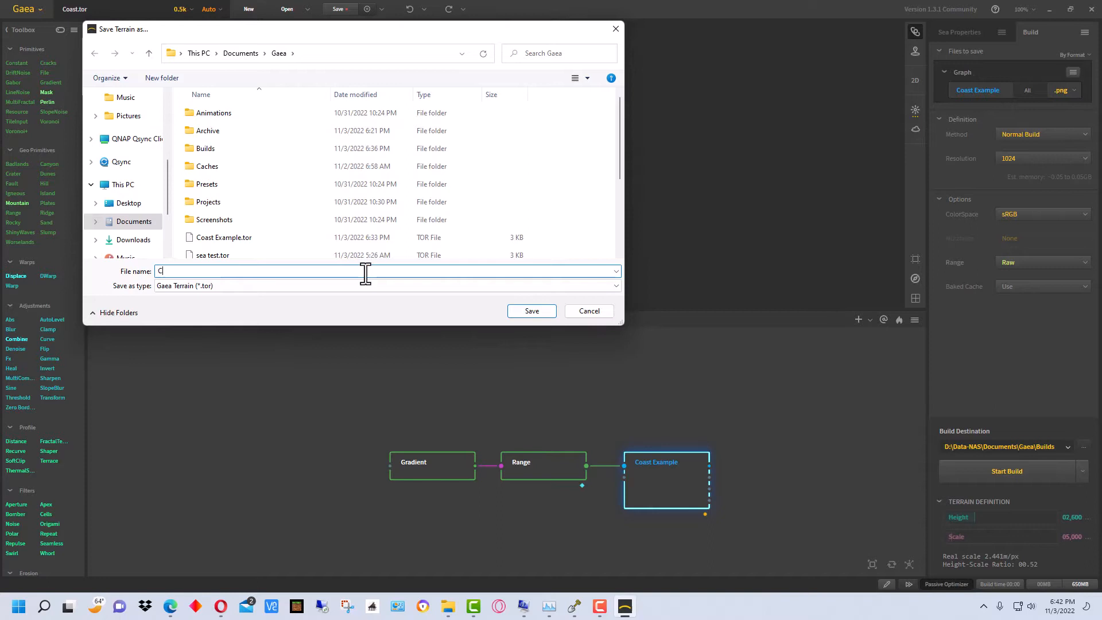
text(oast Main)
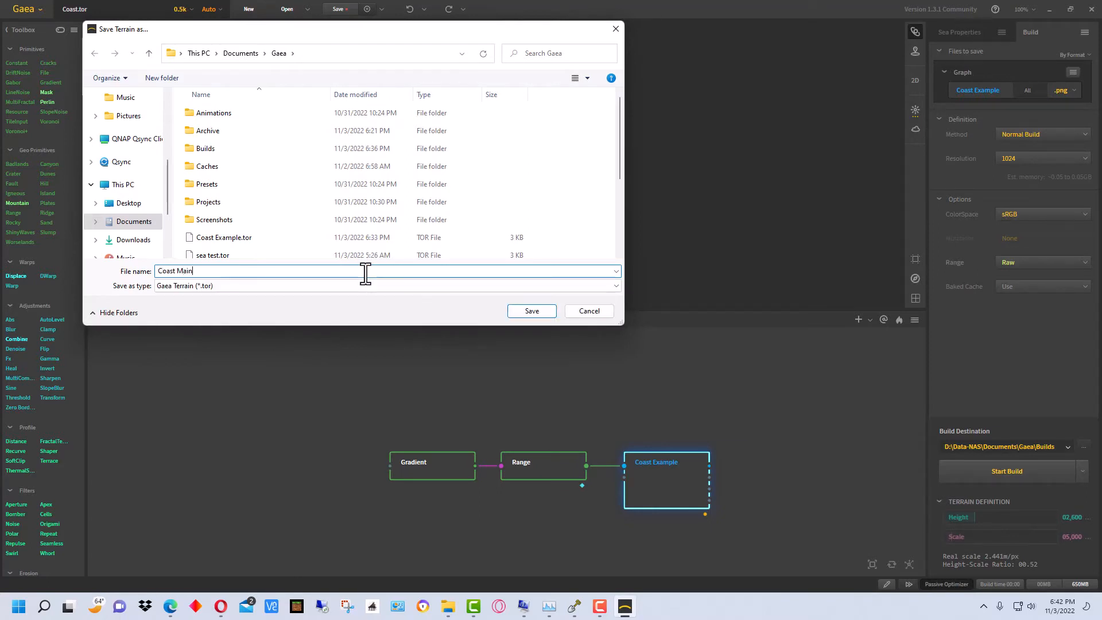
click(531, 311)
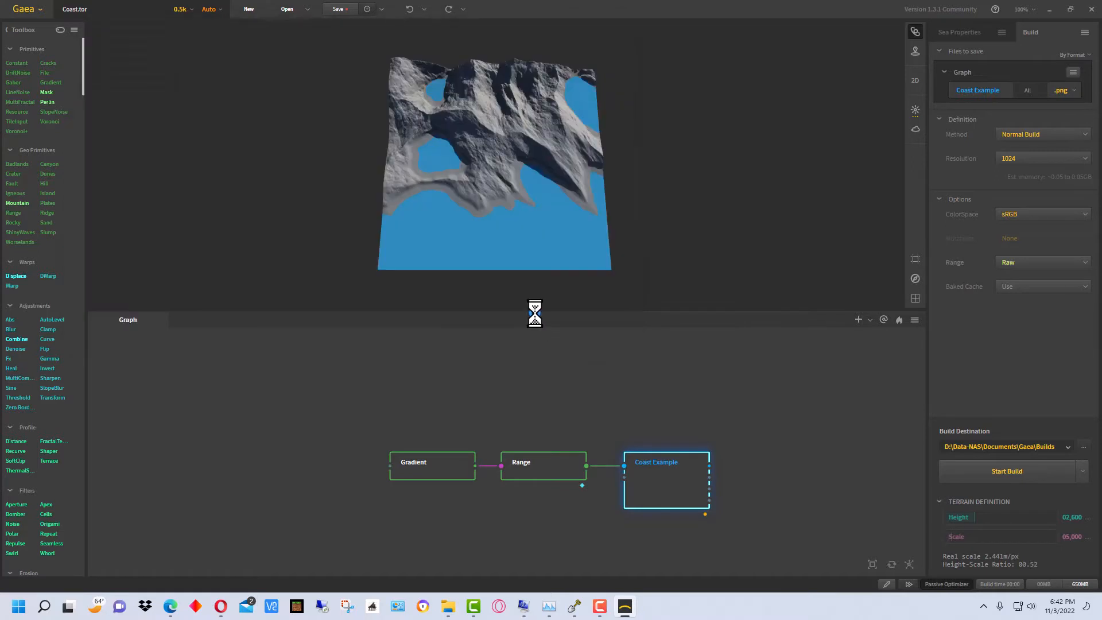
click(1006, 471)
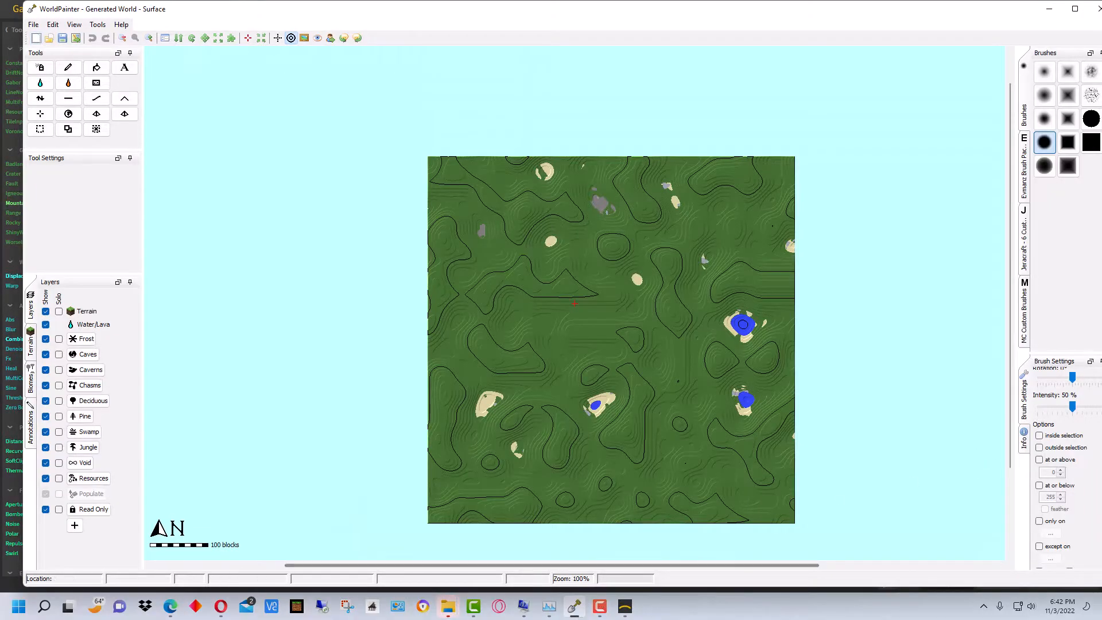
mouse_move(787, 285)
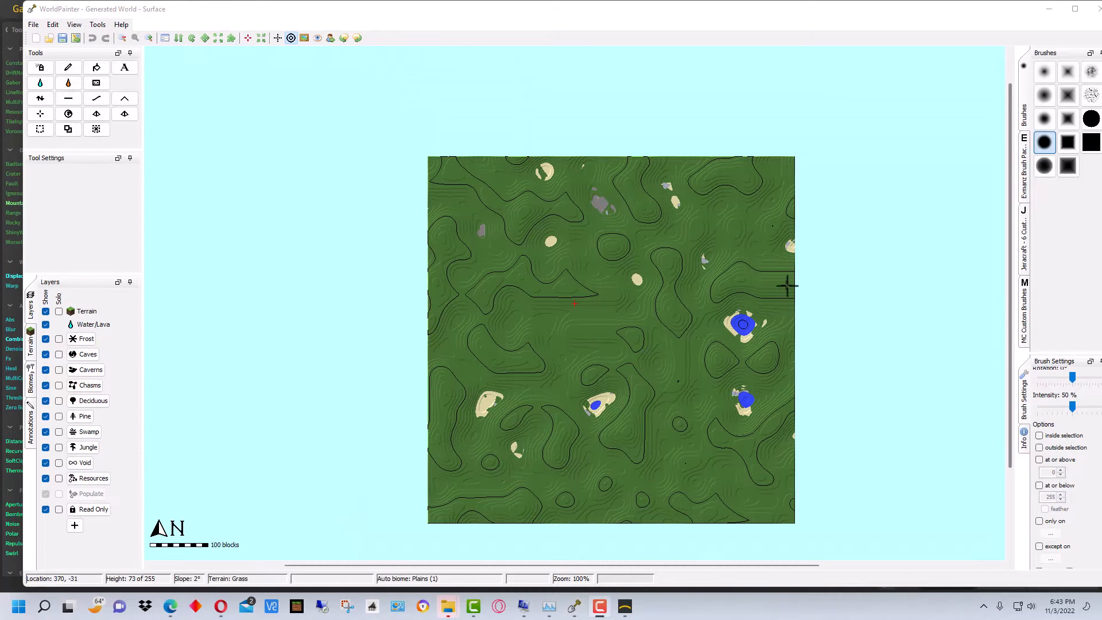
- Open WorldPainter's File menu to reach the import-from-height-map options
click(32, 24)
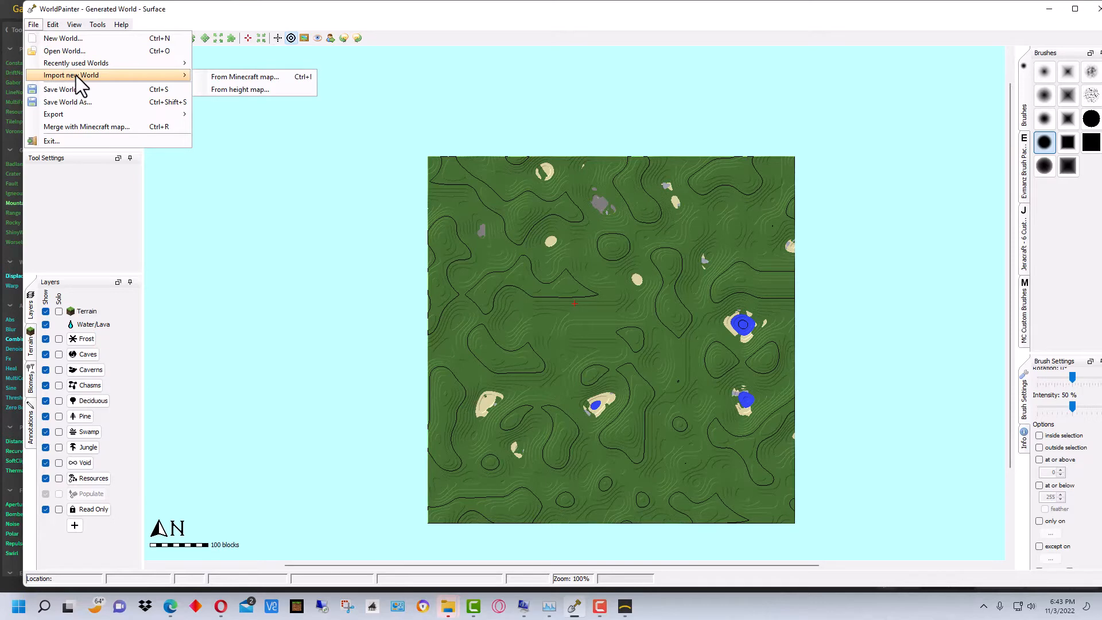
mouse_move(241, 89)
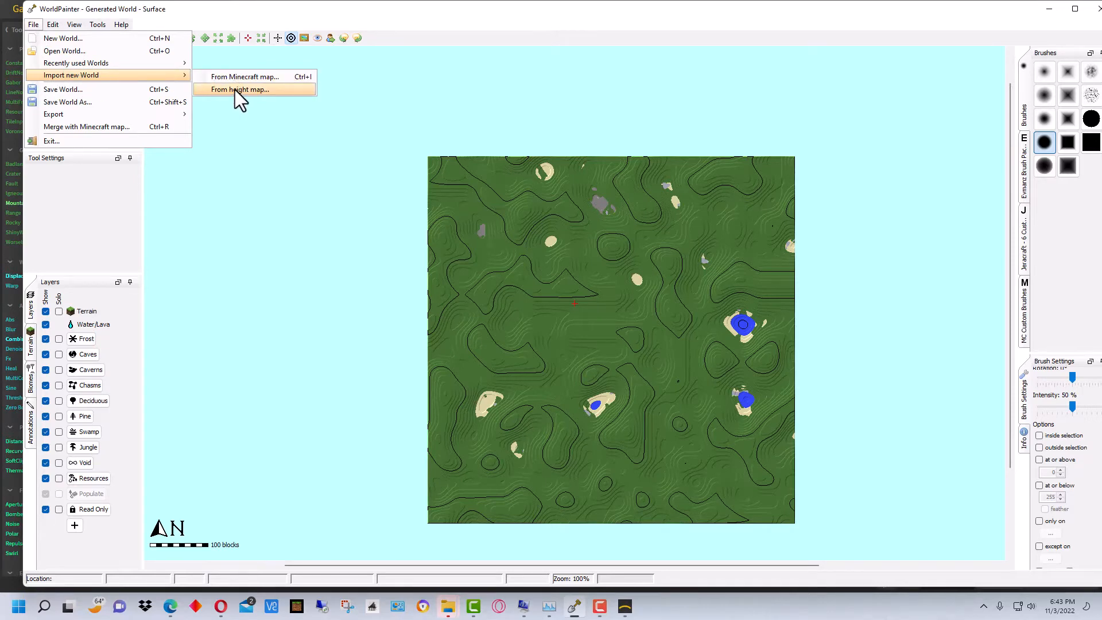
- Import Coast Example.png as a height map for a Minecraft 1.18+ world
click(241, 89)
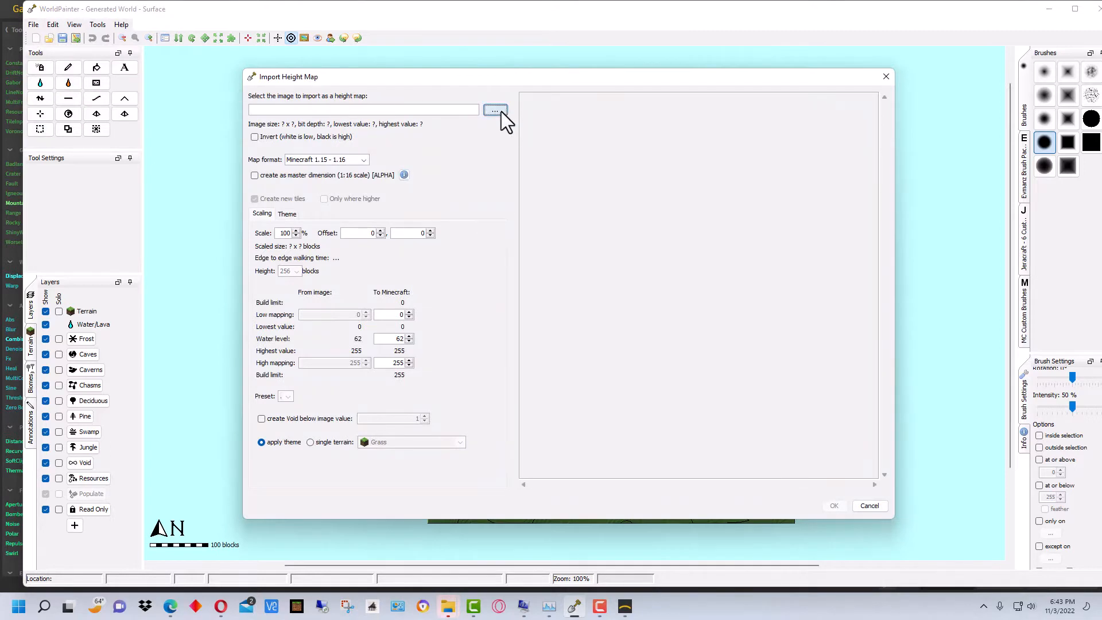
click(495, 111)
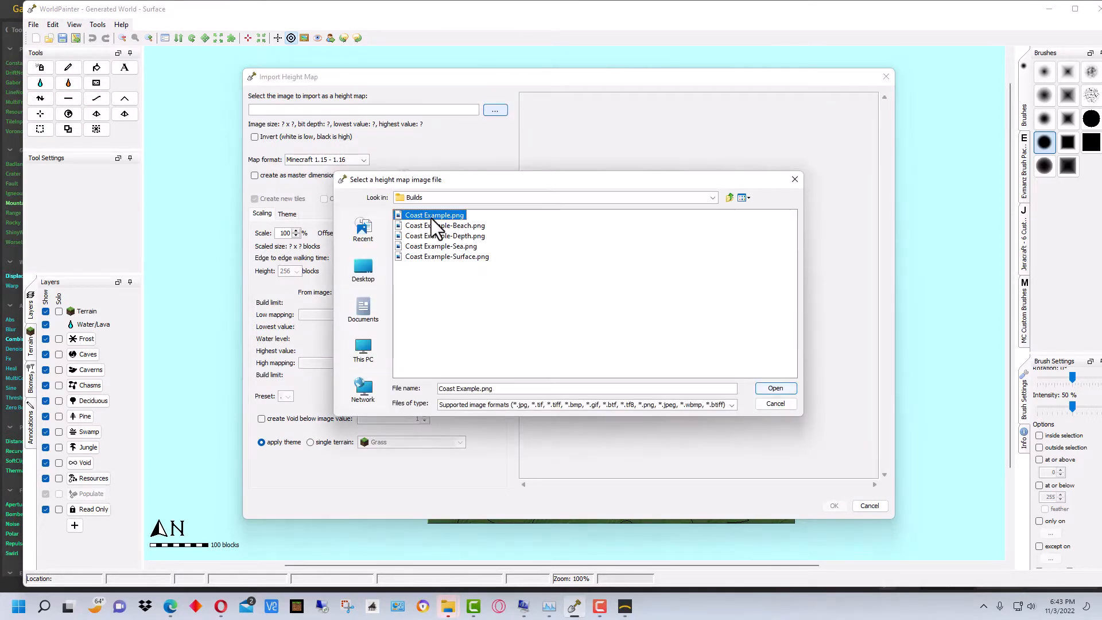
click(773, 388)
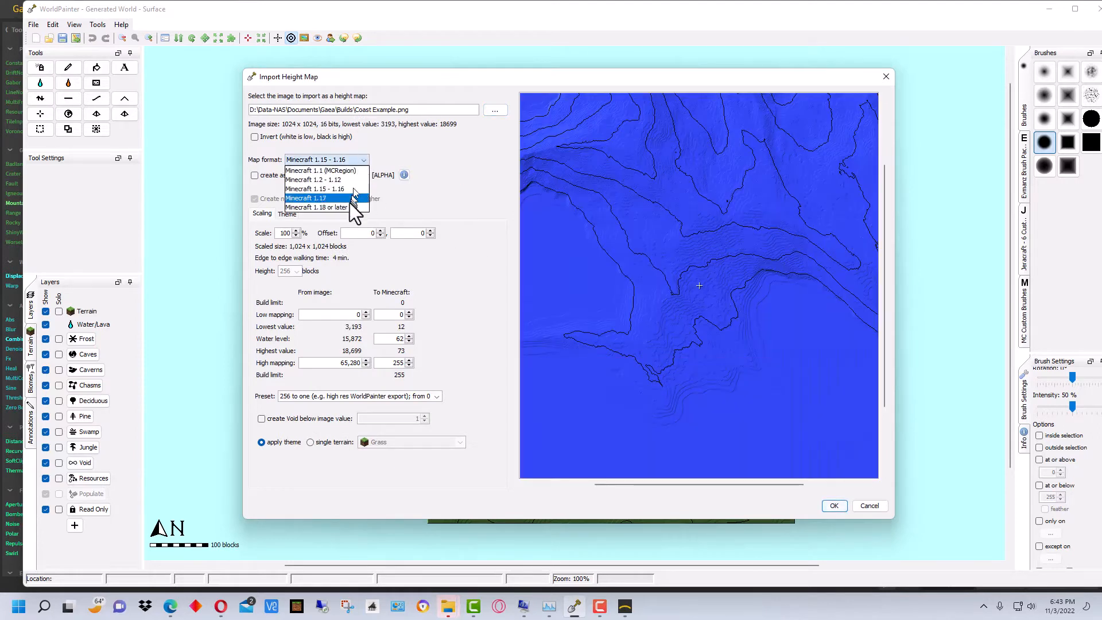
click(316, 207)
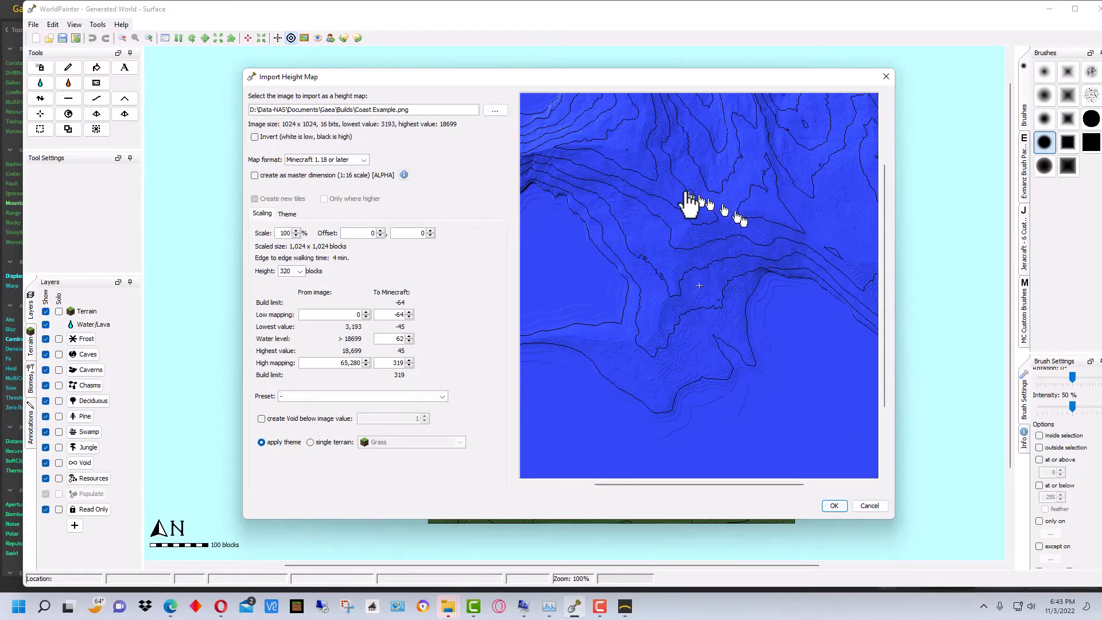
mouse_move(455, 217)
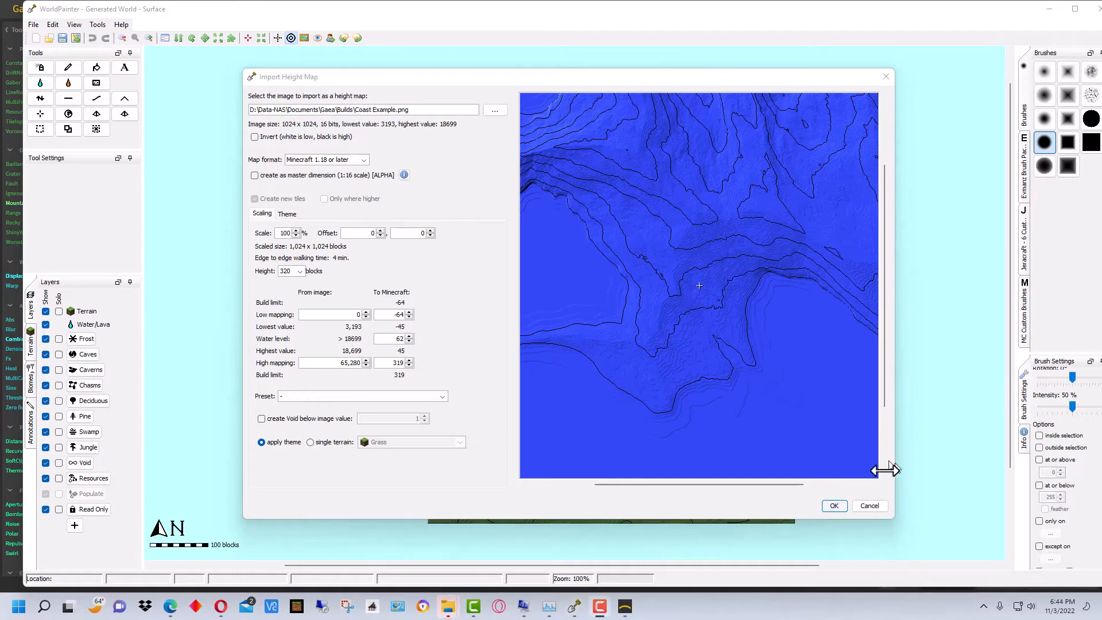
click(621, 606)
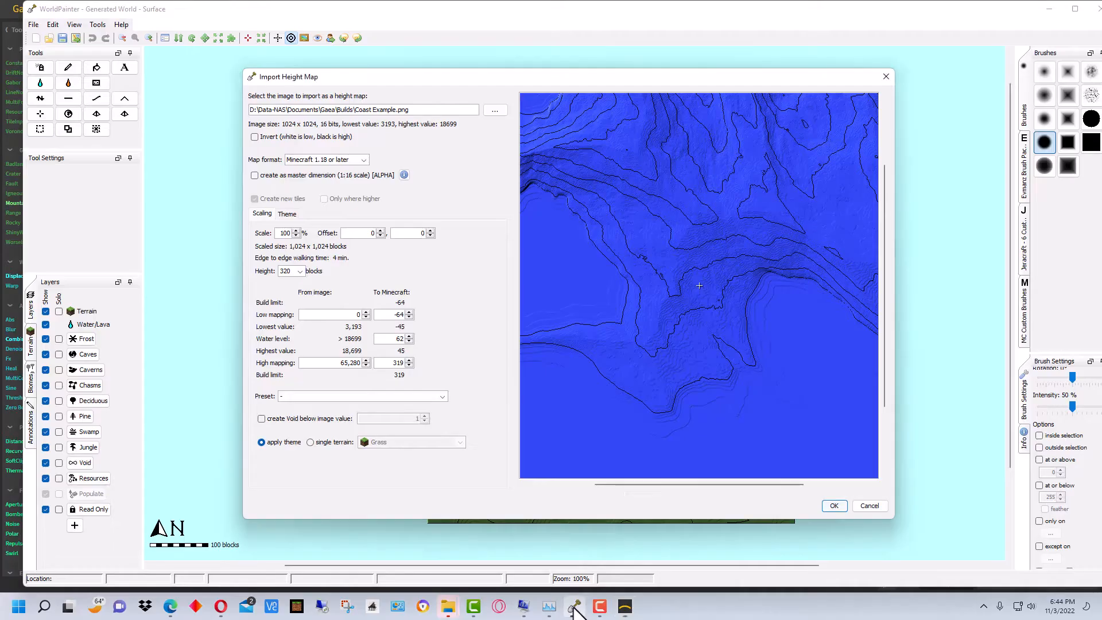
mouse_move(438, 232)
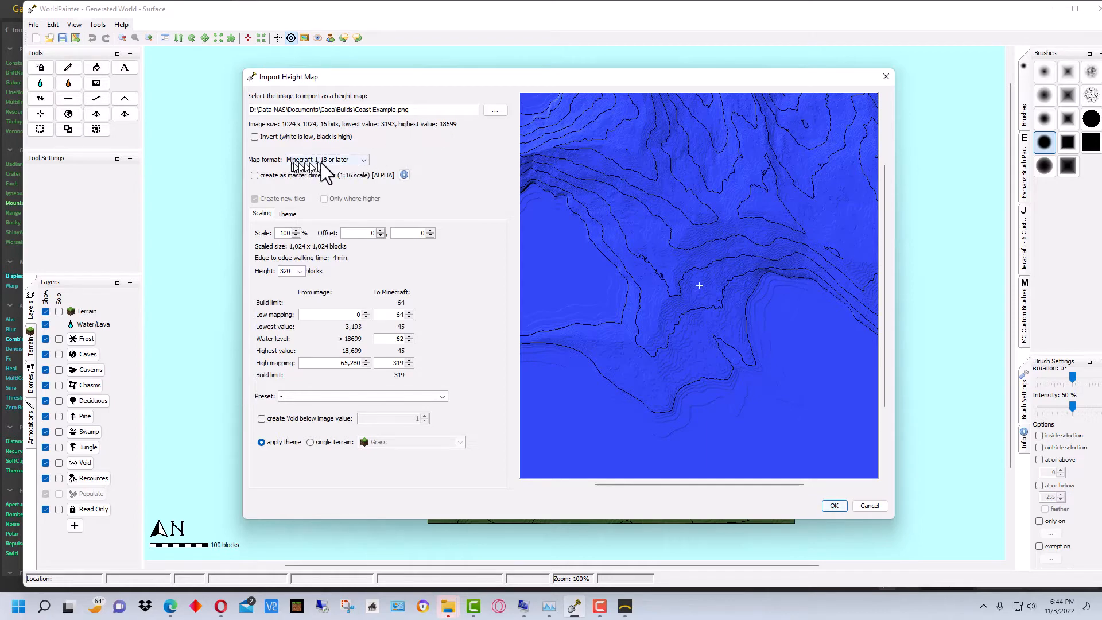
mouse_move(401, 175)
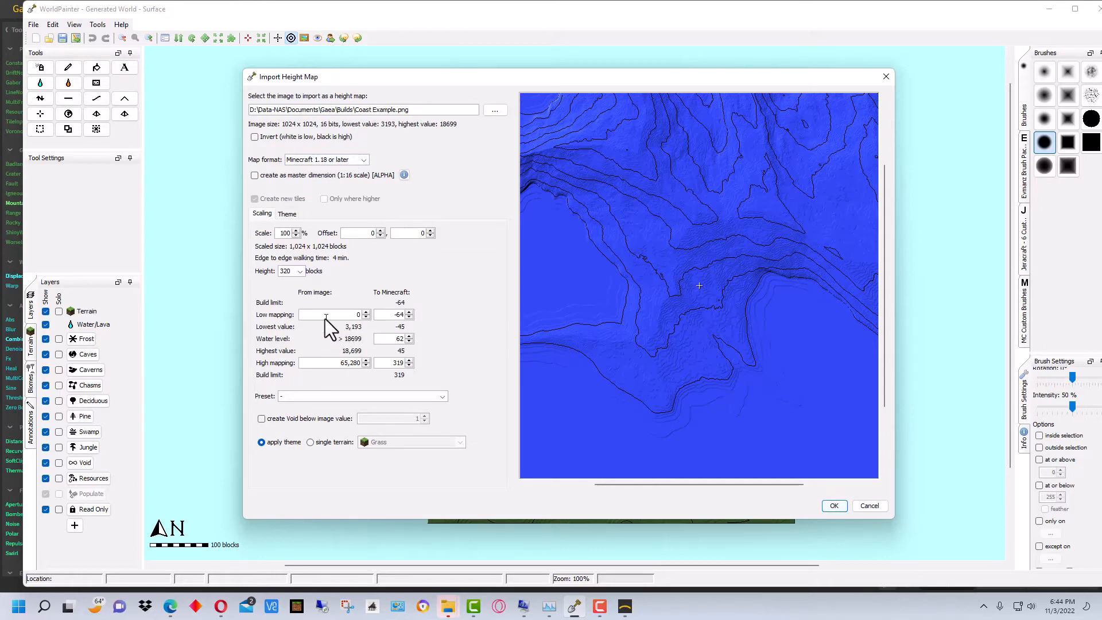
mouse_move(358, 341)
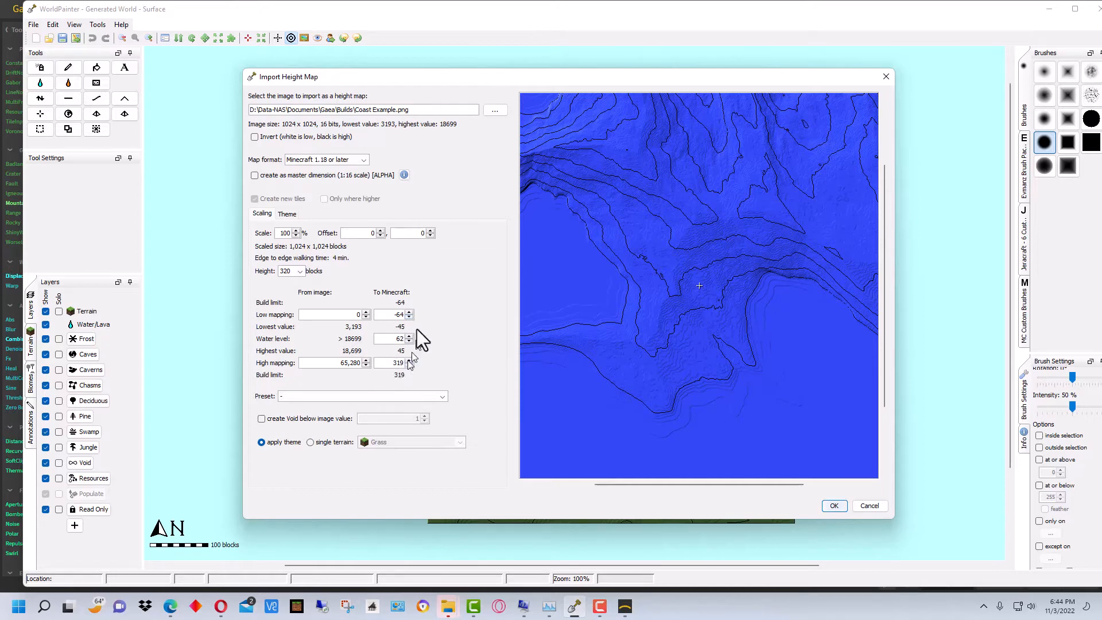
mouse_move(425, 341)
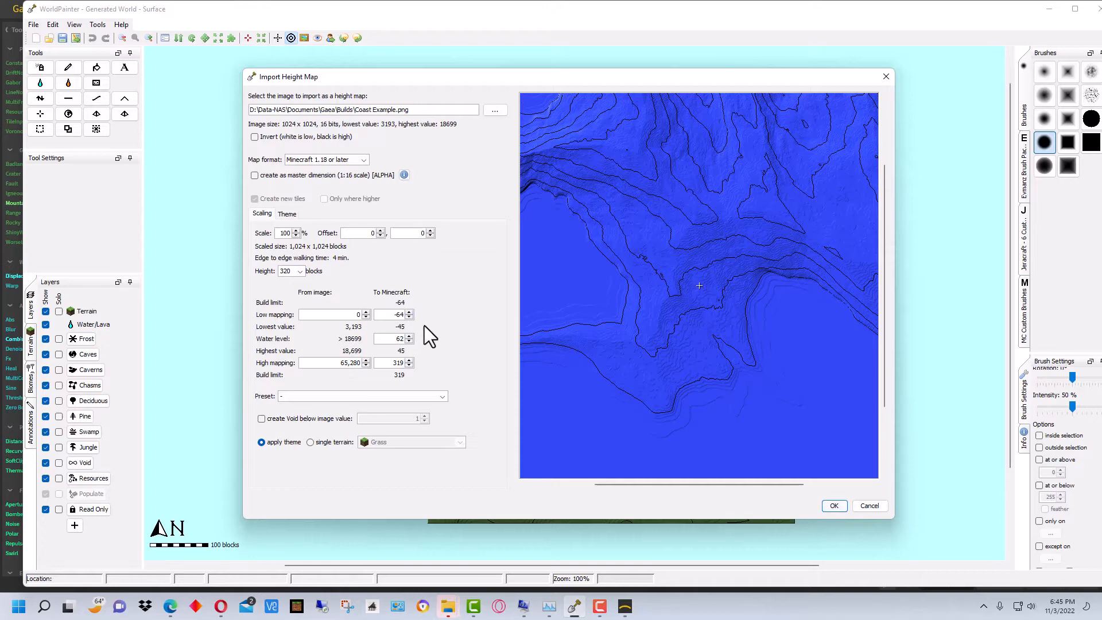
mouse_move(693, 292)
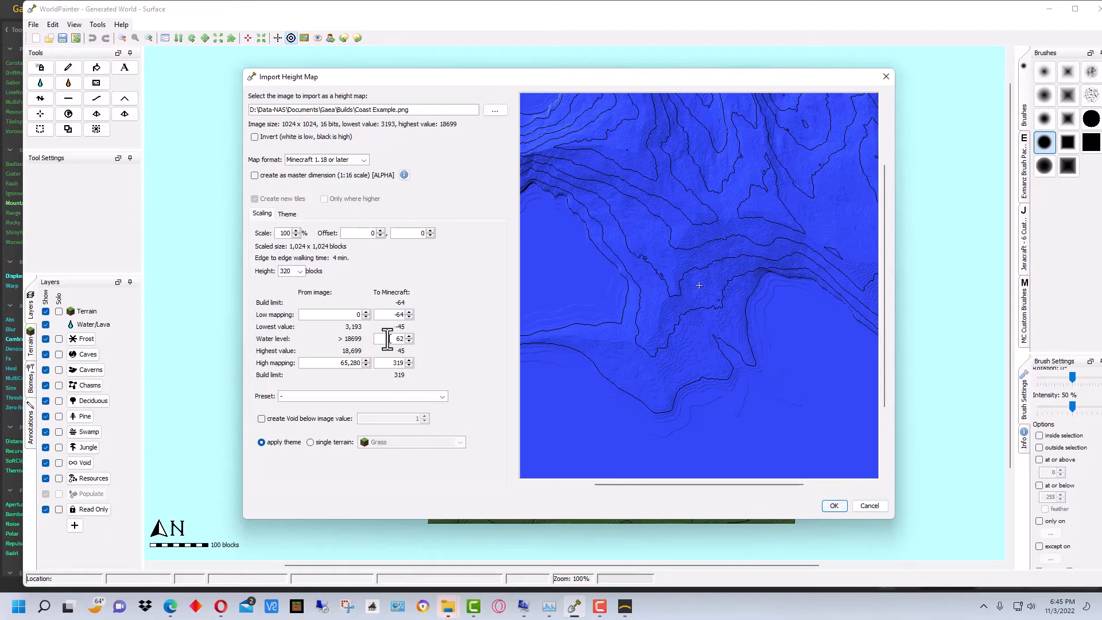
mouse_move(418, 348)
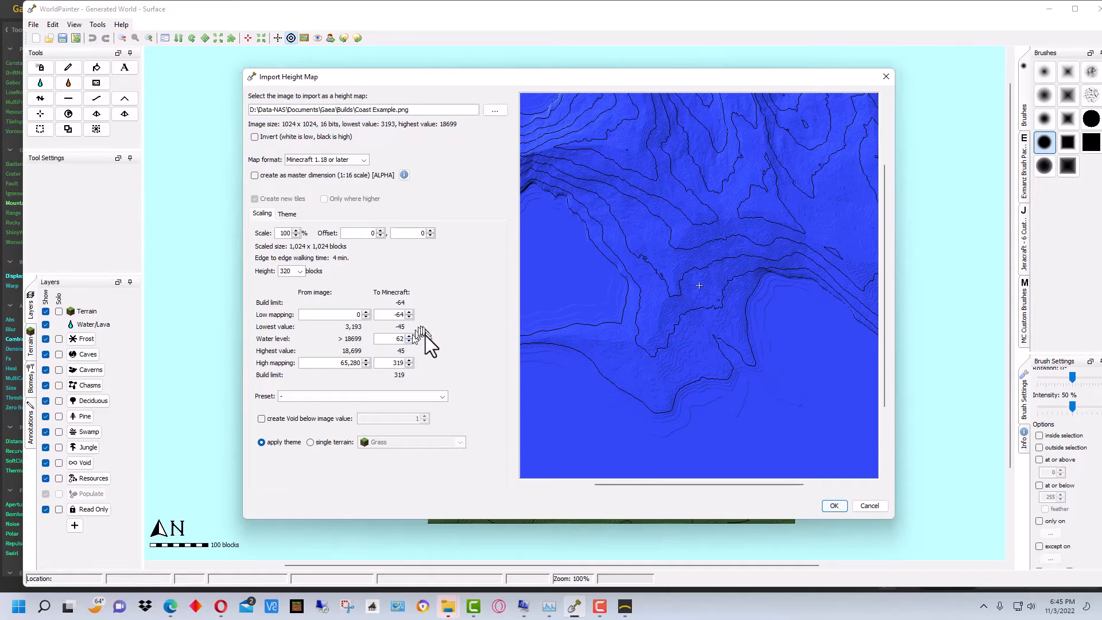
mouse_move(436, 355)
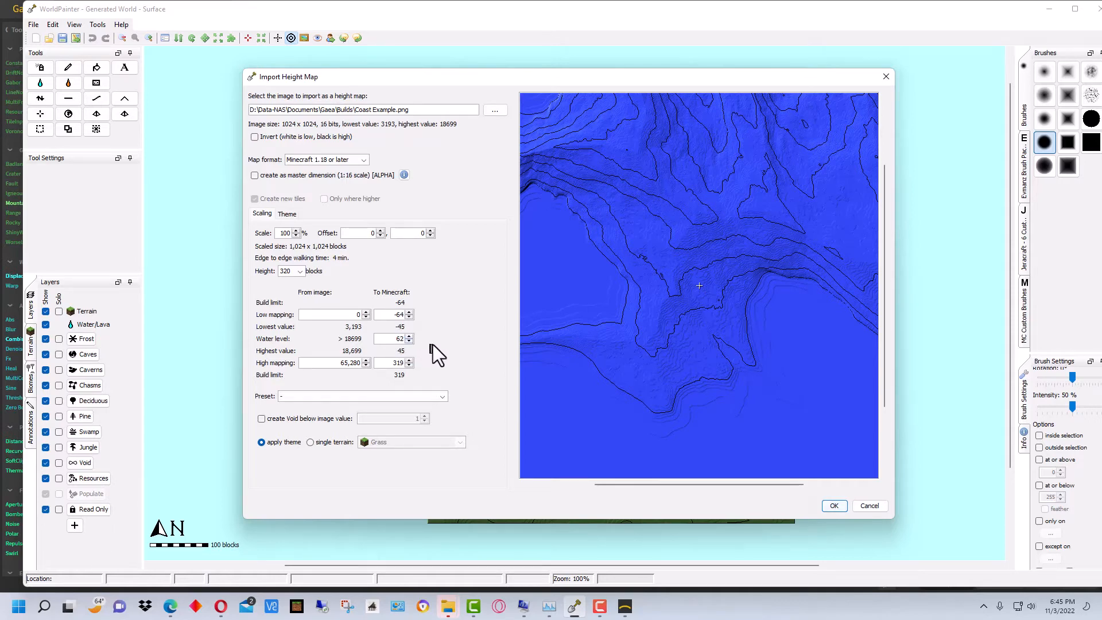
mouse_move(864, 371)
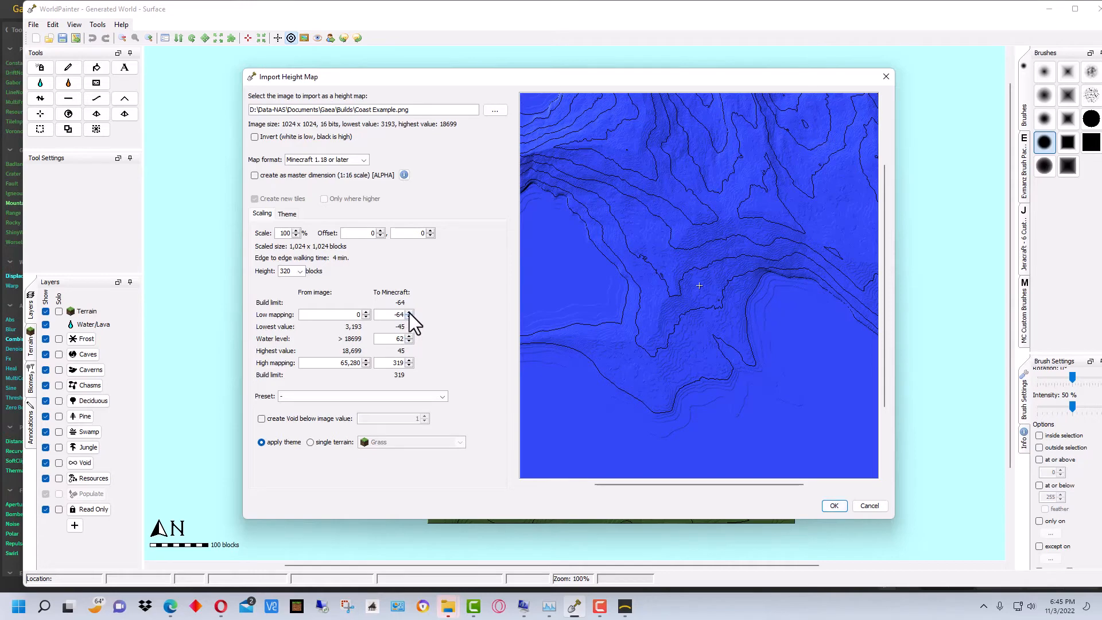
- Raise the low mapping to 27 so the lowest value maps to level 42
click(411, 312)
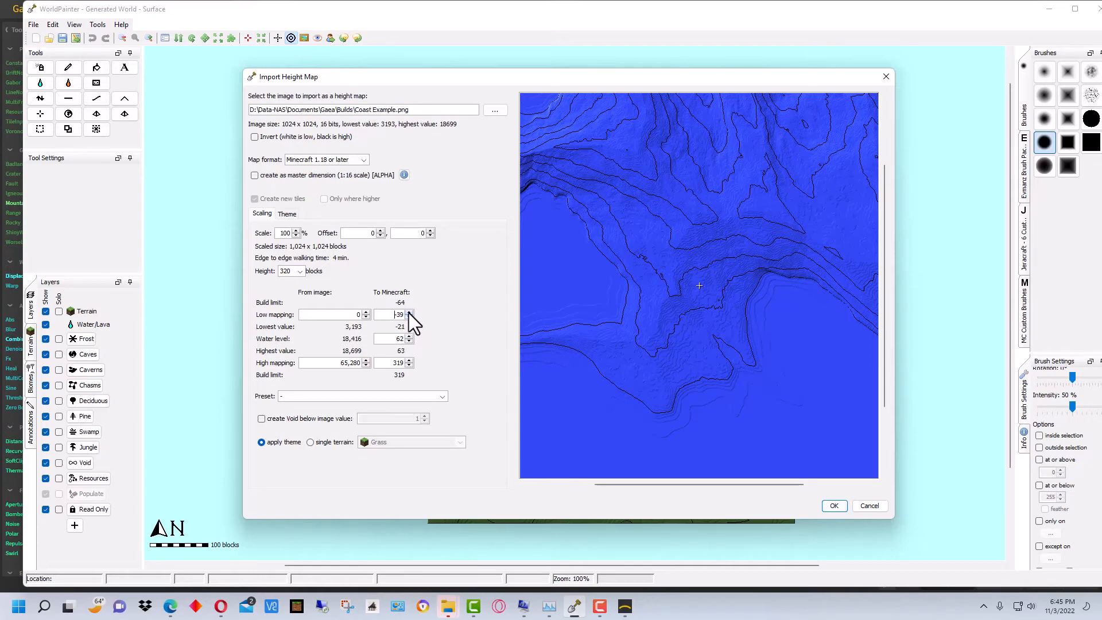
click(410, 313)
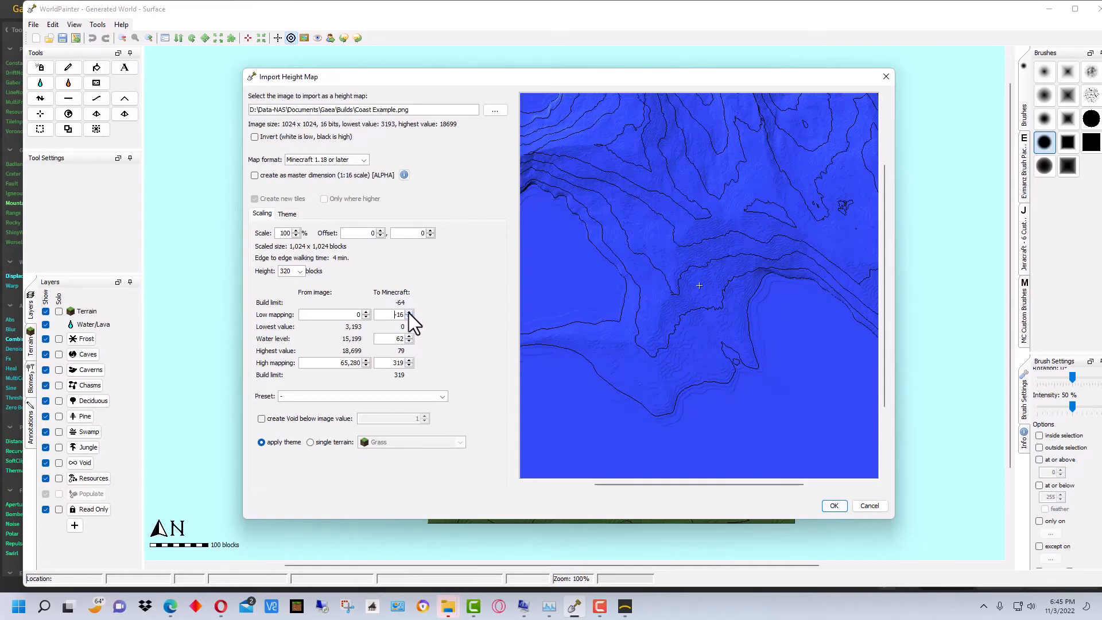
click(410, 311)
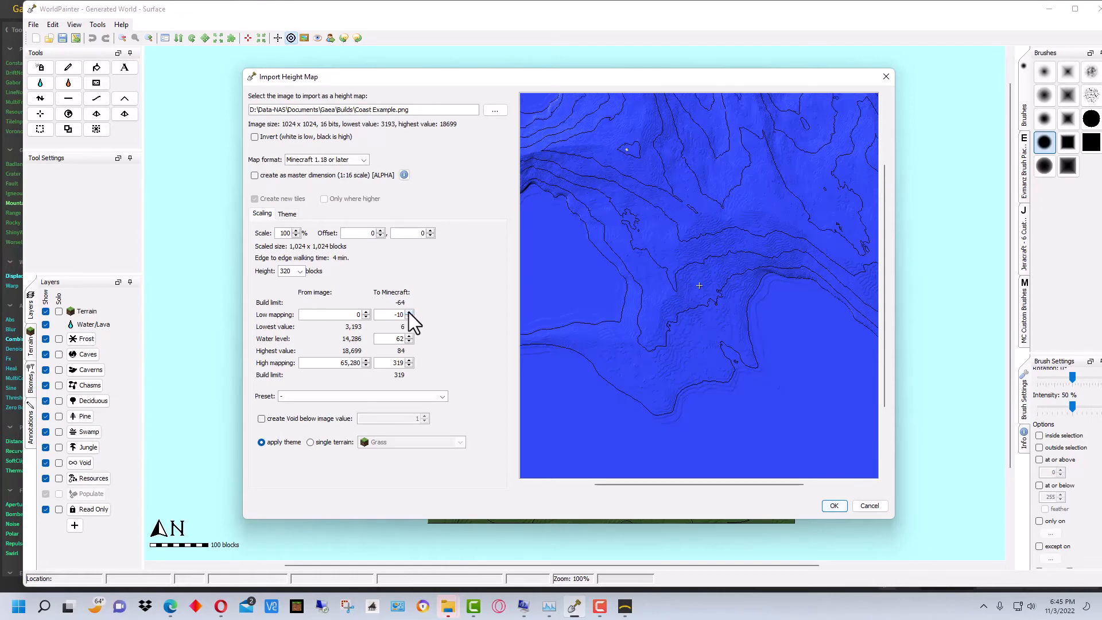
mouse_move(619, 323)
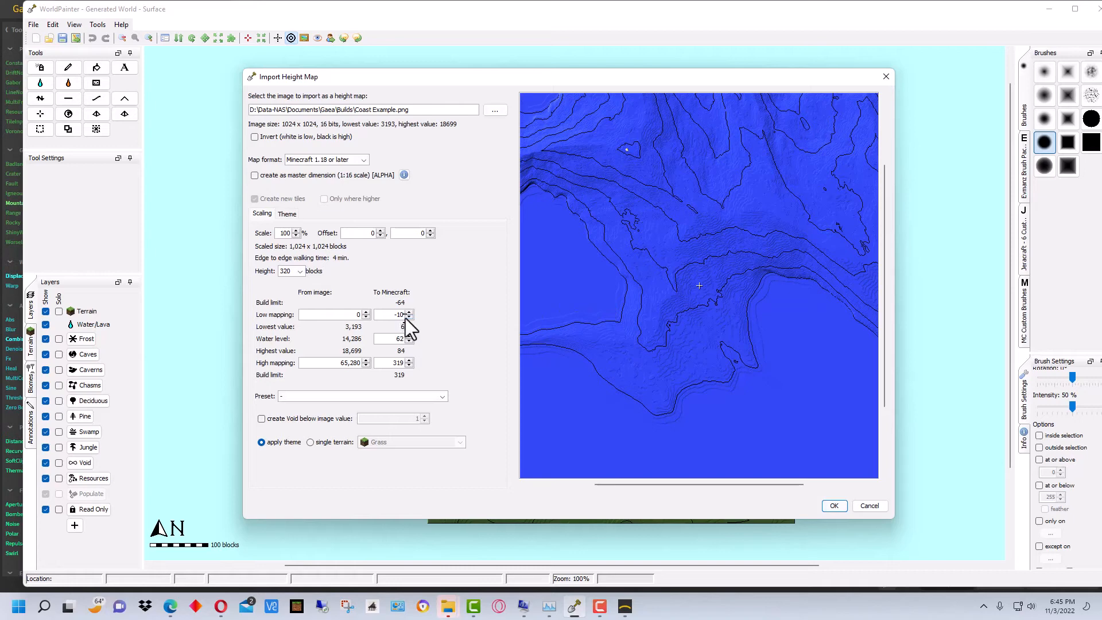
mouse_move(413, 325)
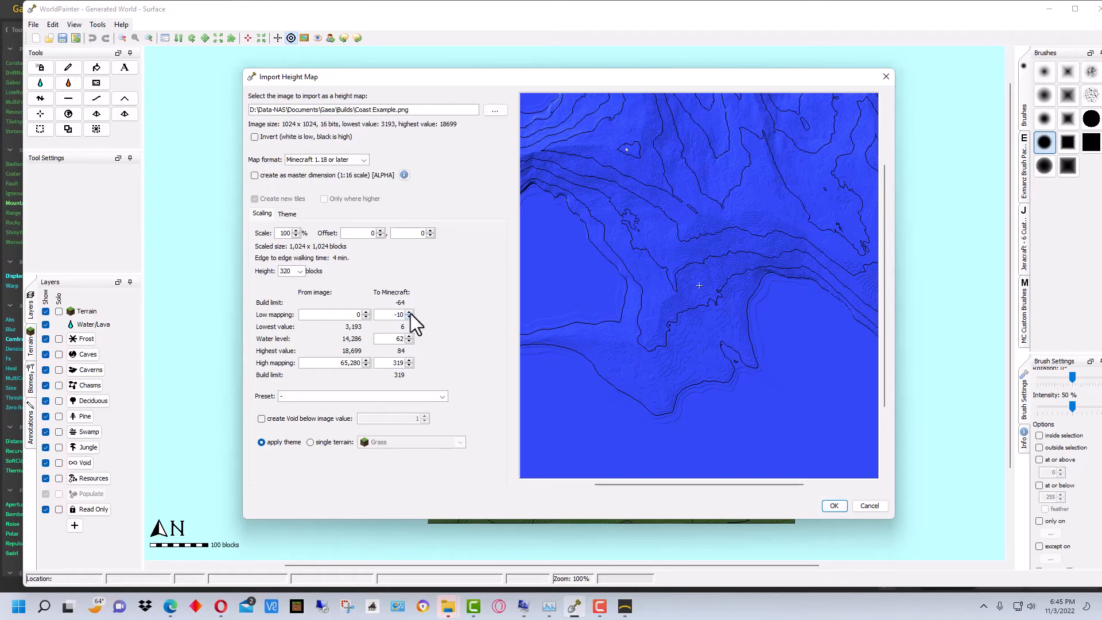
click(410, 311)
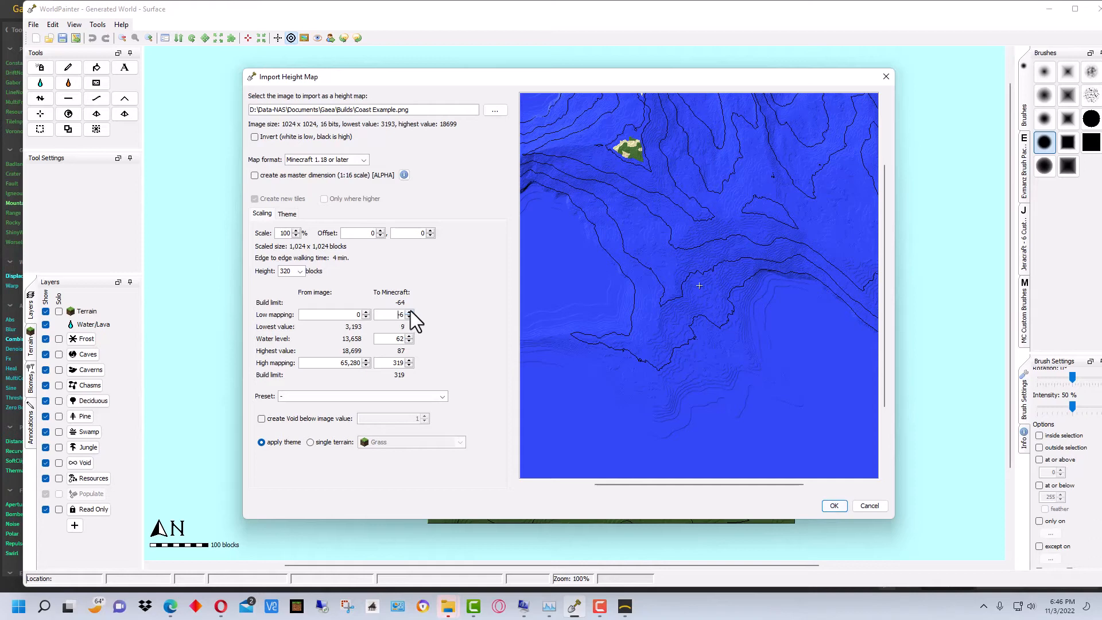
mouse_move(487, 311)
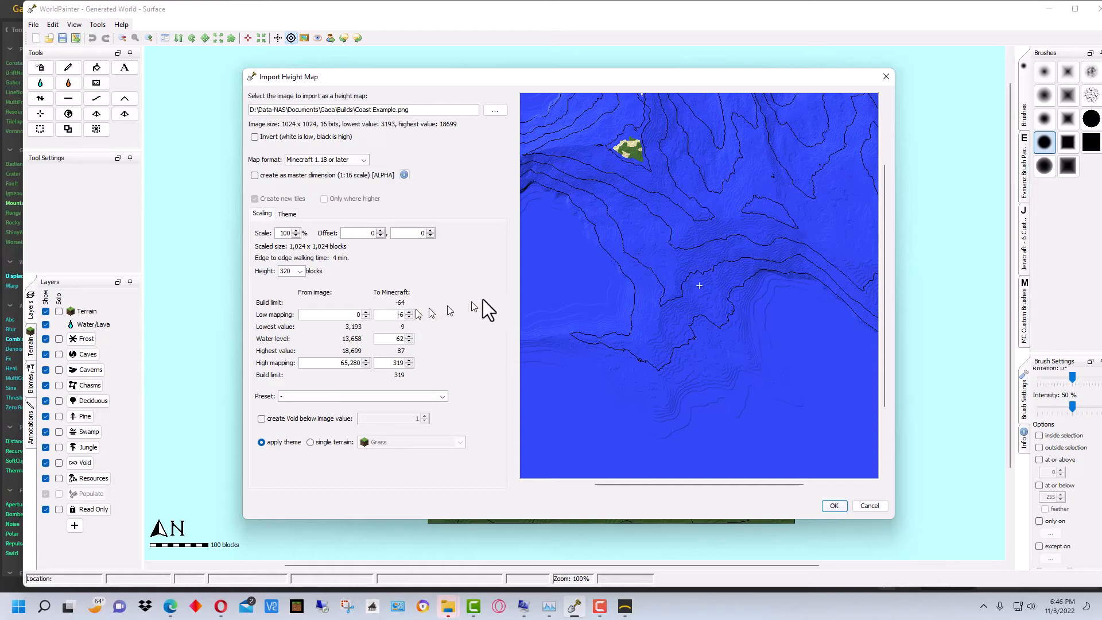
click(410, 317)
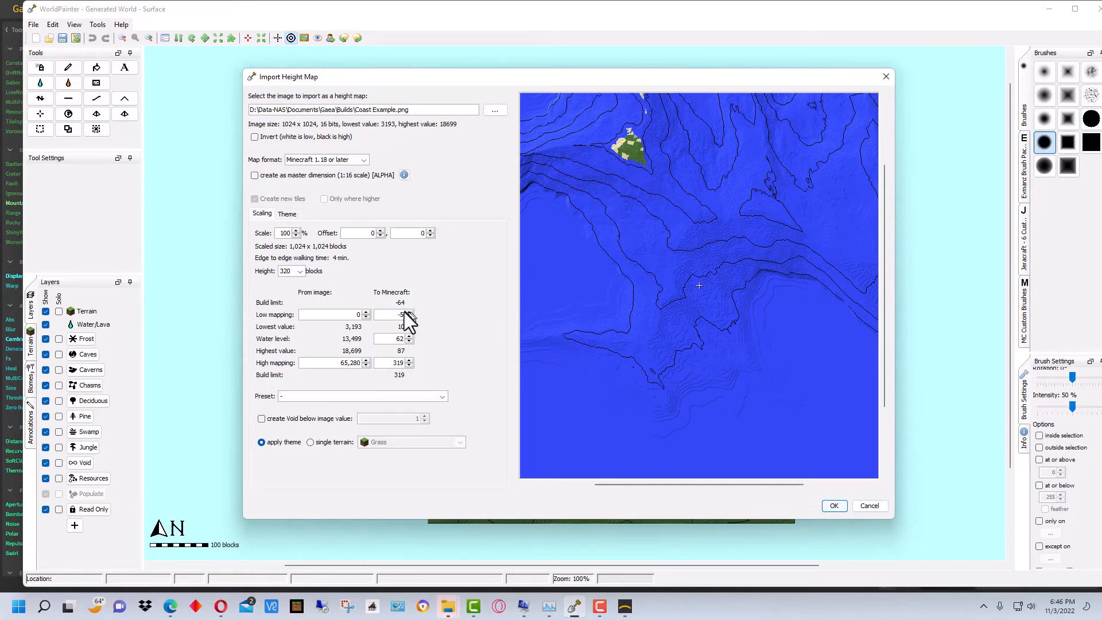
click(410, 316)
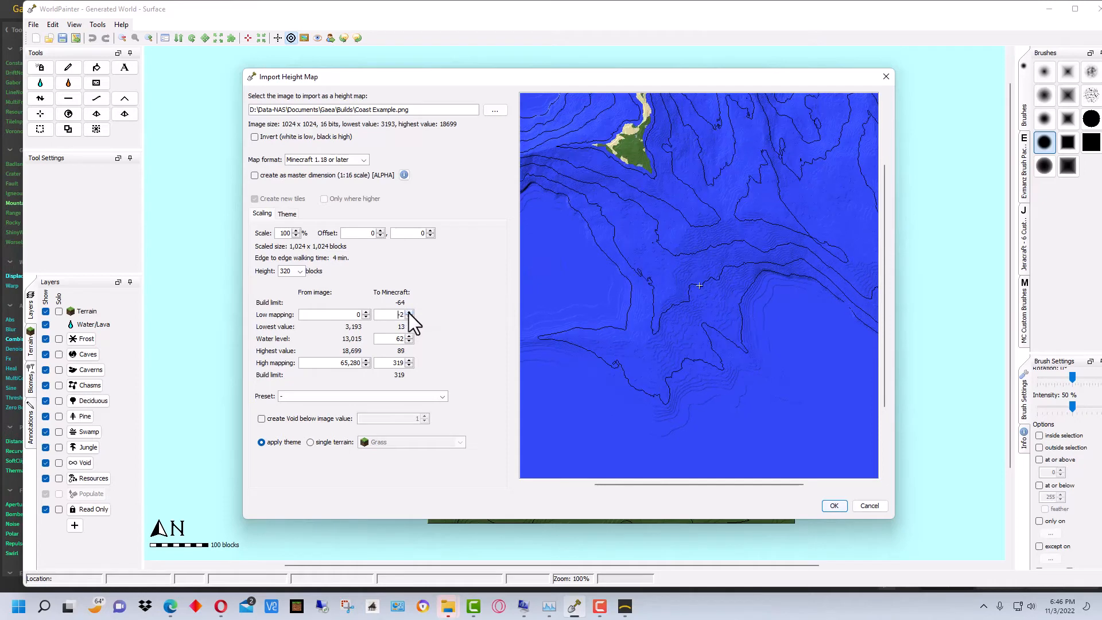
click(409, 317)
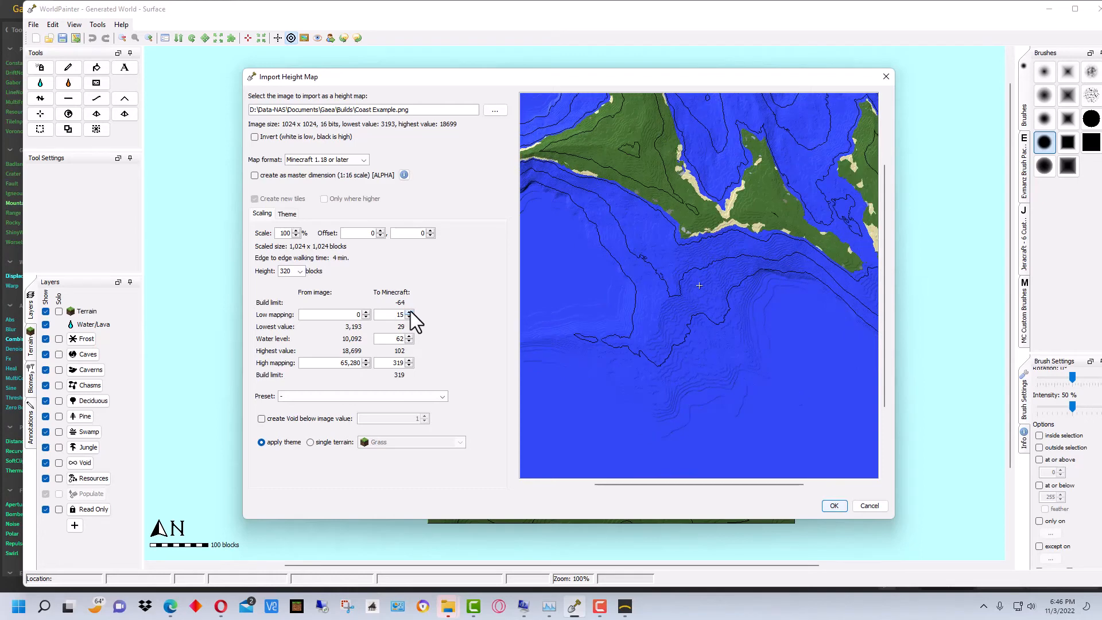
click(410, 311)
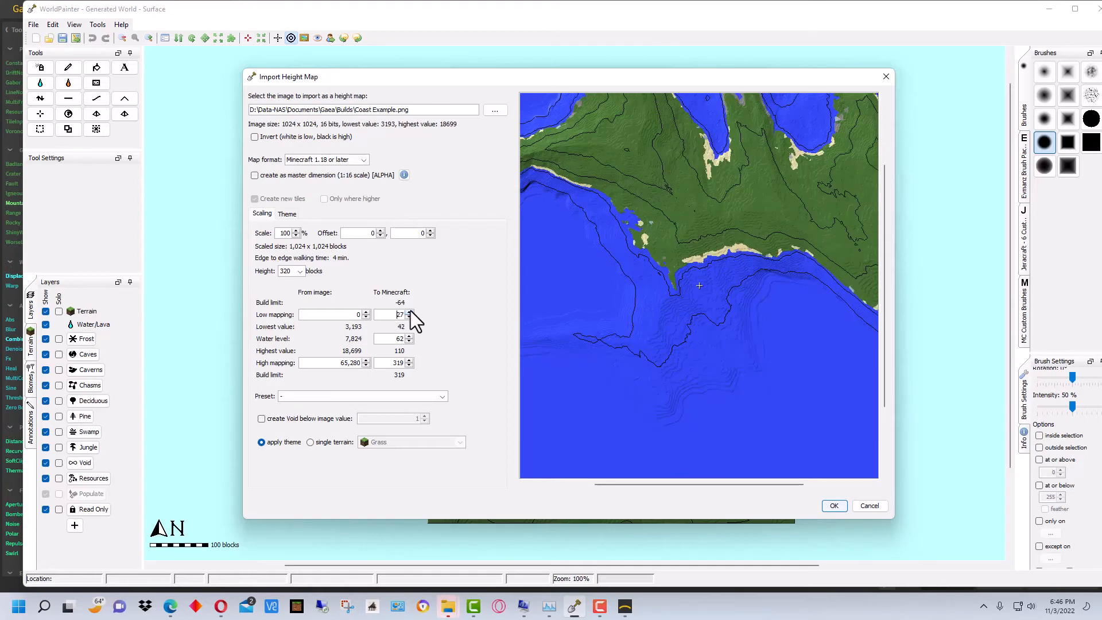
- Raise the low mapping to 47, lifting the lowest terrain to level 60
click(409, 312)
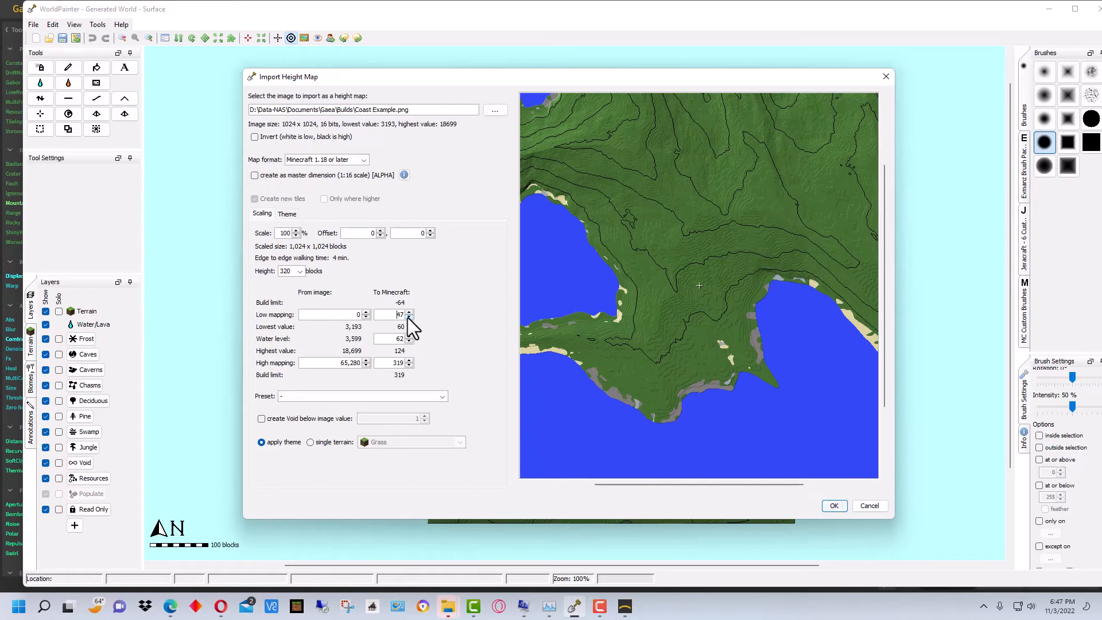
click(410, 312)
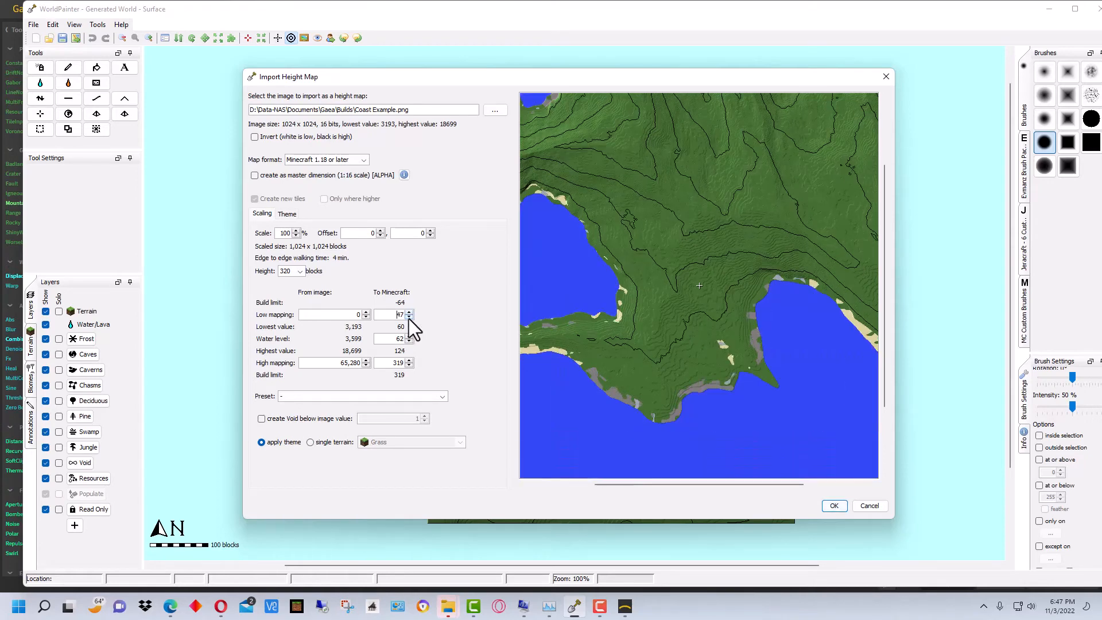
mouse_move(791, 306)
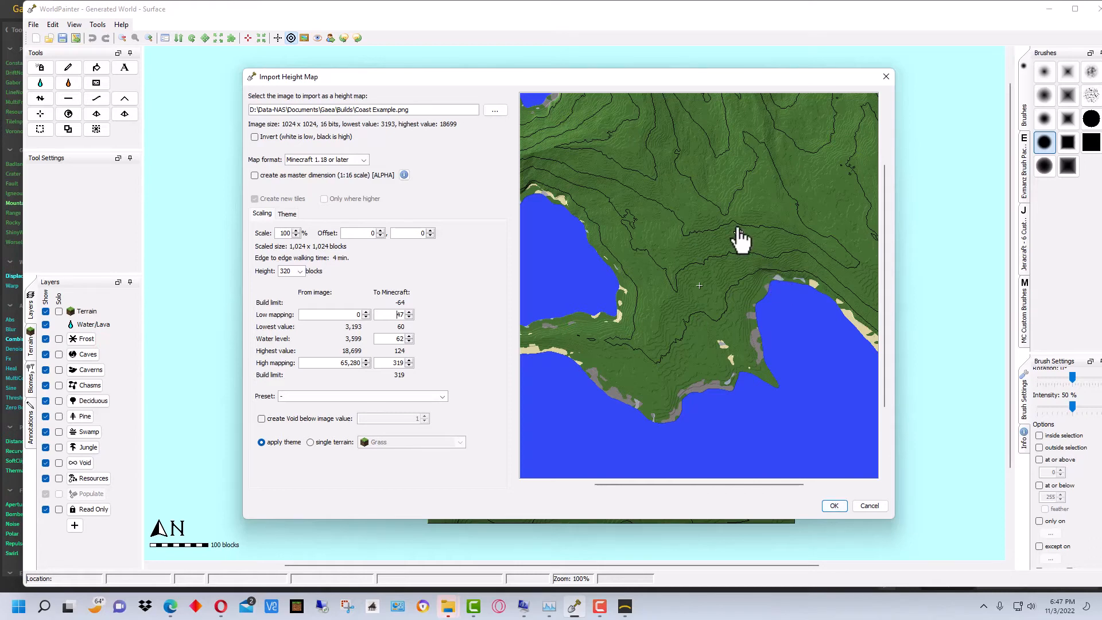
mouse_move(759, 267)
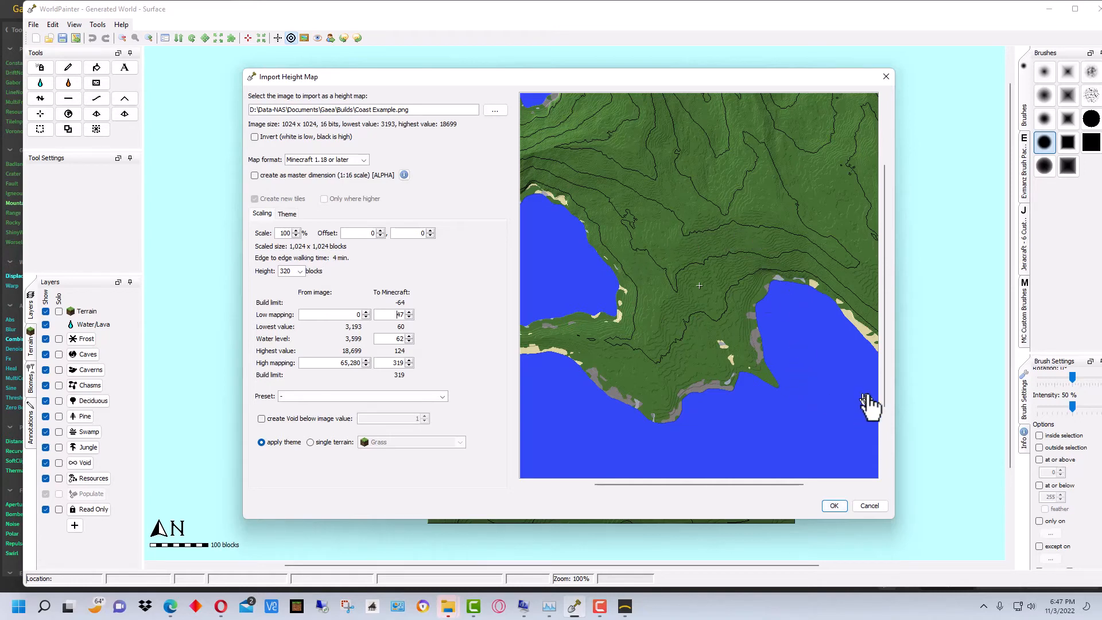
- Accept the Import Height Map settings to build the Coast Example world
click(834, 505)
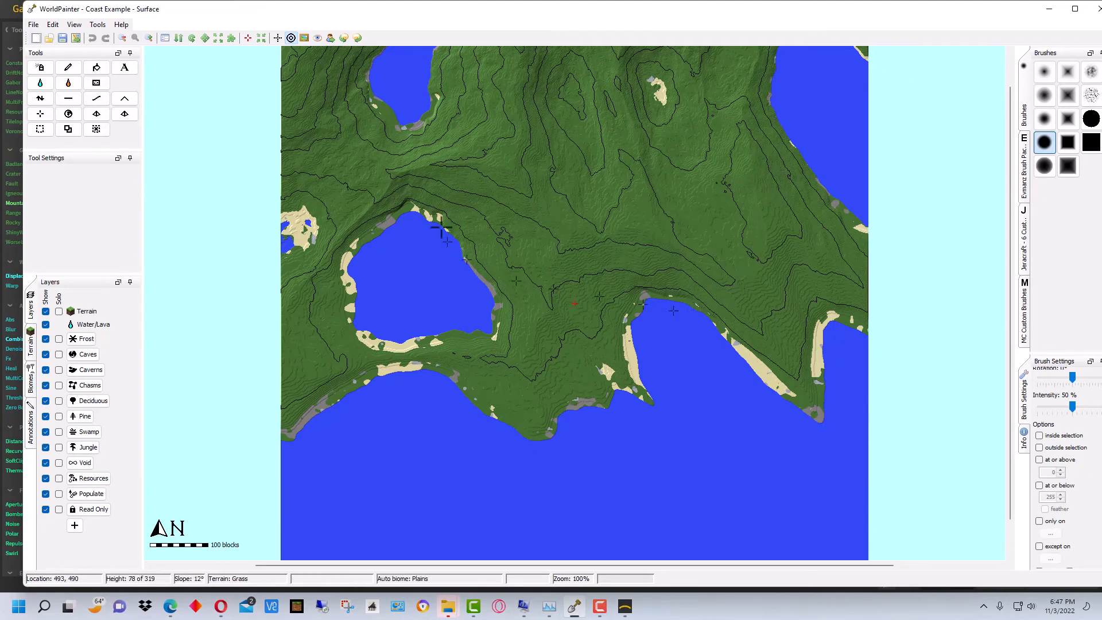
mouse_move(594, 257)
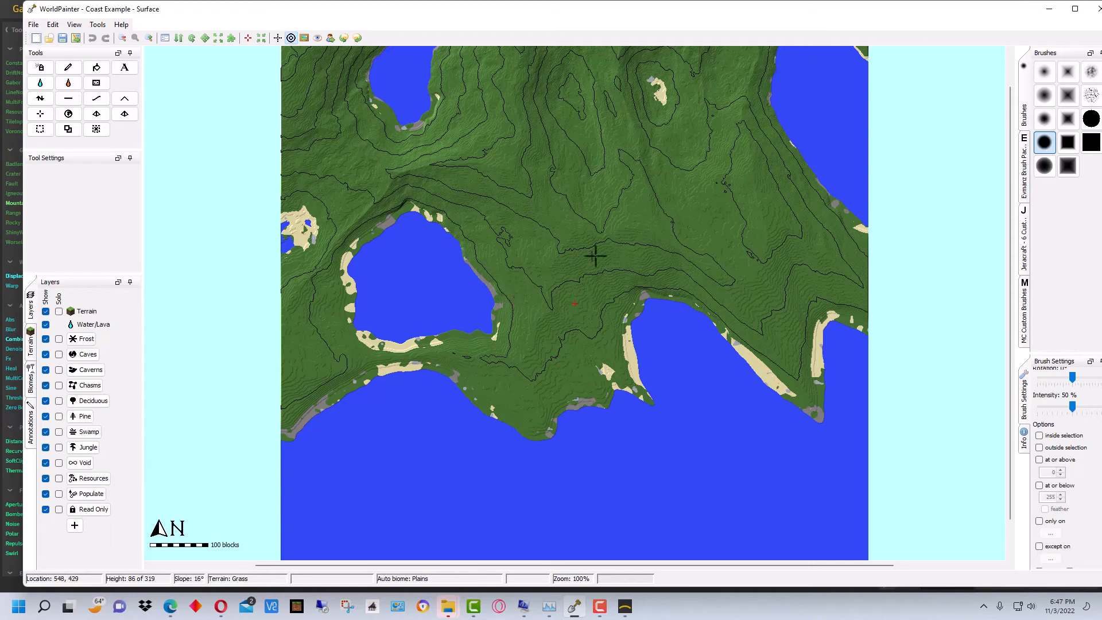
mouse_move(675, 257)
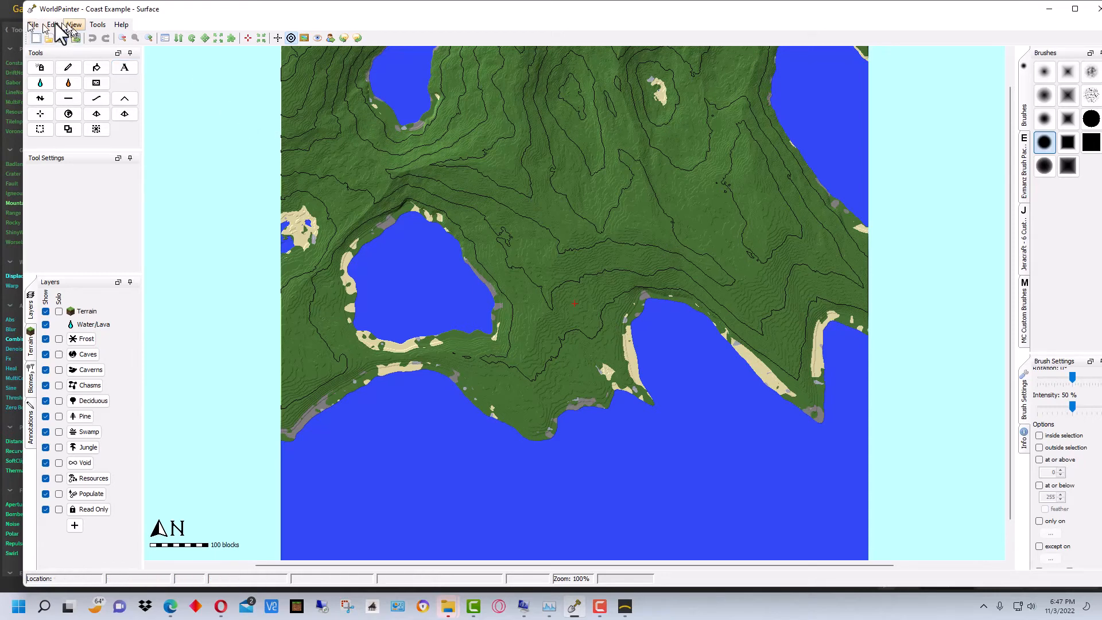
- Open the Export as new Minecraft map dialog for the Coast Example world
click(32, 24)
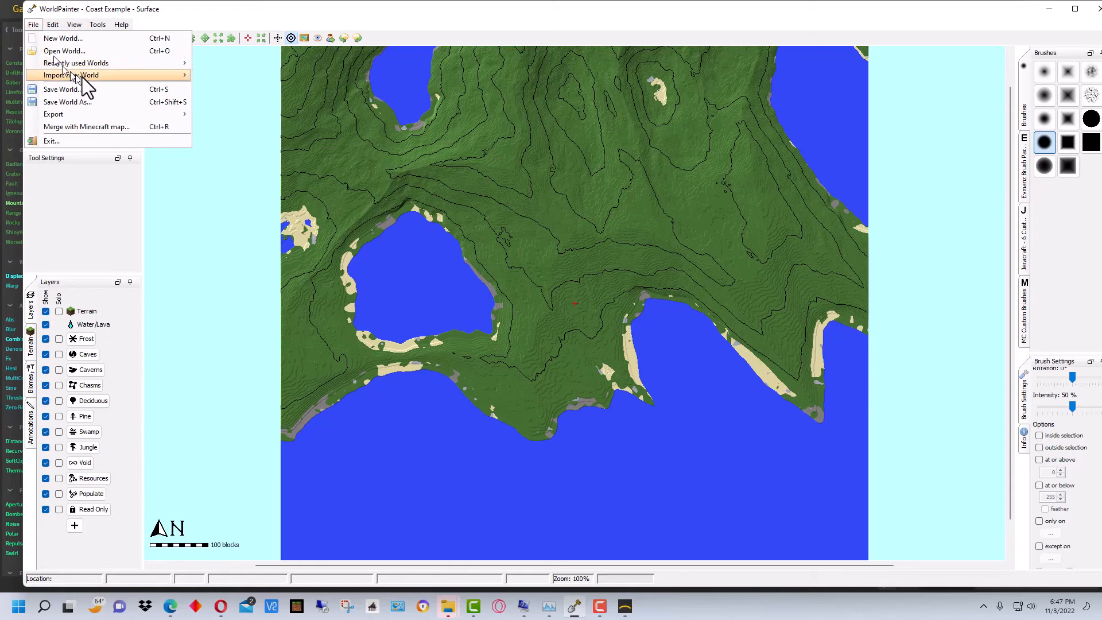
mouse_move(52, 114)
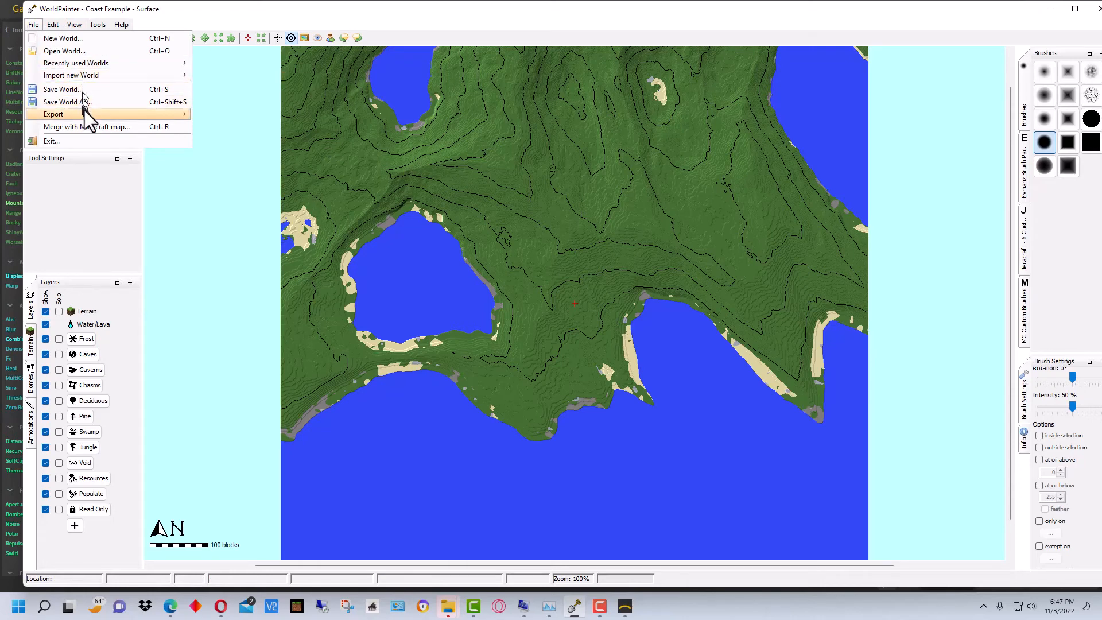
click(52, 114)
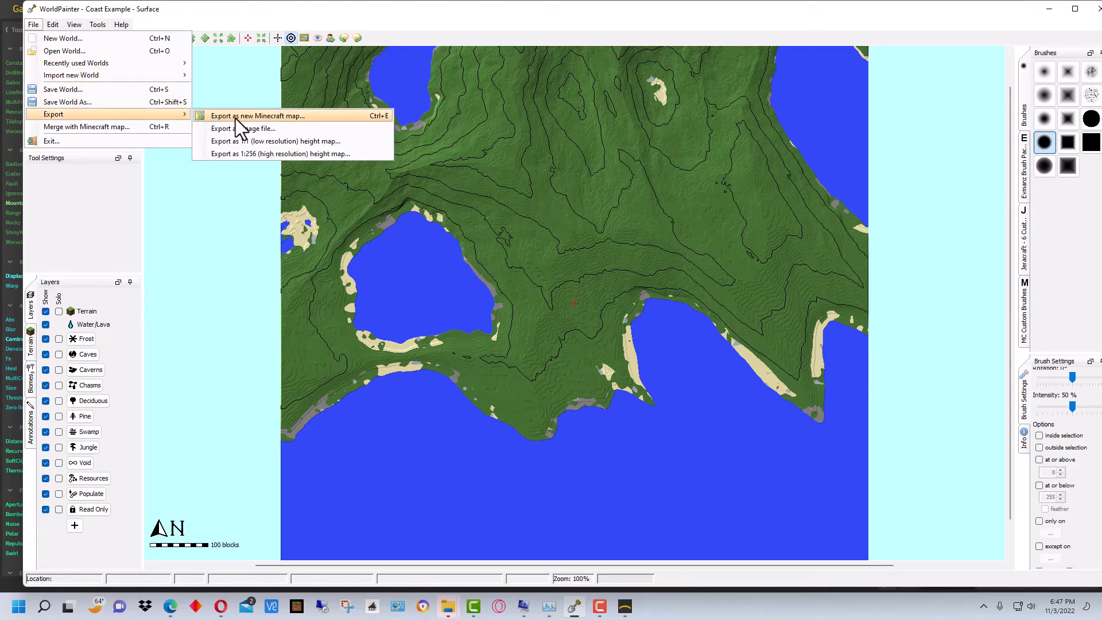
mouse_move(253, 120)
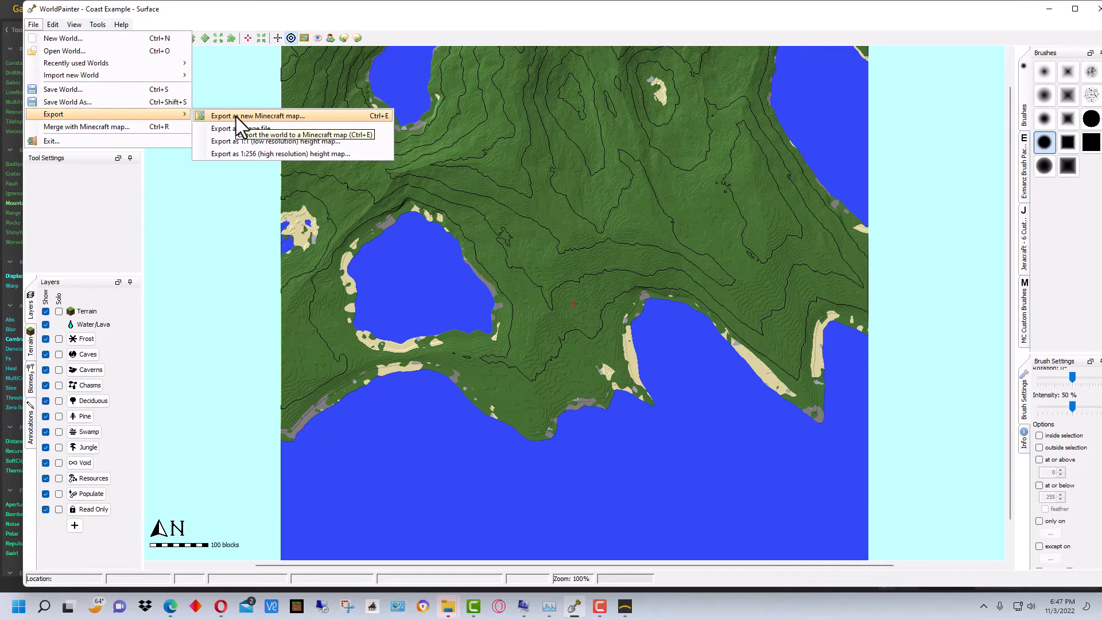
click(257, 116)
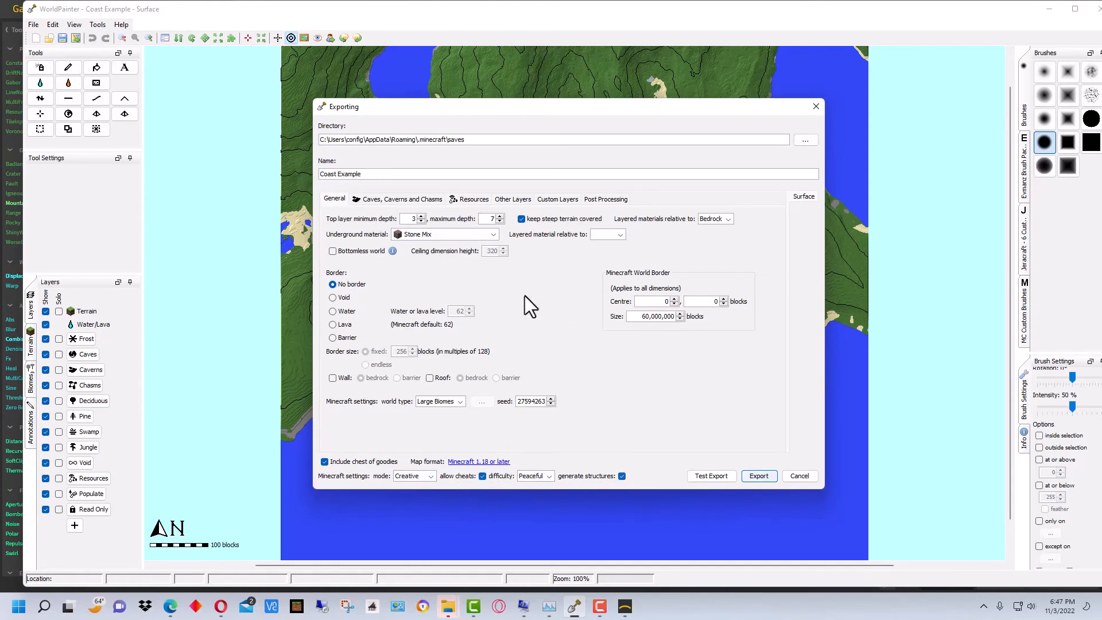
mouse_move(626, 332)
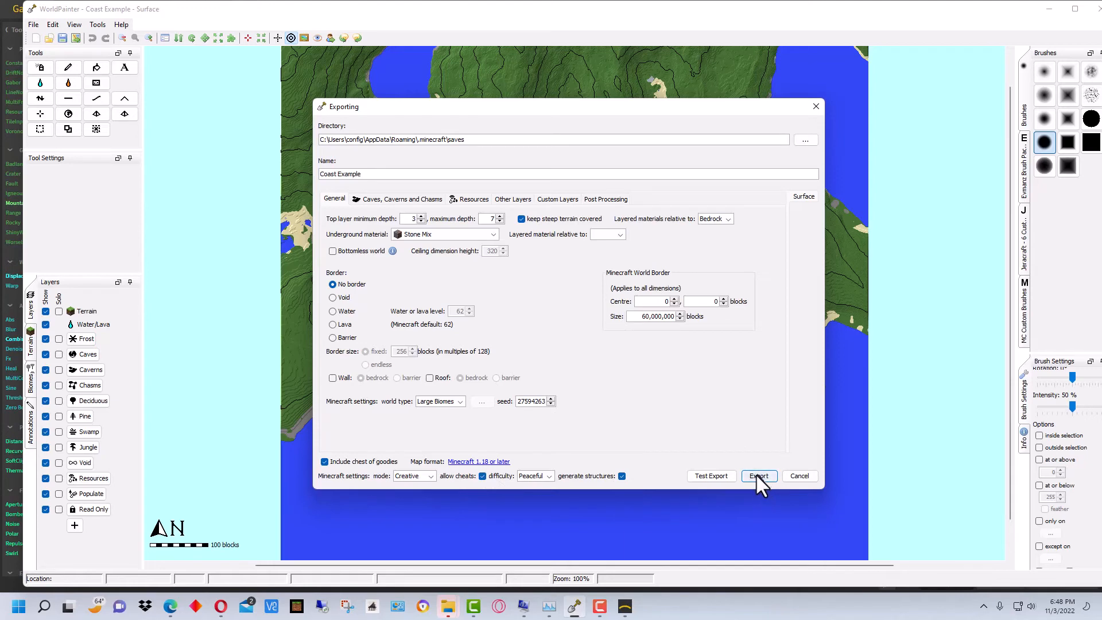
- Export the Coast Example world to the Minecraft saves folder
click(758, 476)
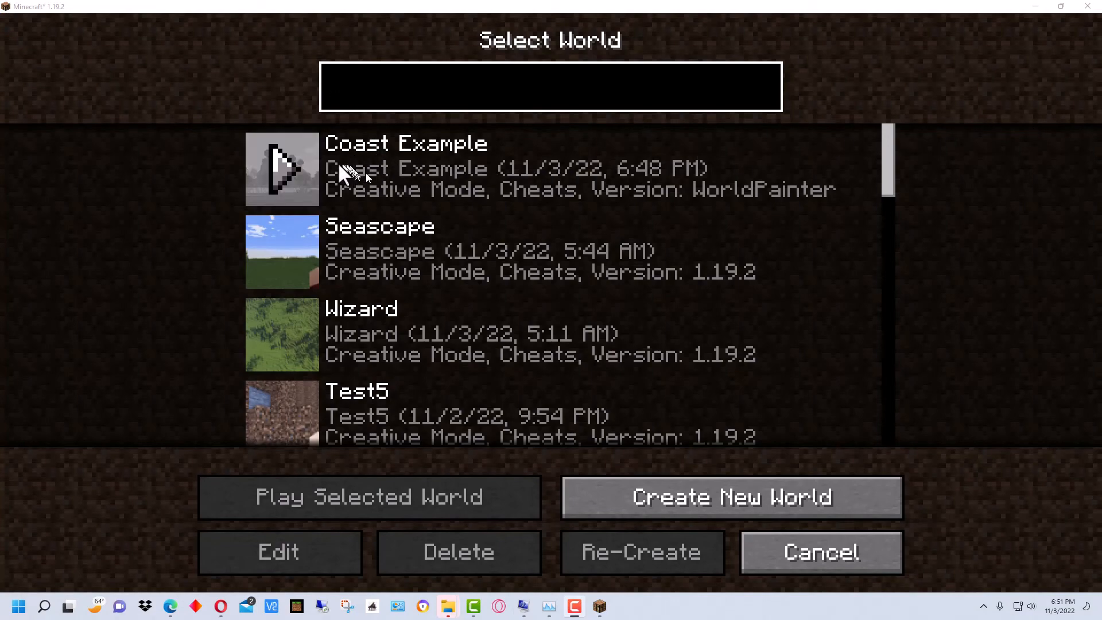
mouse_move(282, 169)
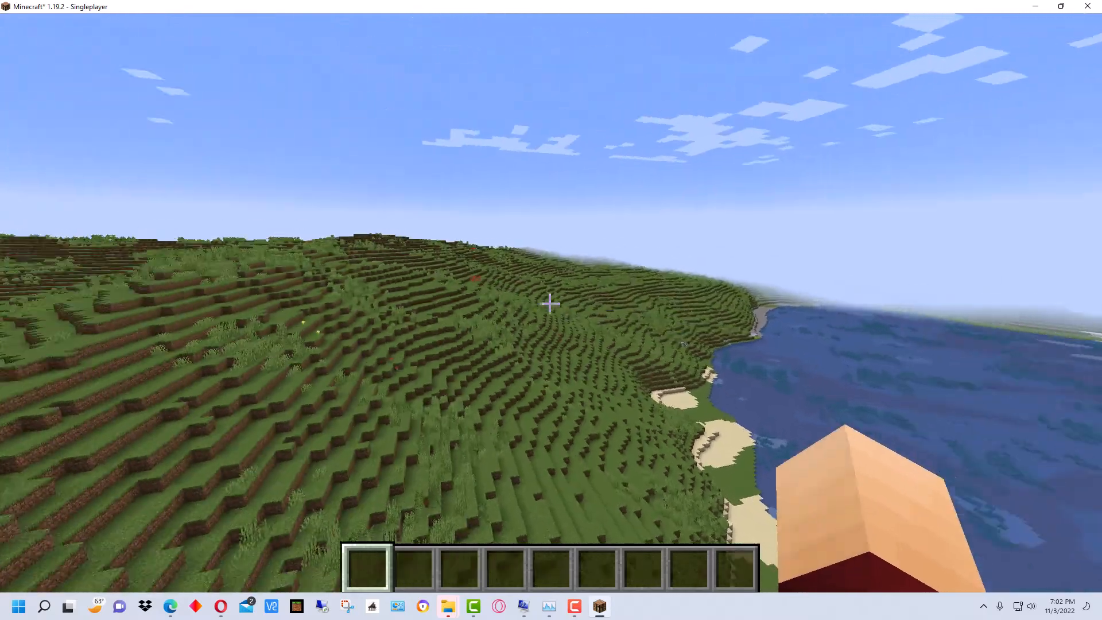
mouse_move(551, 303)
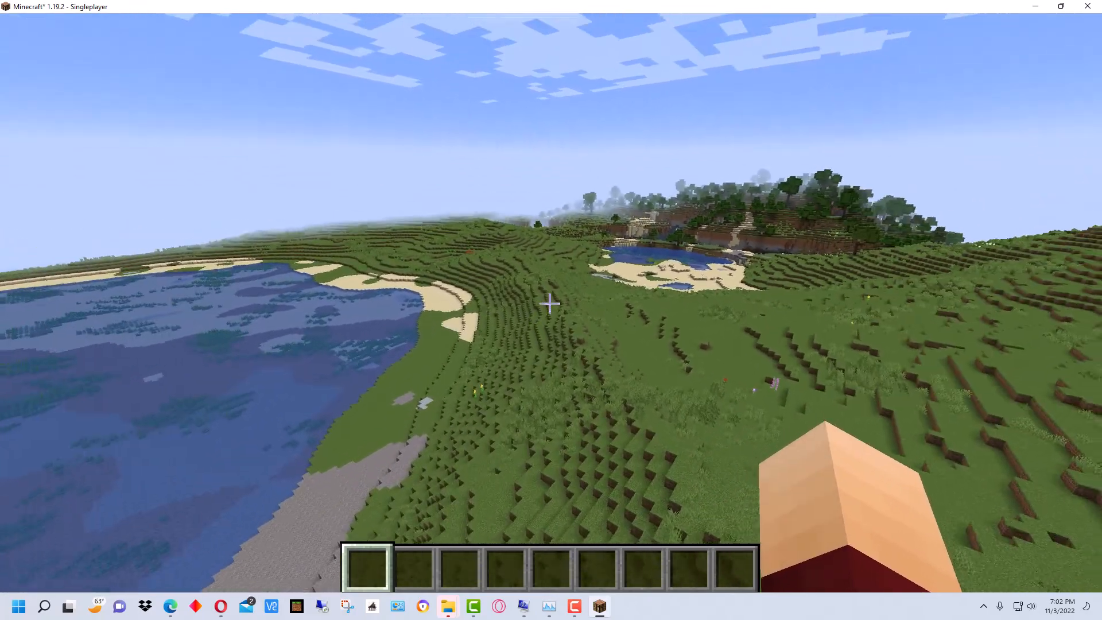
mouse_move(551, 303)
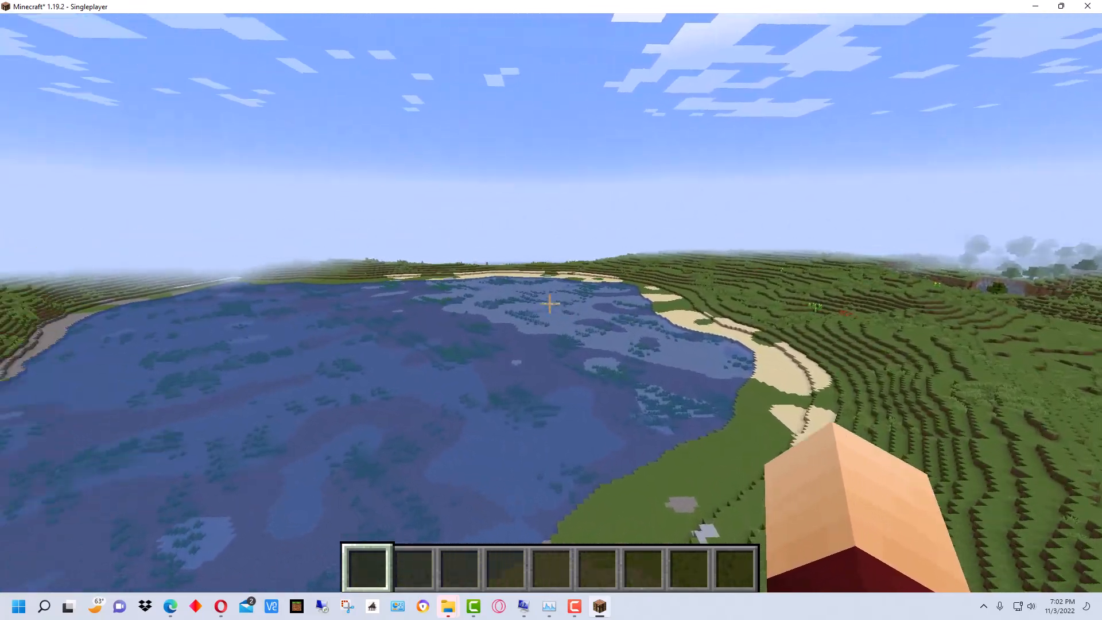
mouse_move(551, 304)
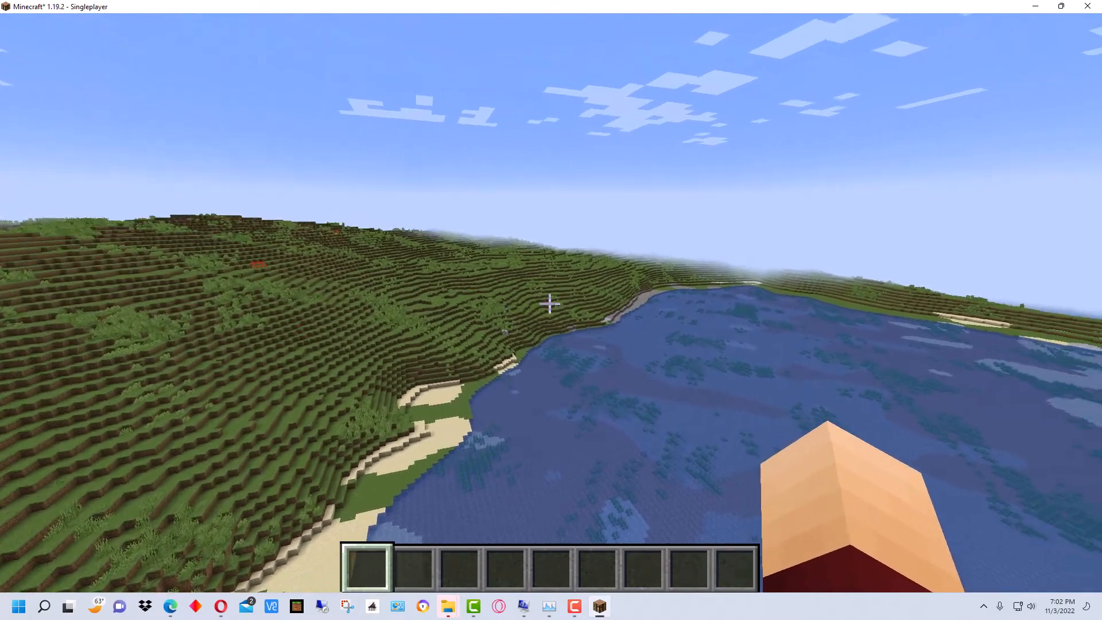
mouse_move(551, 304)
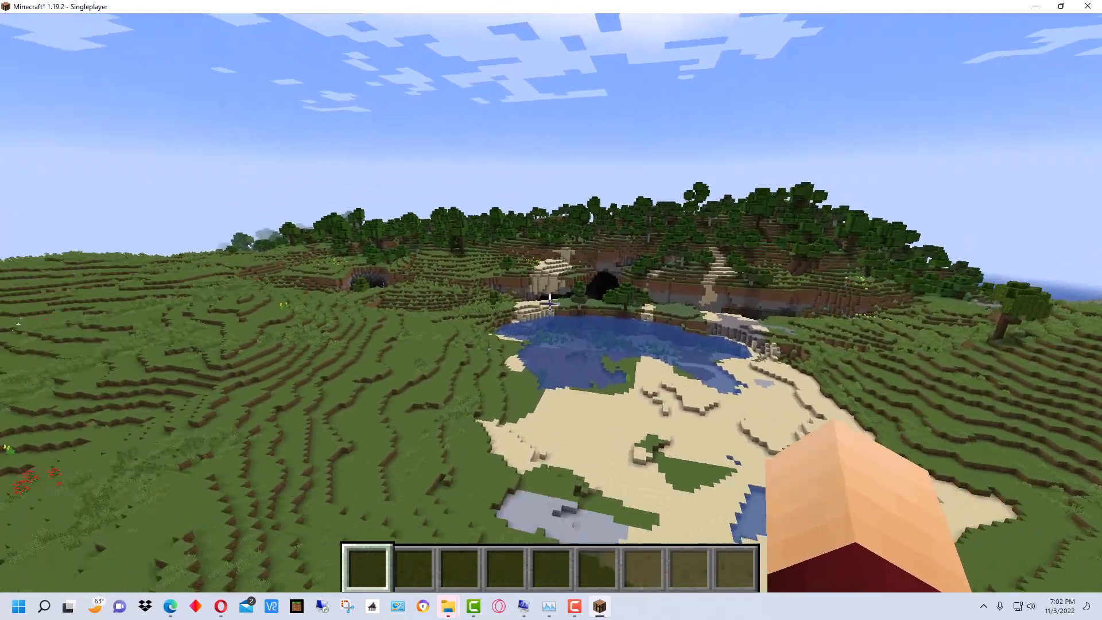
mouse_move(551, 303)
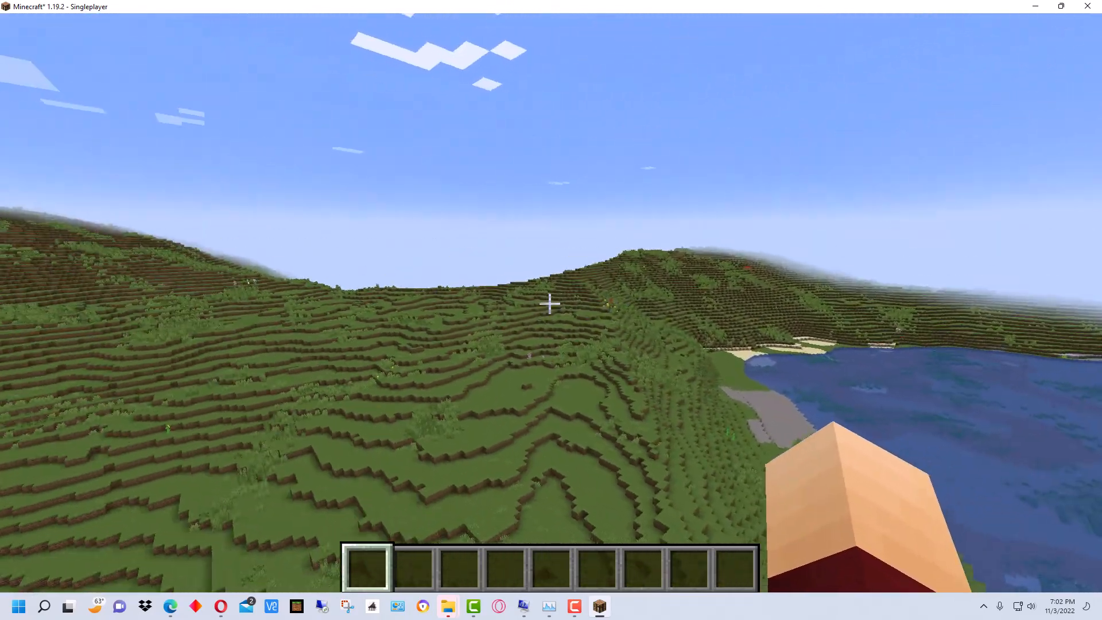
mouse_move(551, 303)
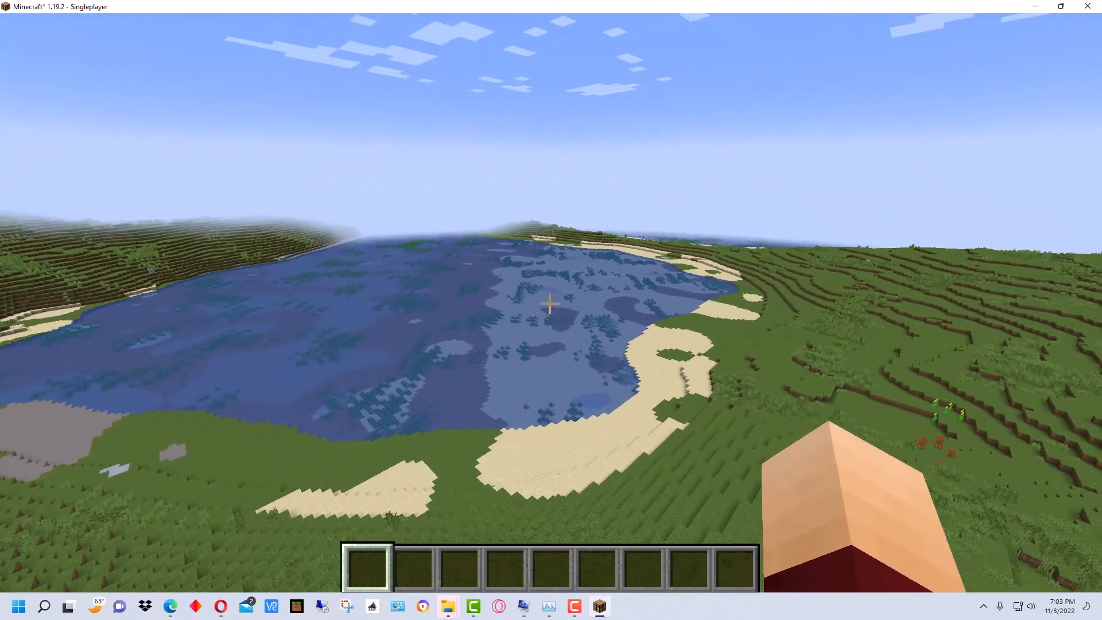
mouse_move(551, 304)
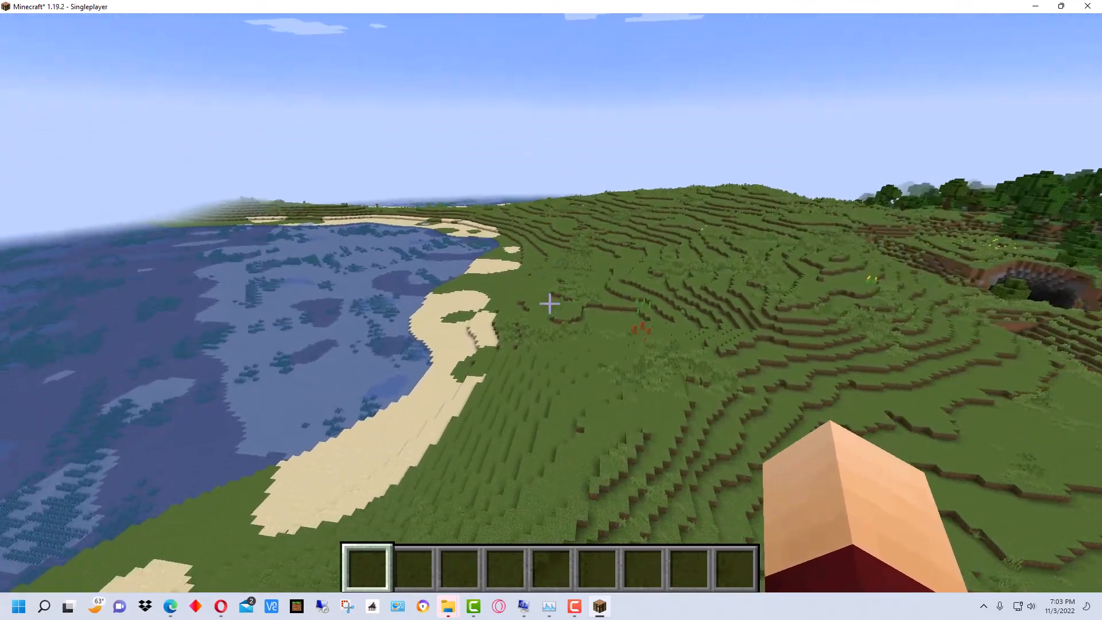
mouse_move(551, 303)
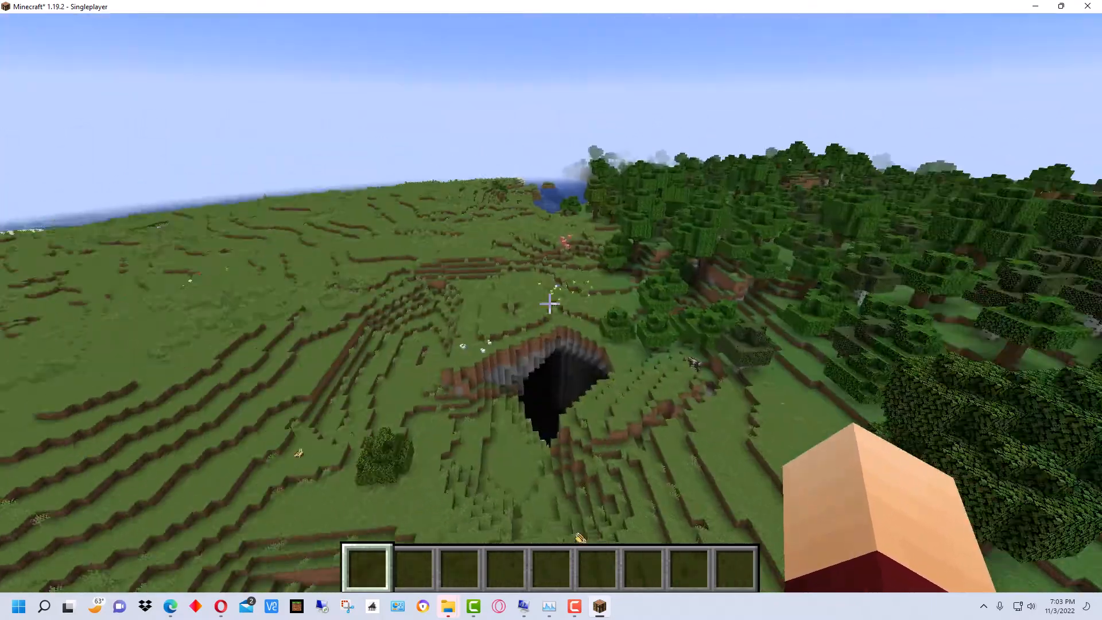
mouse_move(551, 304)
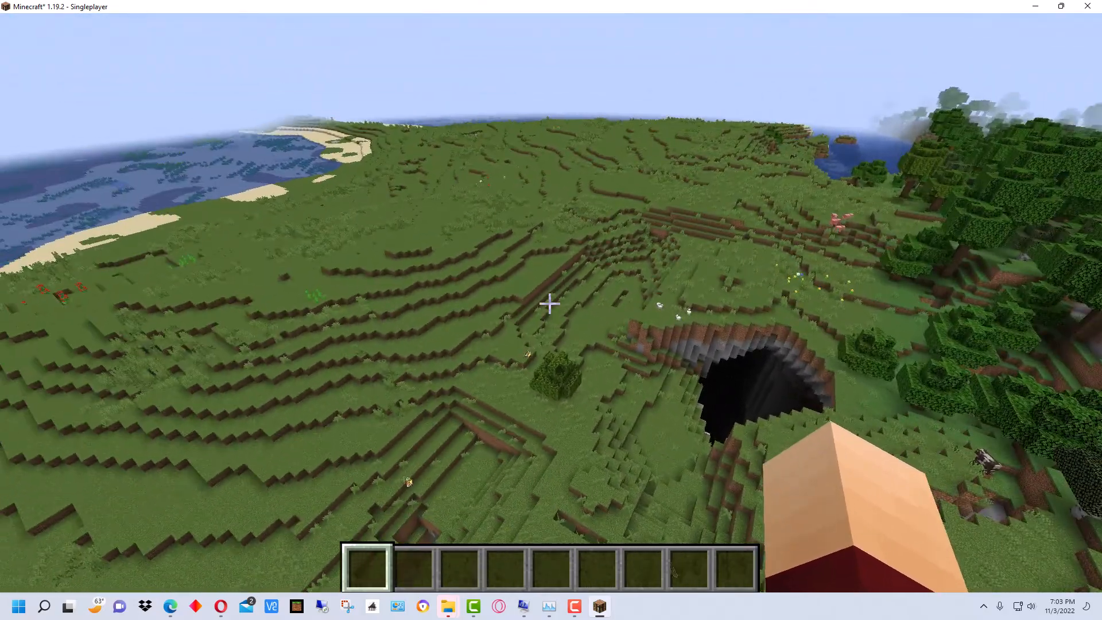
mouse_move(552, 303)
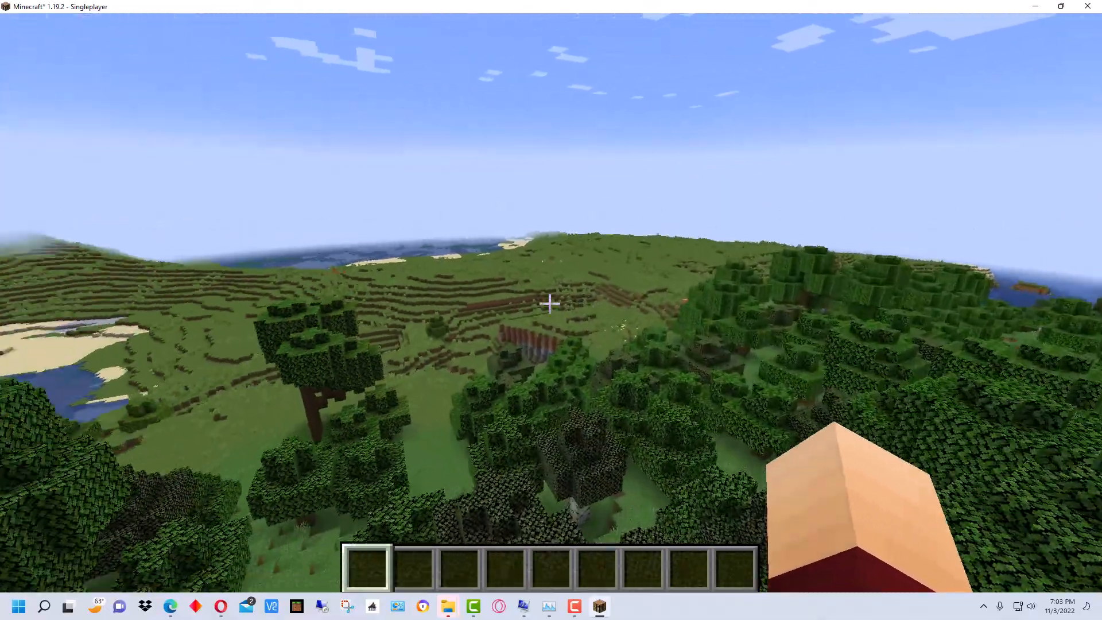
mouse_move(551, 304)
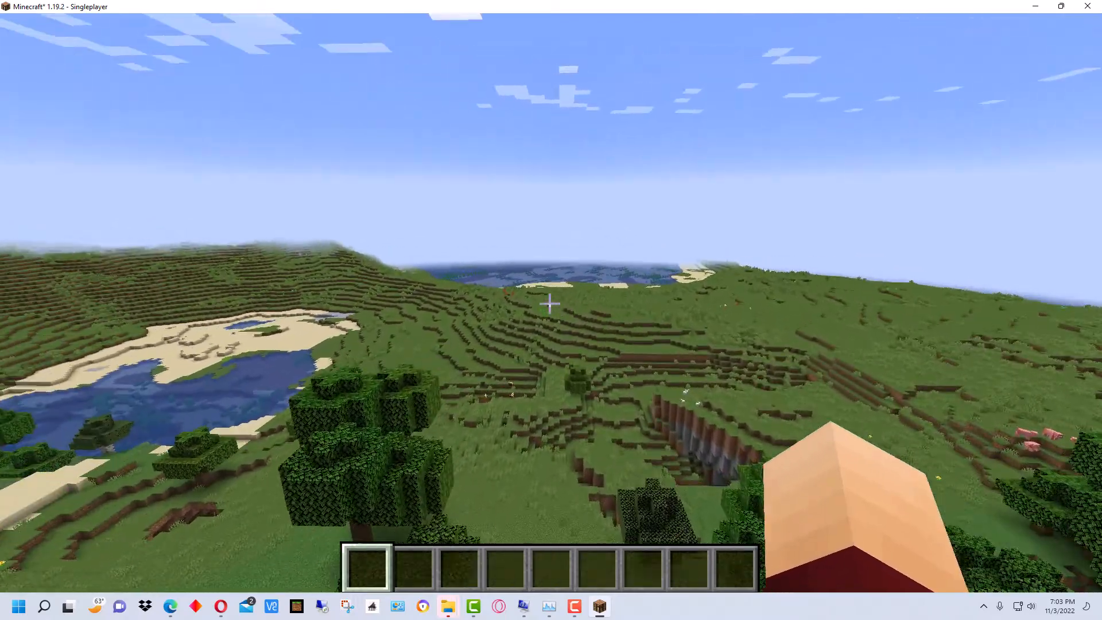